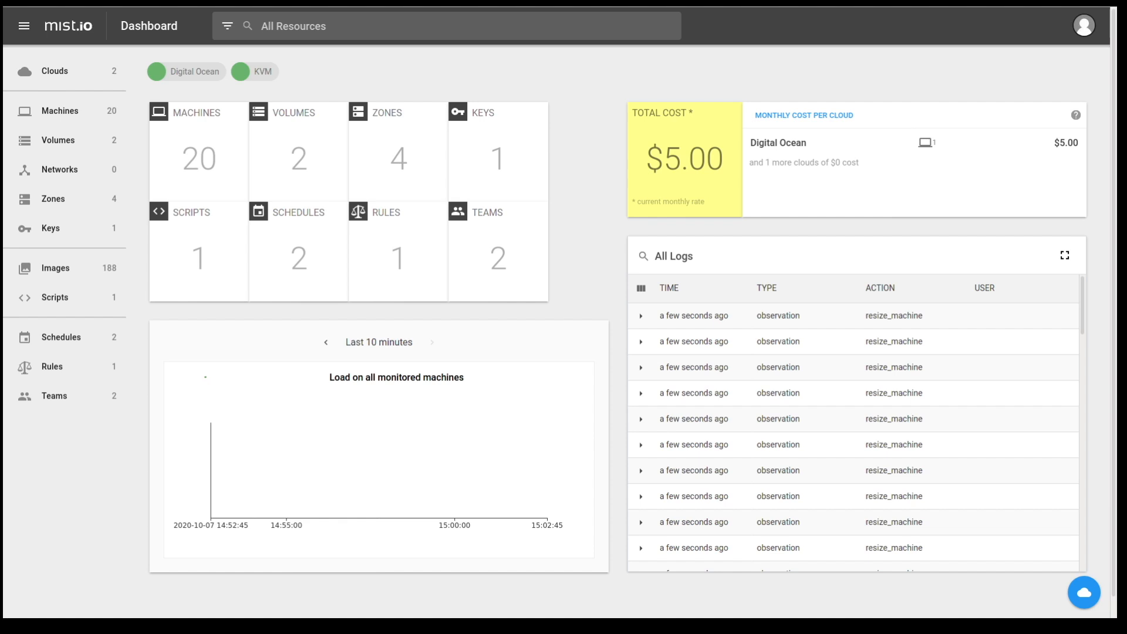
{"action": "mouse_move", "coordinate": [220, 360]}
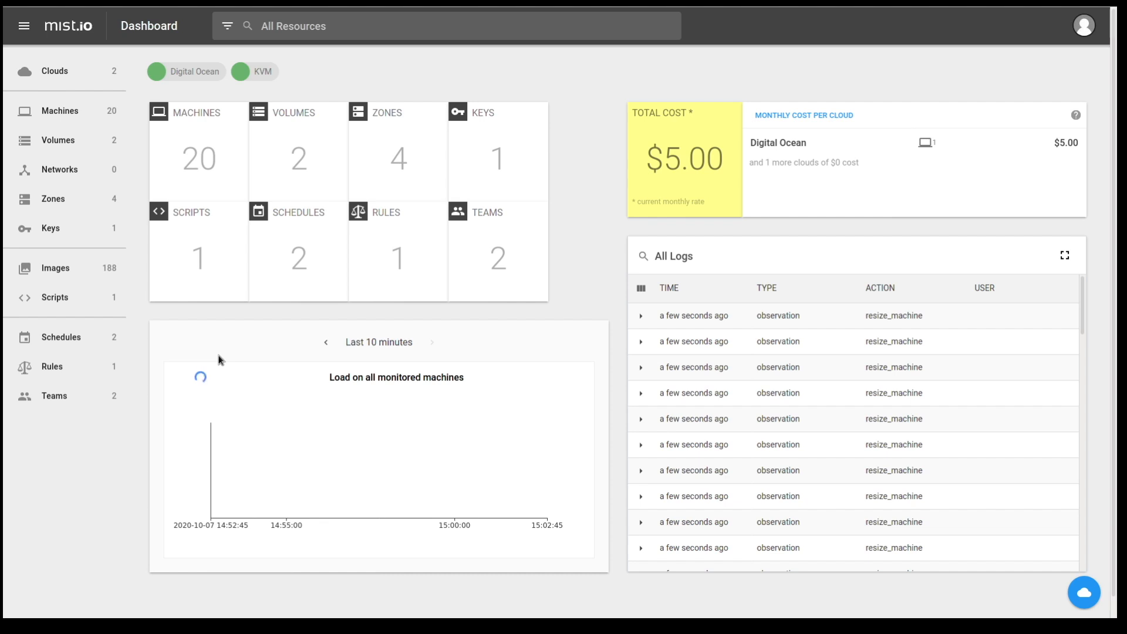
{"action": "mouse_move", "coordinate": [809, 318]}
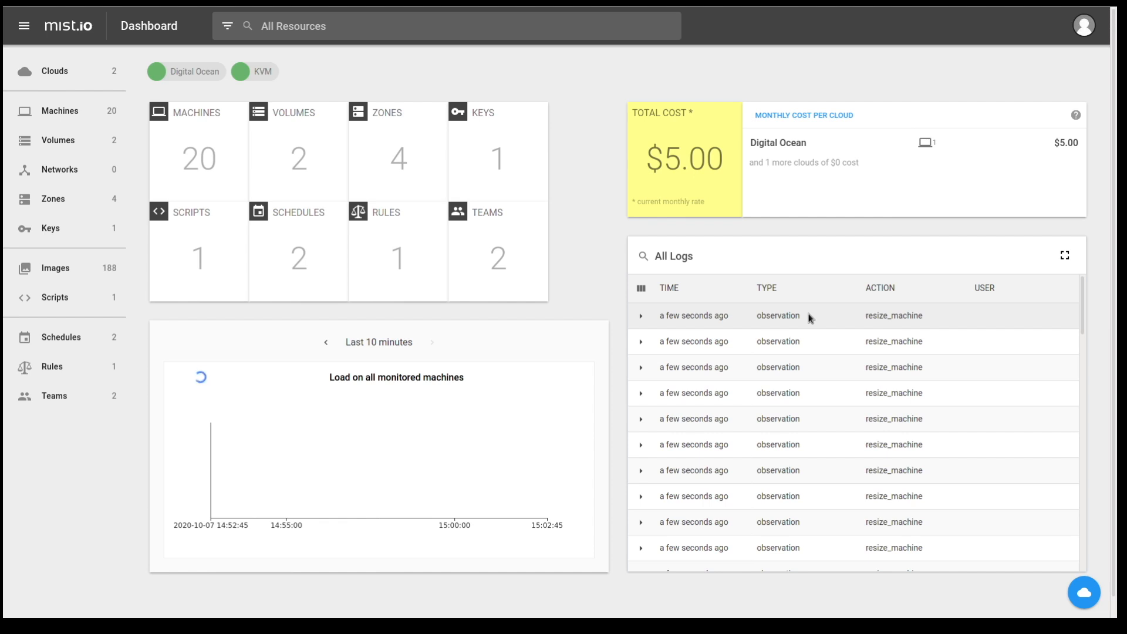
{"action": "mouse_move", "coordinate": [809, 197]}
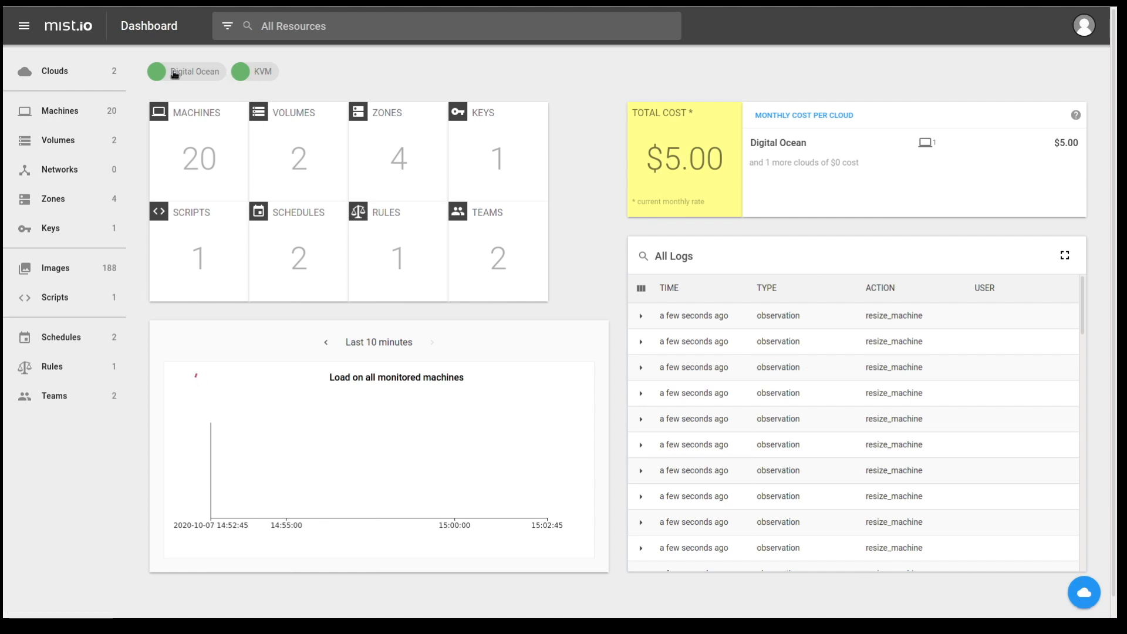
Open the Clouds list showing Digital Ocean (1 machine) and KVM (19 machines).
{"action": "left_click", "coordinate": [54, 71]}
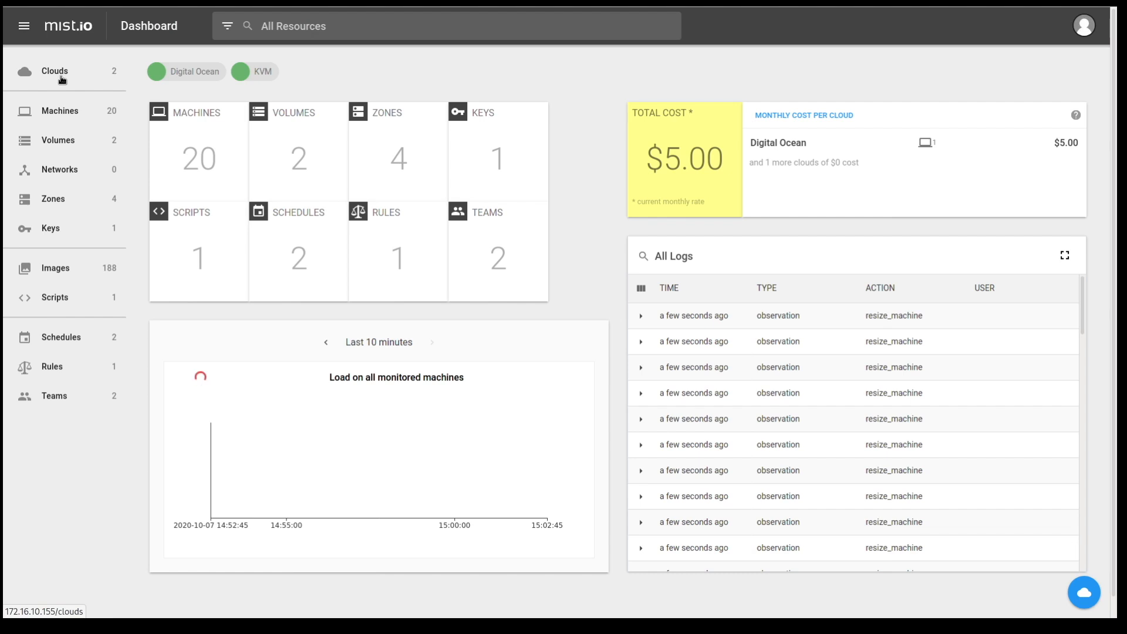
{"action": "left_click", "coordinate": [54, 71]}
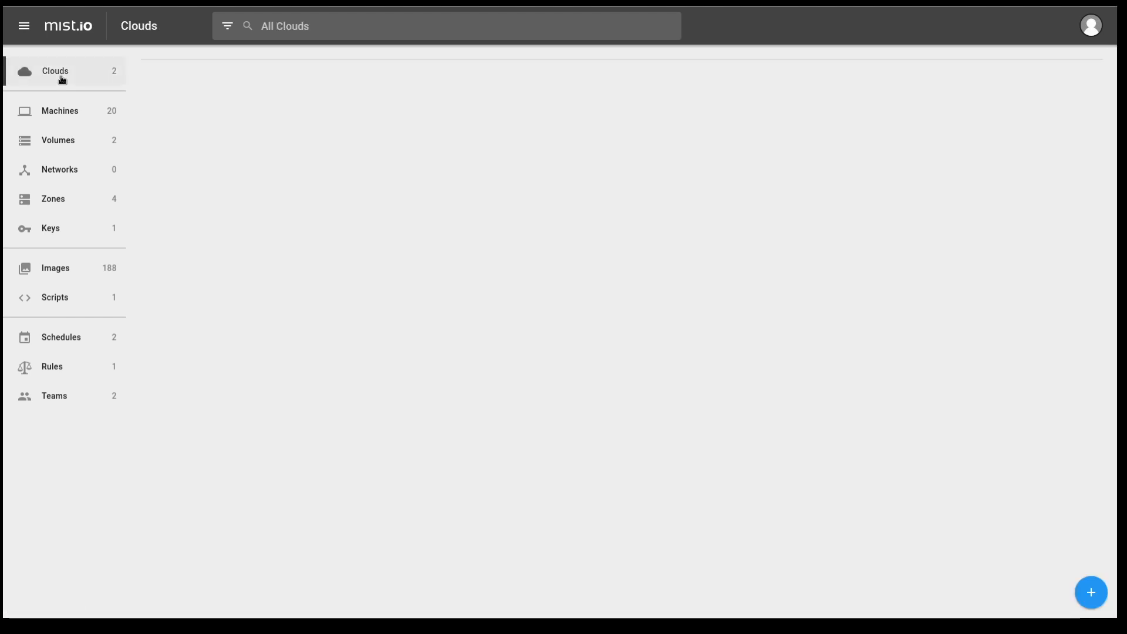
{"action": "left_click", "coordinate": [55, 70]}
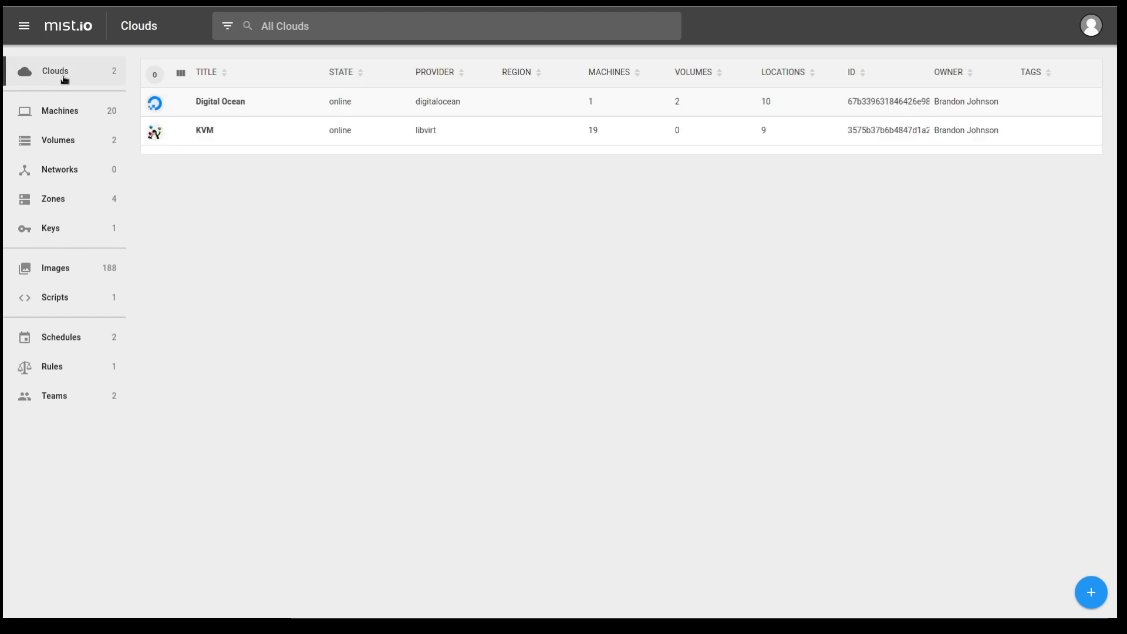
{"action": "mouse_move", "coordinate": [221, 102]}
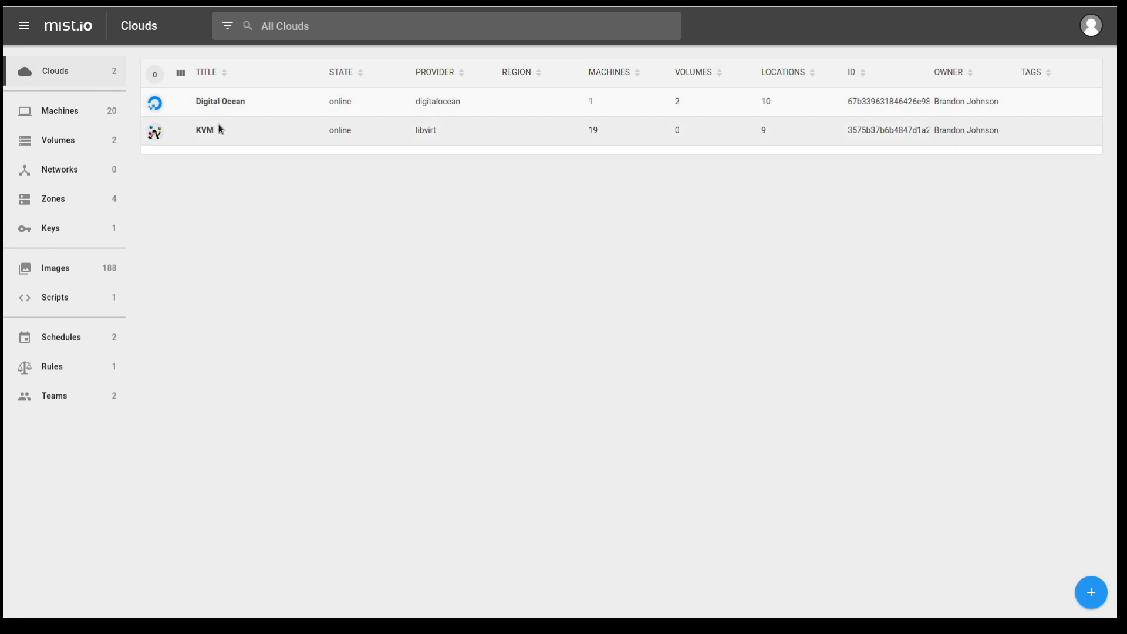
{"action": "mouse_move", "coordinate": [381, 212]}
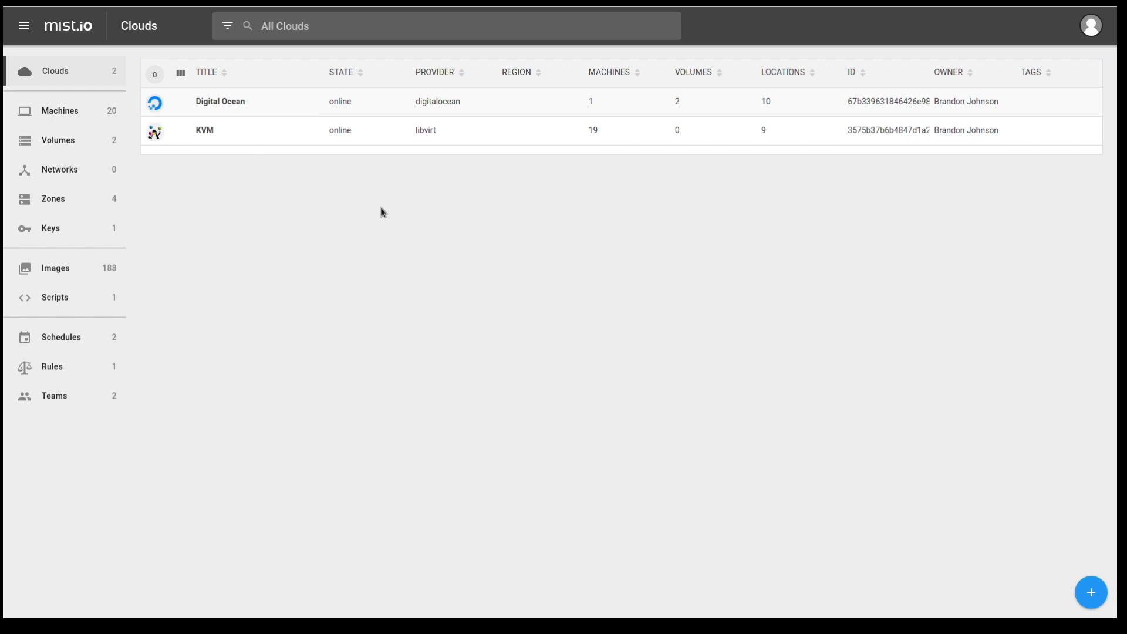
{"action": "mouse_move", "coordinate": [1110, 615]}
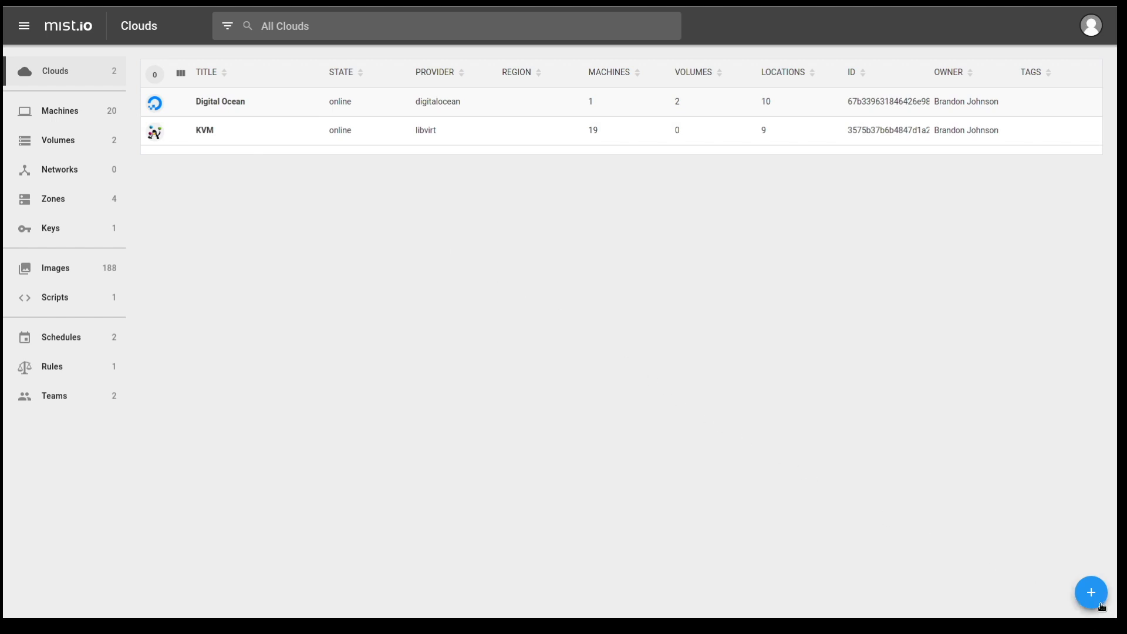
Open the Add Cloud form to review public, private, hypervisor and container providers.
{"action": "left_click", "coordinate": [1091, 592]}
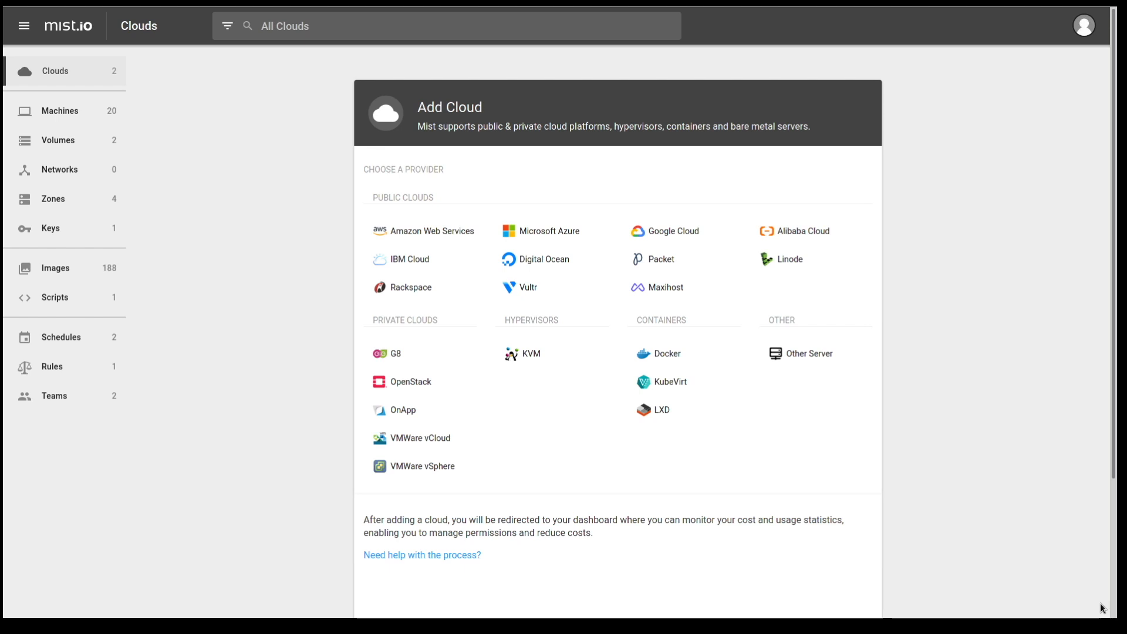
{"action": "mouse_move", "coordinate": [916, 490]}
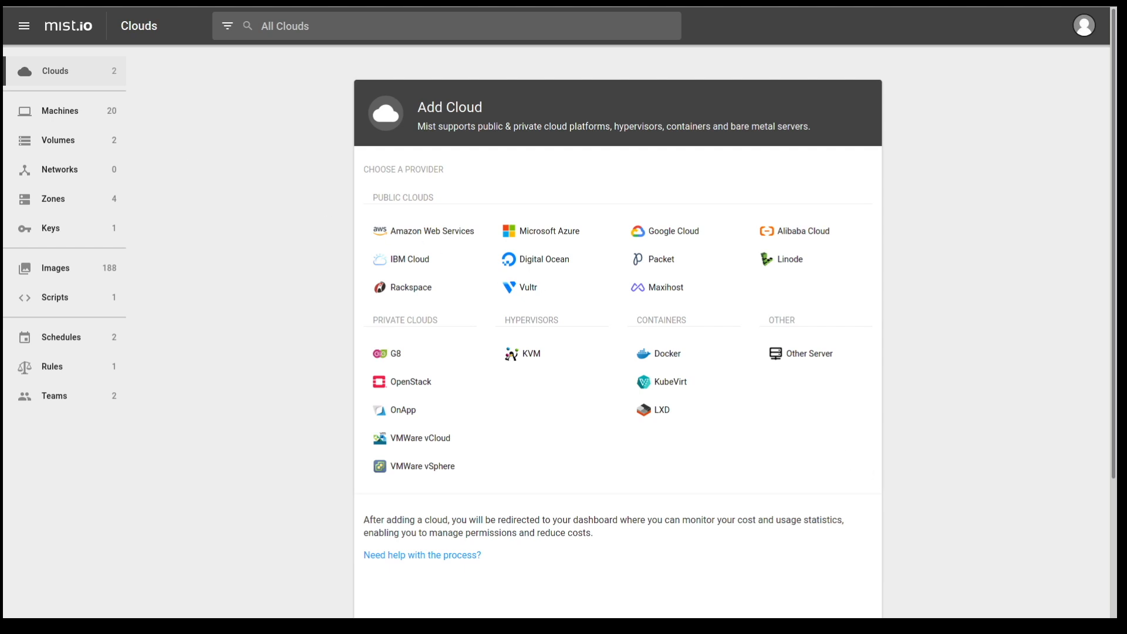
{"action": "mouse_move", "coordinate": [29, 109]}
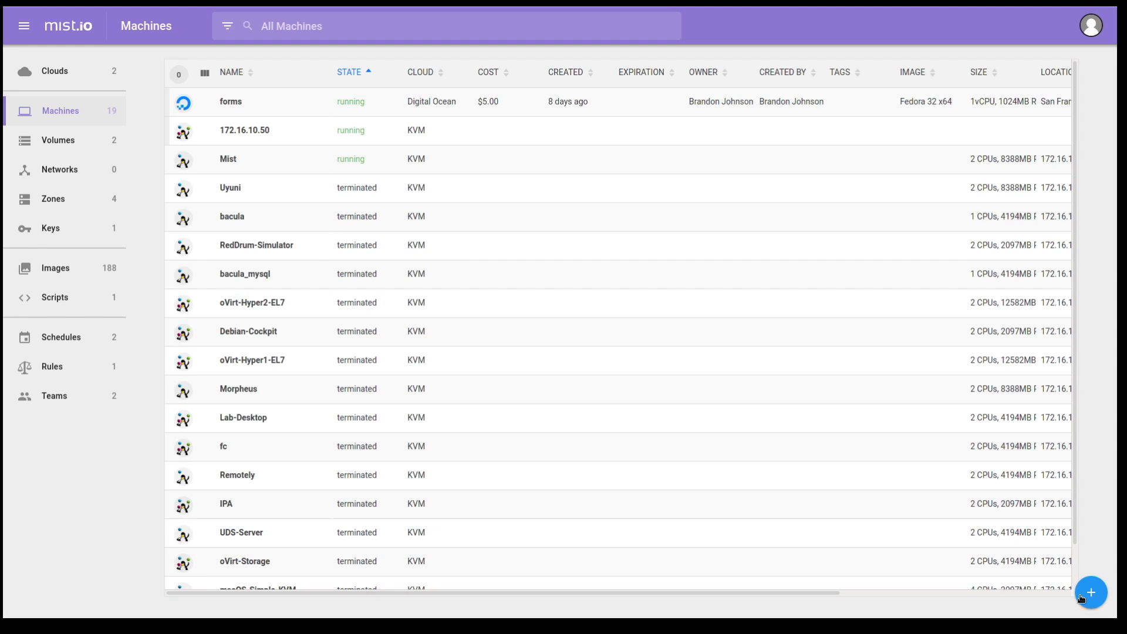
Start a new machine on the Digital Ocean cloud named 'test'.
{"action": "left_click", "coordinate": [1091, 592]}
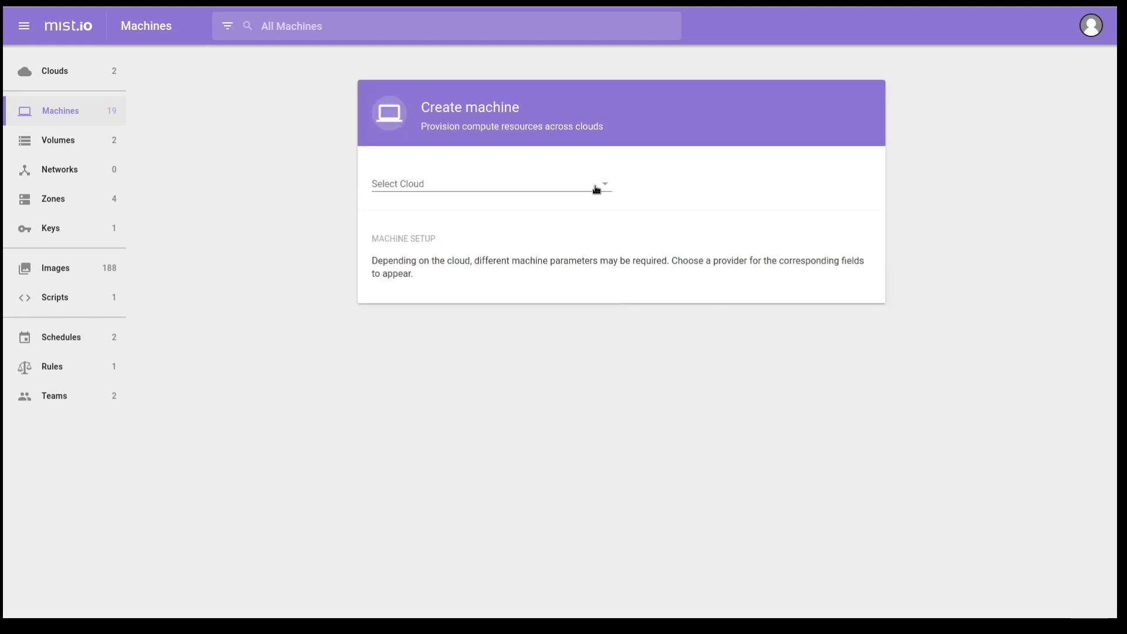
{"action": "left_click", "coordinate": [491, 184]}
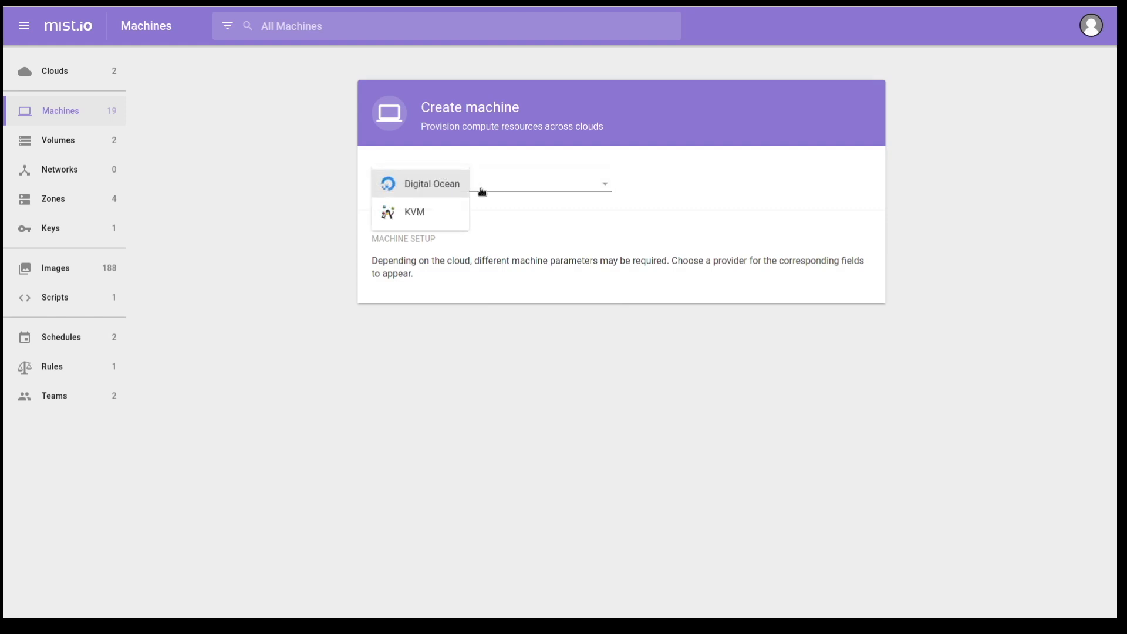
{"action": "left_click", "coordinate": [431, 183]}
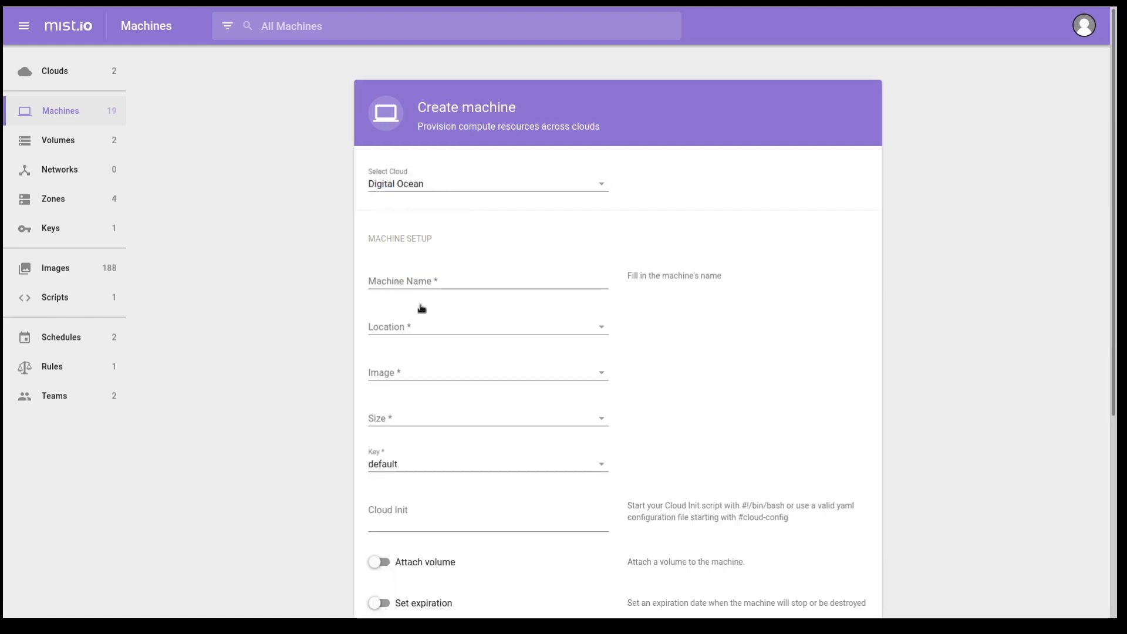
{"action": "left_click", "coordinate": [488, 281]}
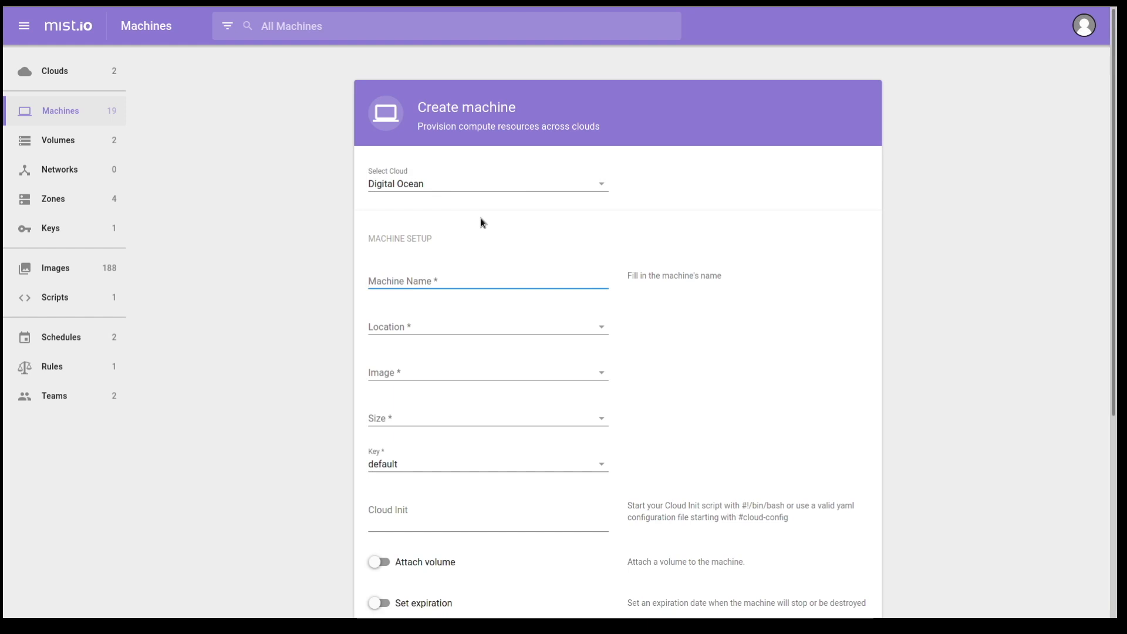
{"action": "type", "text": "test"}
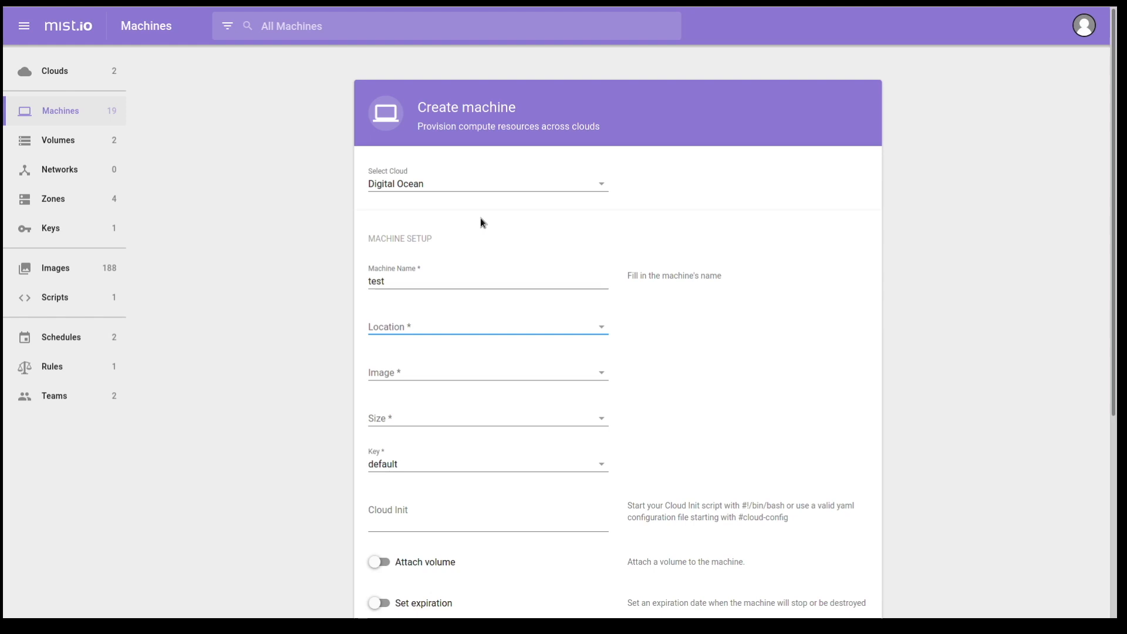
Set the machine location to San Francisco 2 and image to Fedora 32 x64.
{"action": "left_click", "coordinate": [487, 326]}
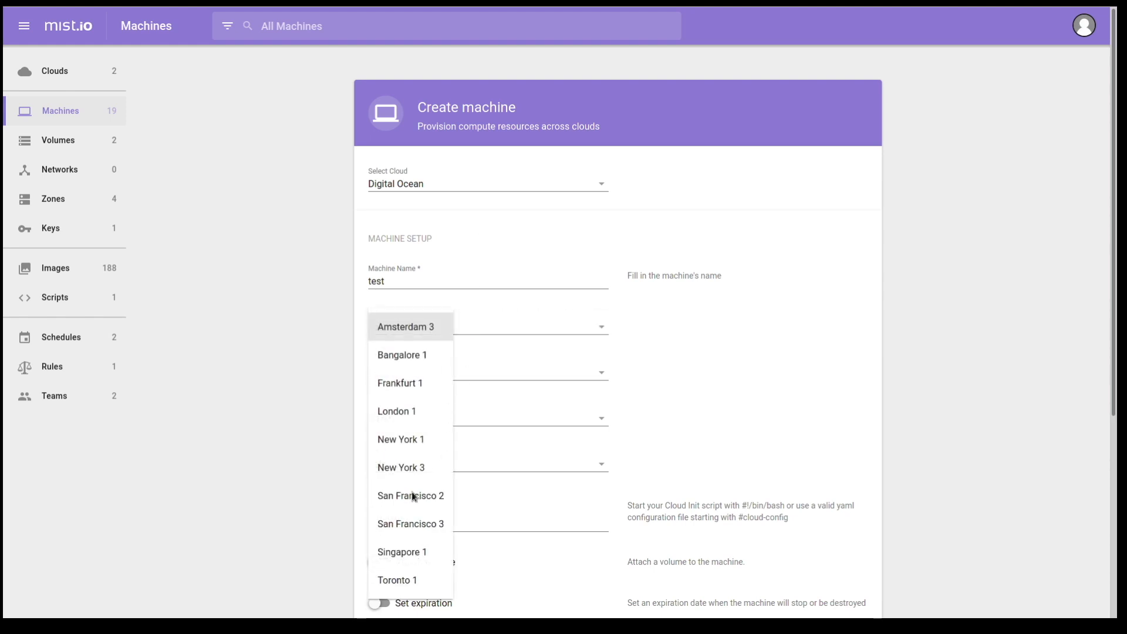
{"action": "left_click", "coordinate": [411, 496]}
{"action": "type", "text": "fed"}
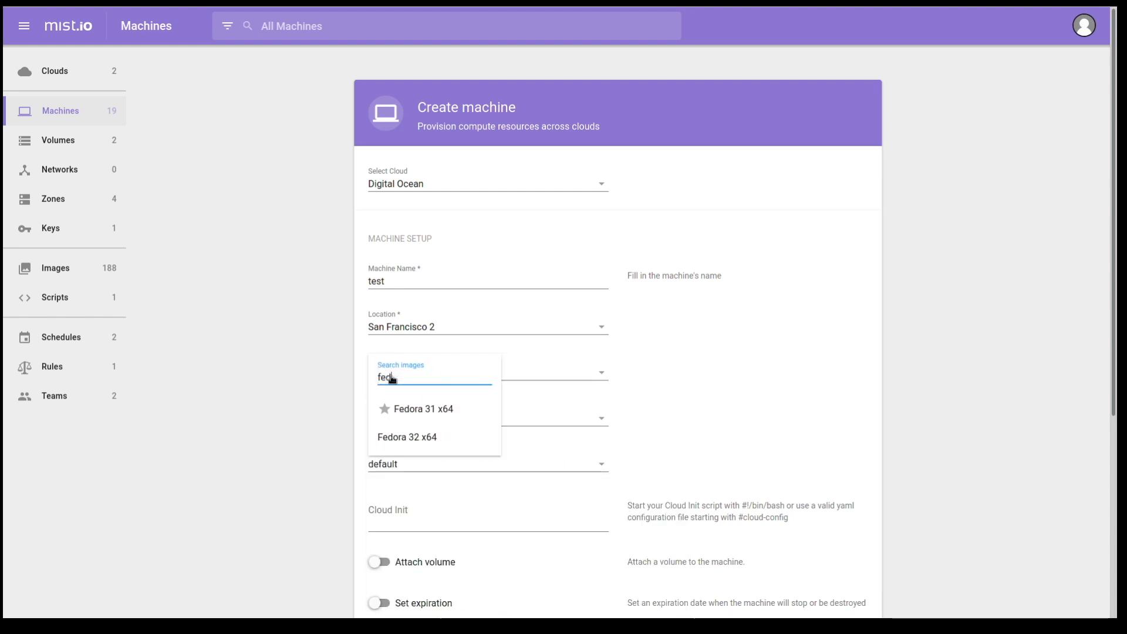
{"action": "left_click", "coordinate": [407, 436]}
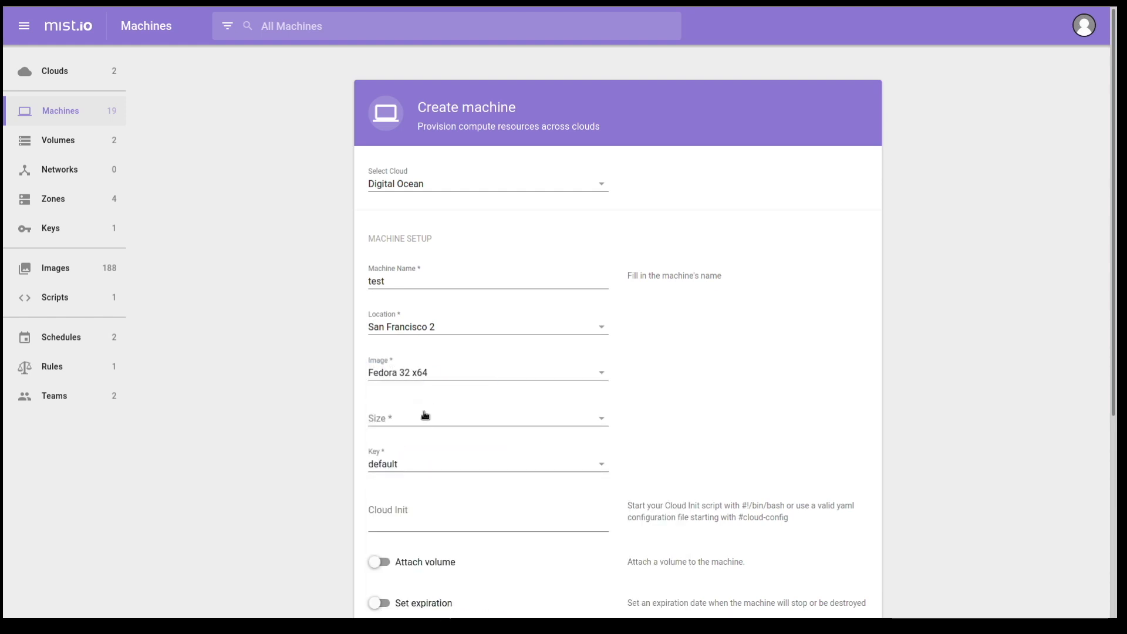
Choose the 1 CPU, 1.0 GB, 25 GB SSD, $5.0/month size with the default key.
{"action": "left_click", "coordinate": [487, 419]}
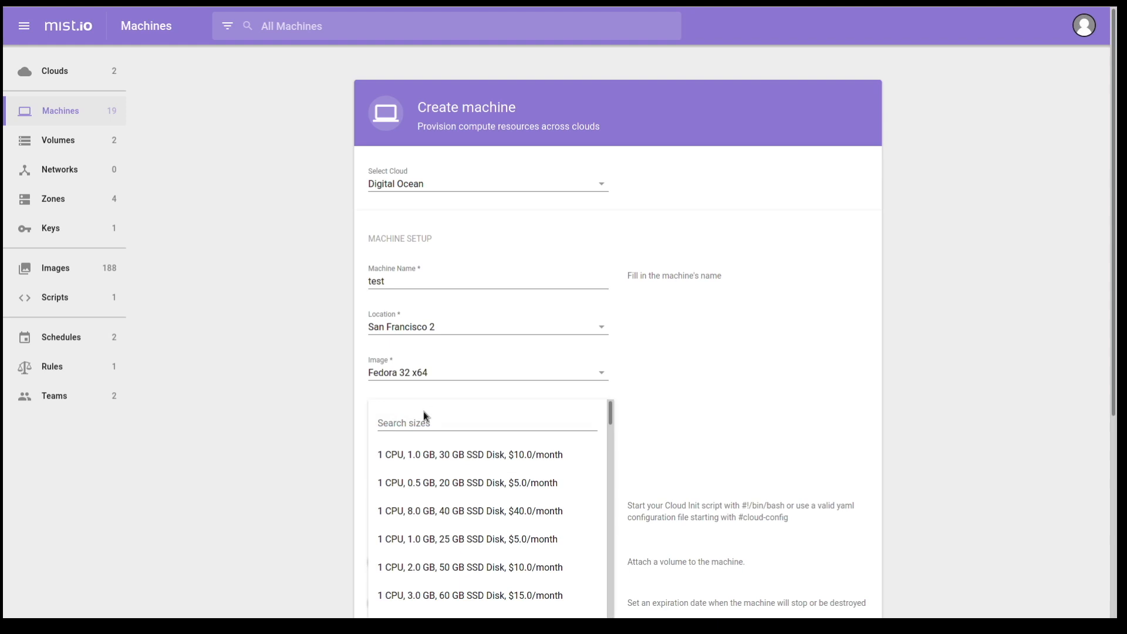
{"action": "mouse_move", "coordinate": [427, 537]}
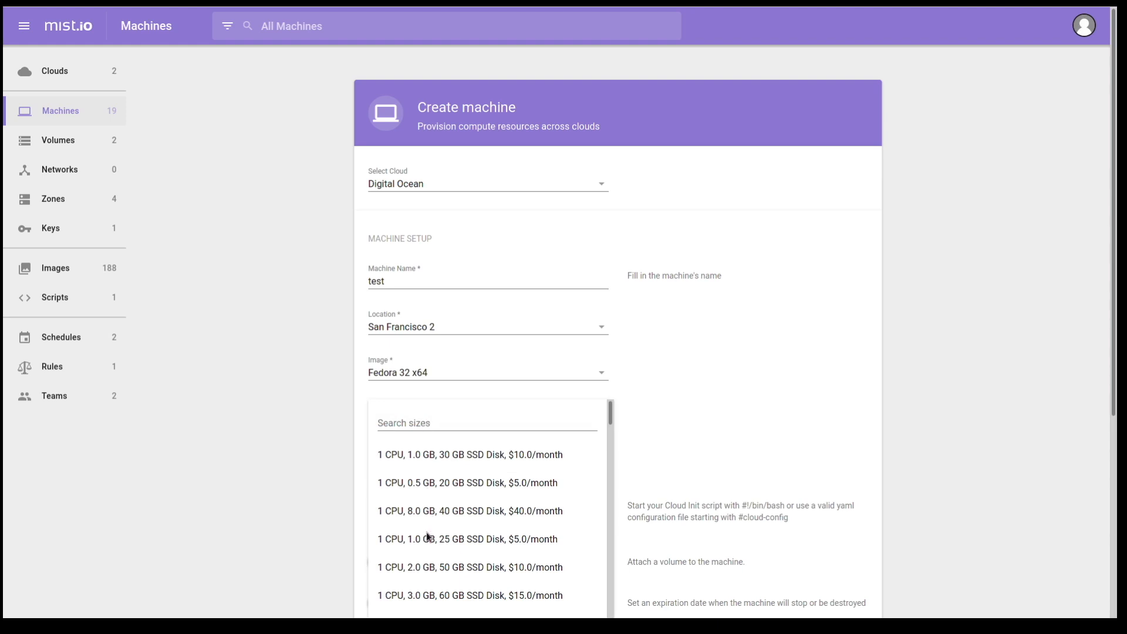
{"action": "mouse_move", "coordinate": [500, 551]}
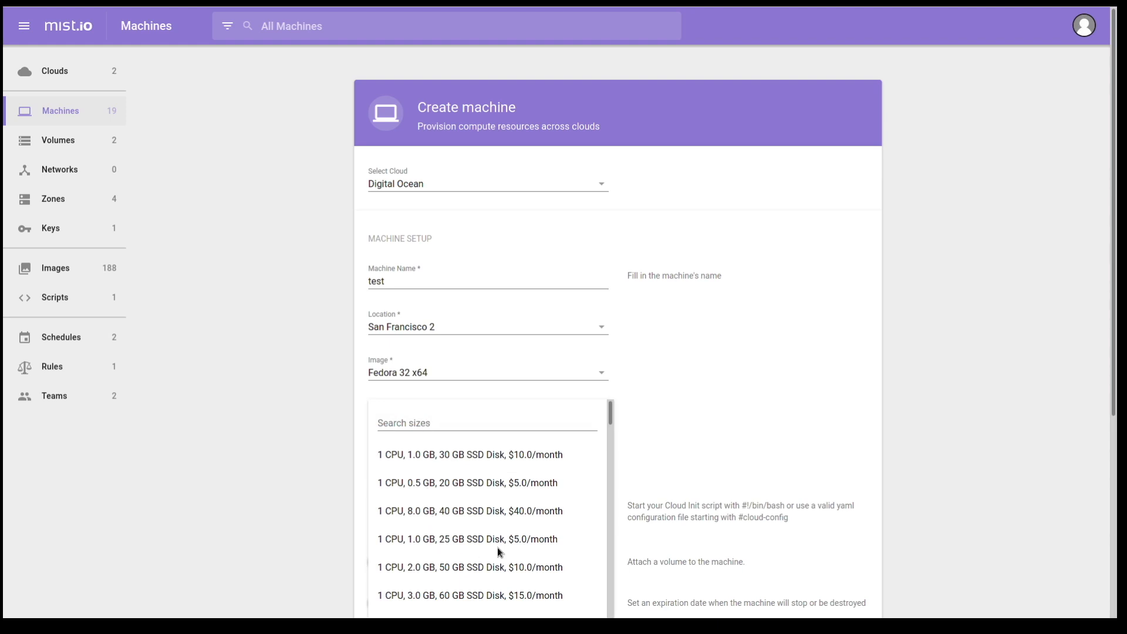
{"action": "mouse_move", "coordinate": [505, 545]}
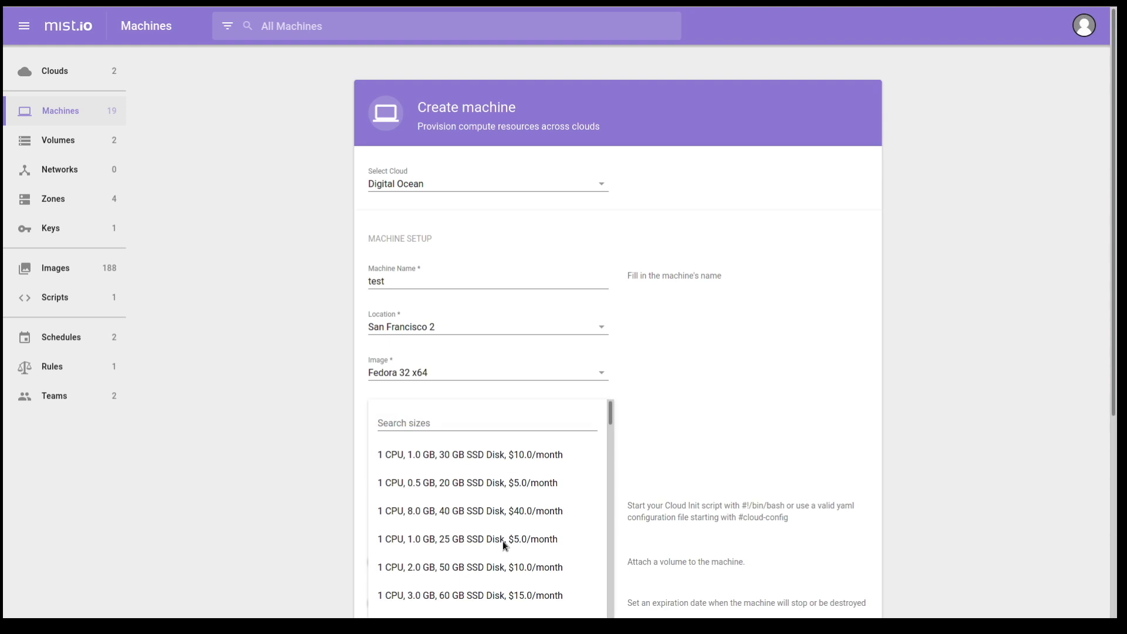
{"action": "mouse_move", "coordinate": [520, 545]}
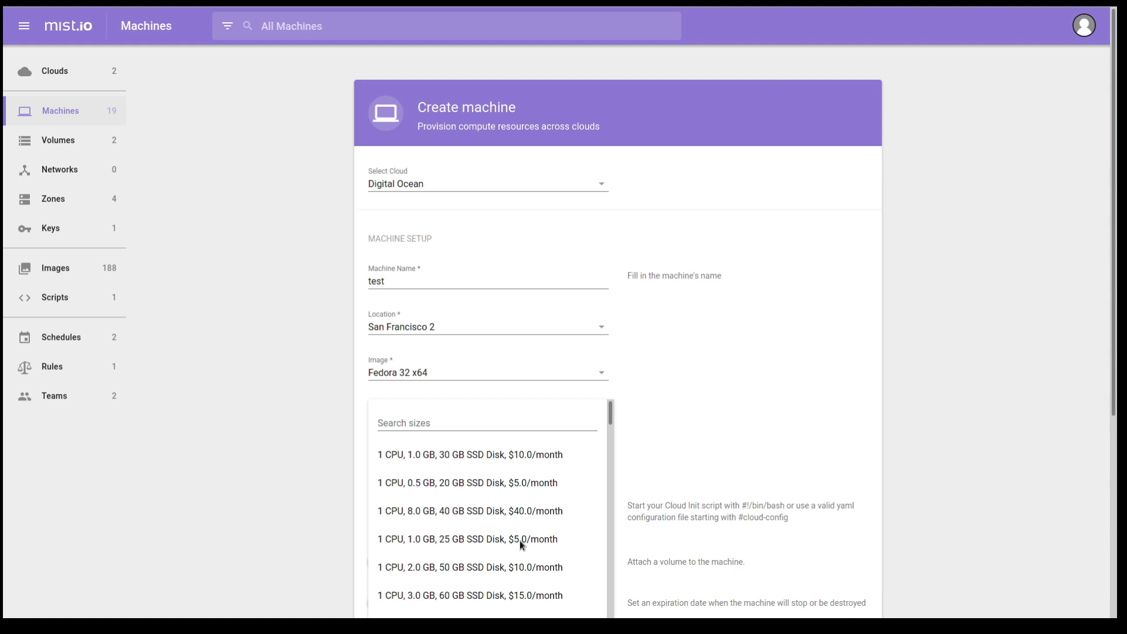
{"action": "mouse_move", "coordinate": [420, 489]}
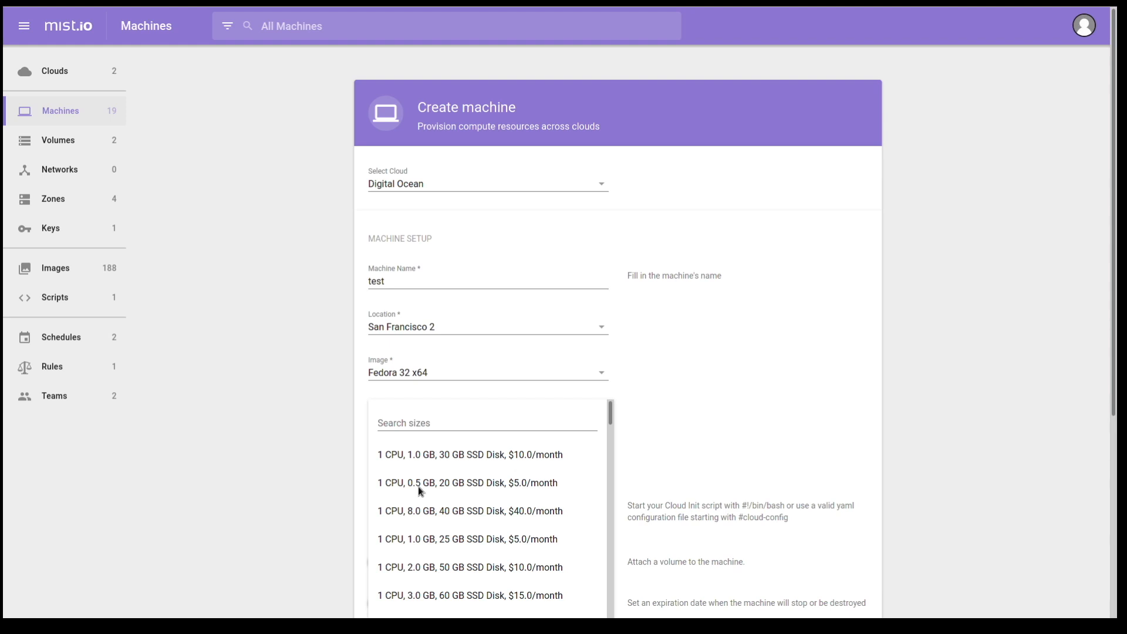
{"action": "mouse_move", "coordinate": [424, 550]}
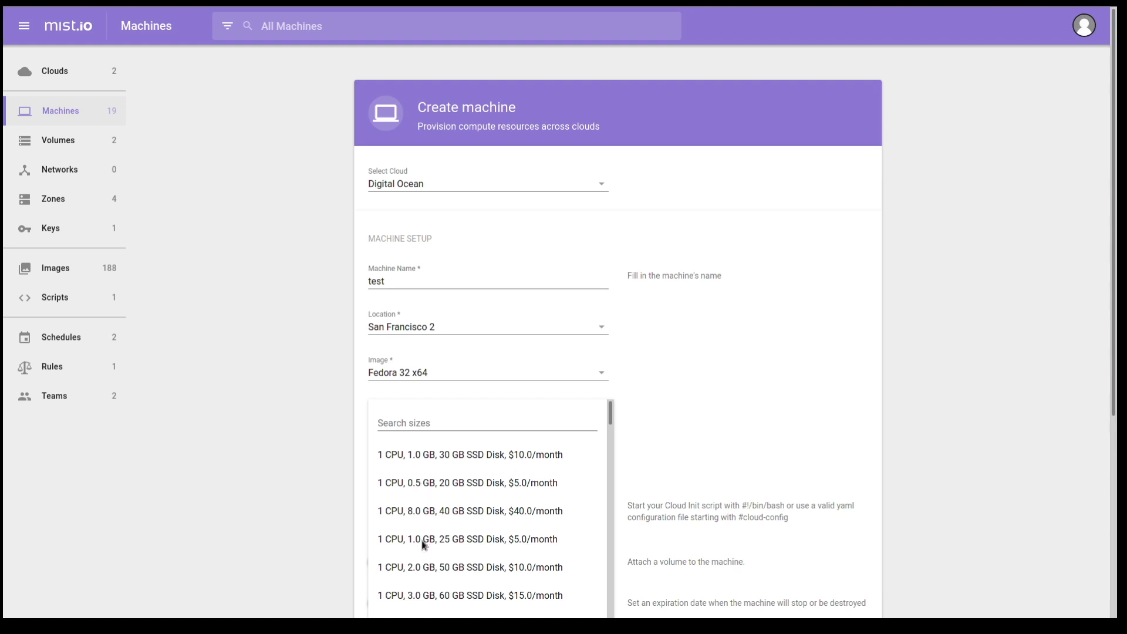
{"action": "left_click", "coordinate": [470, 538]}
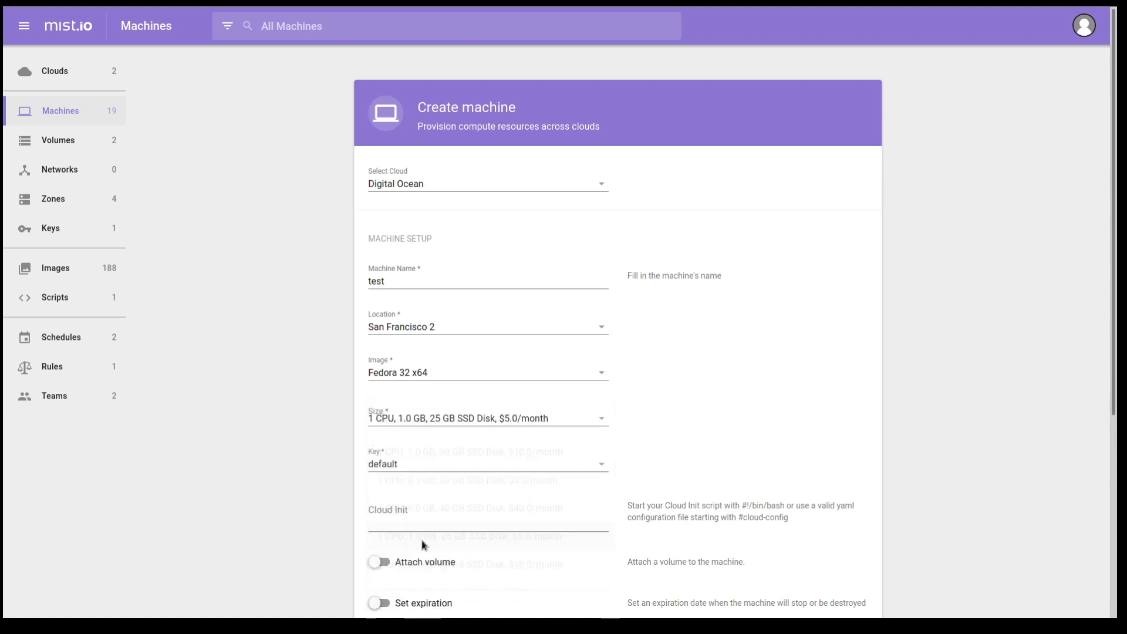
{"action": "left_click", "coordinate": [487, 463]}
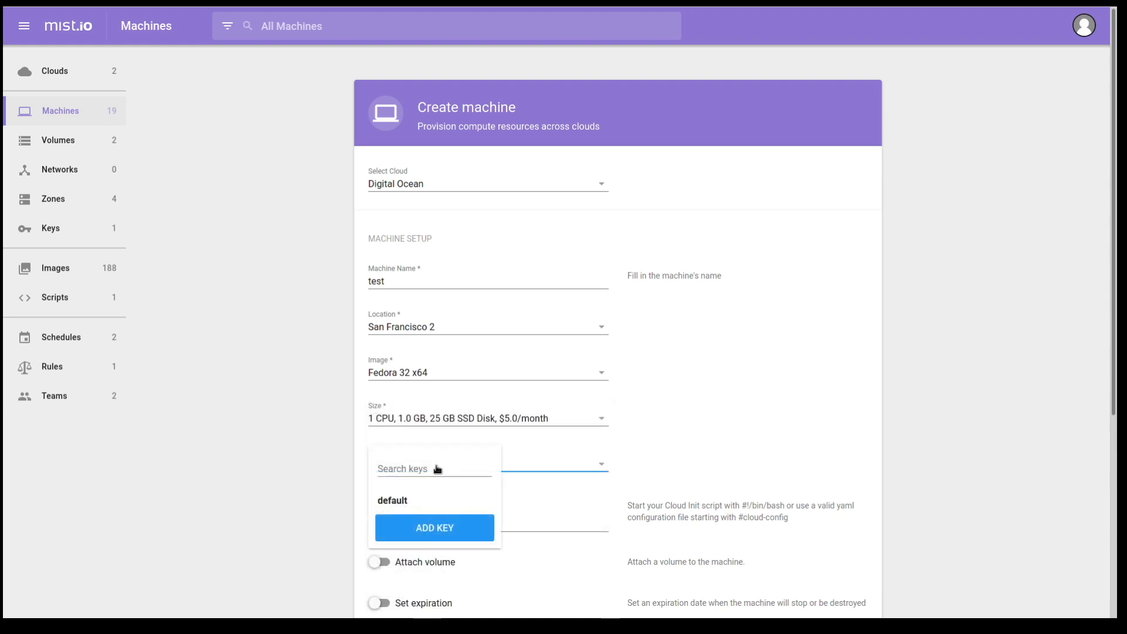
{"action": "left_click", "coordinate": [392, 501]}
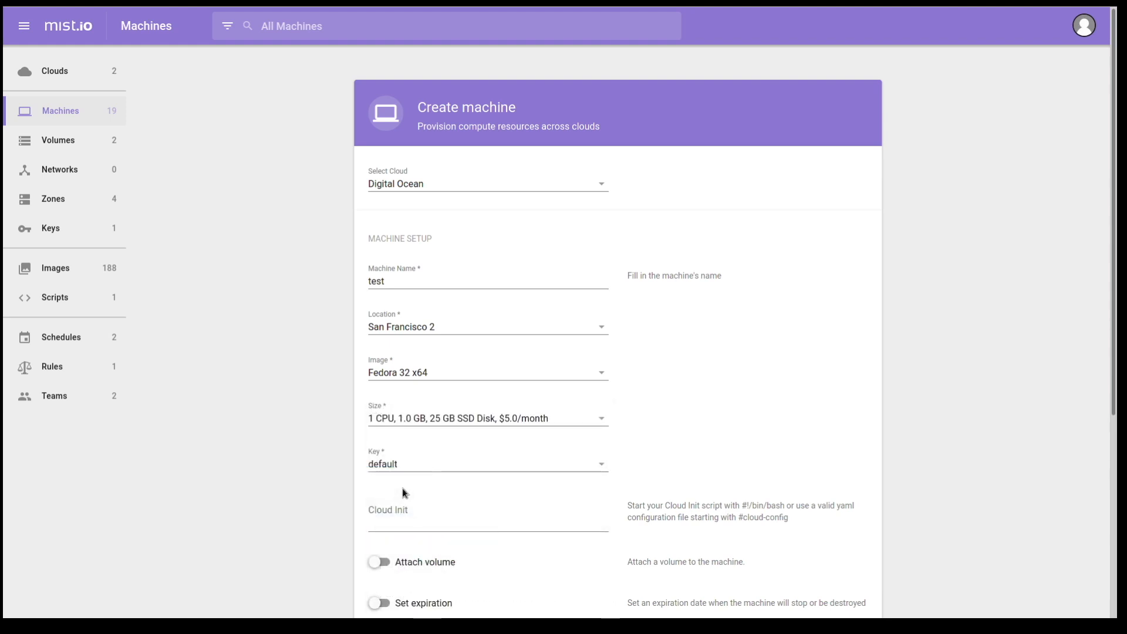
Enable volume attachment and select the existing volume test2 for the machine.
{"action": "scroll", "scroll_direction": "down", "scroll_amount": 3}
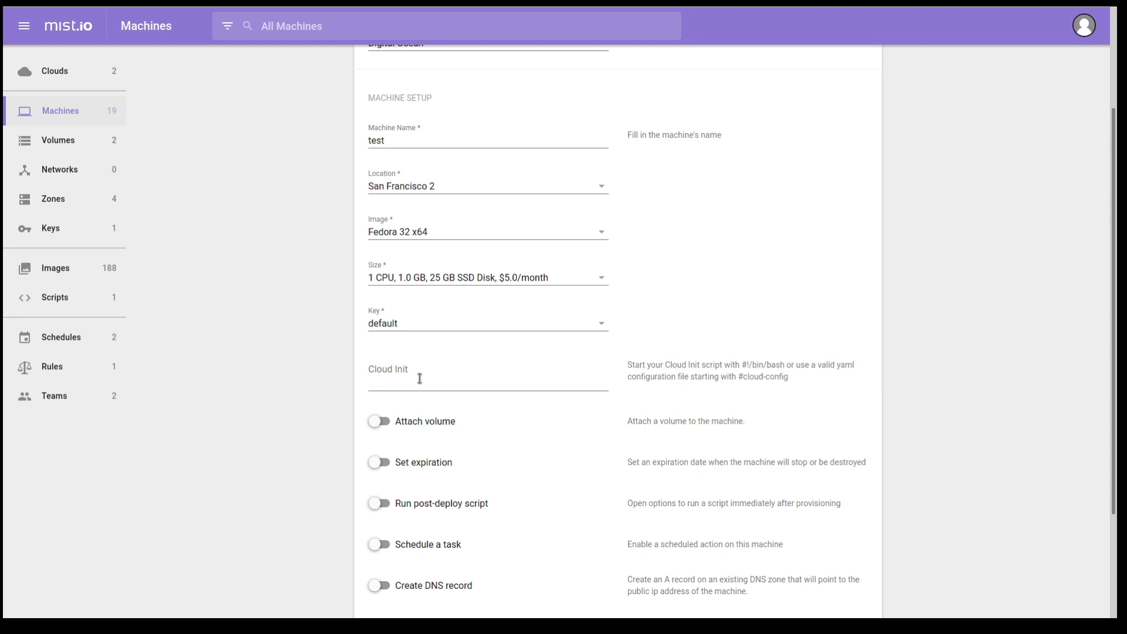
{"action": "scroll", "scroll_direction": "down", "scroll_amount": 3}
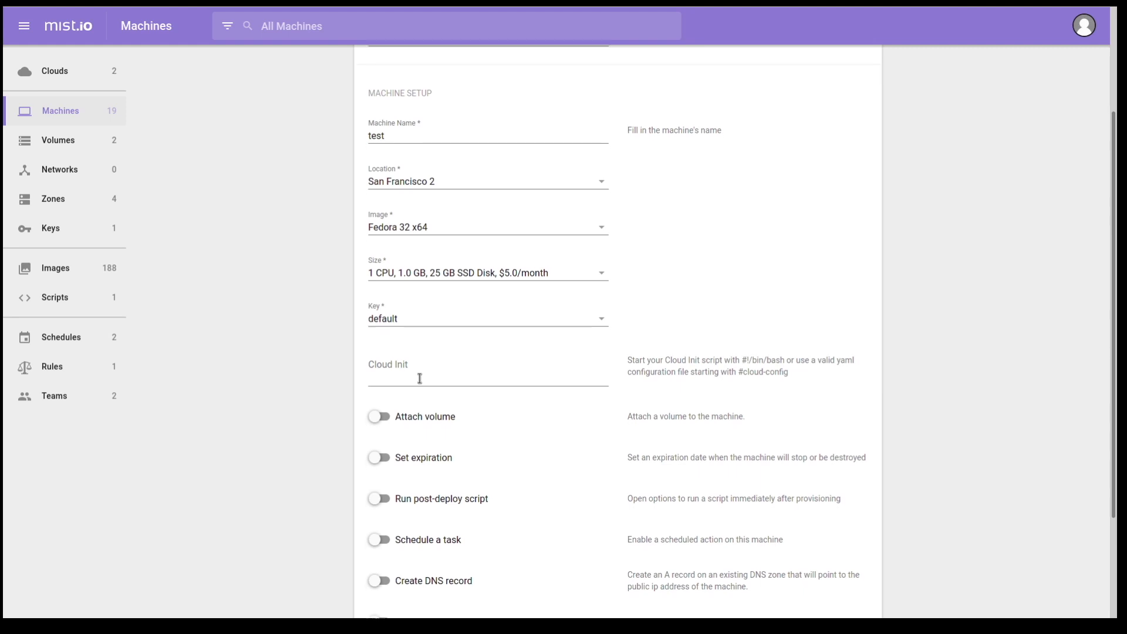
{"action": "scroll", "scroll_direction": "down", "scroll_amount": 3}
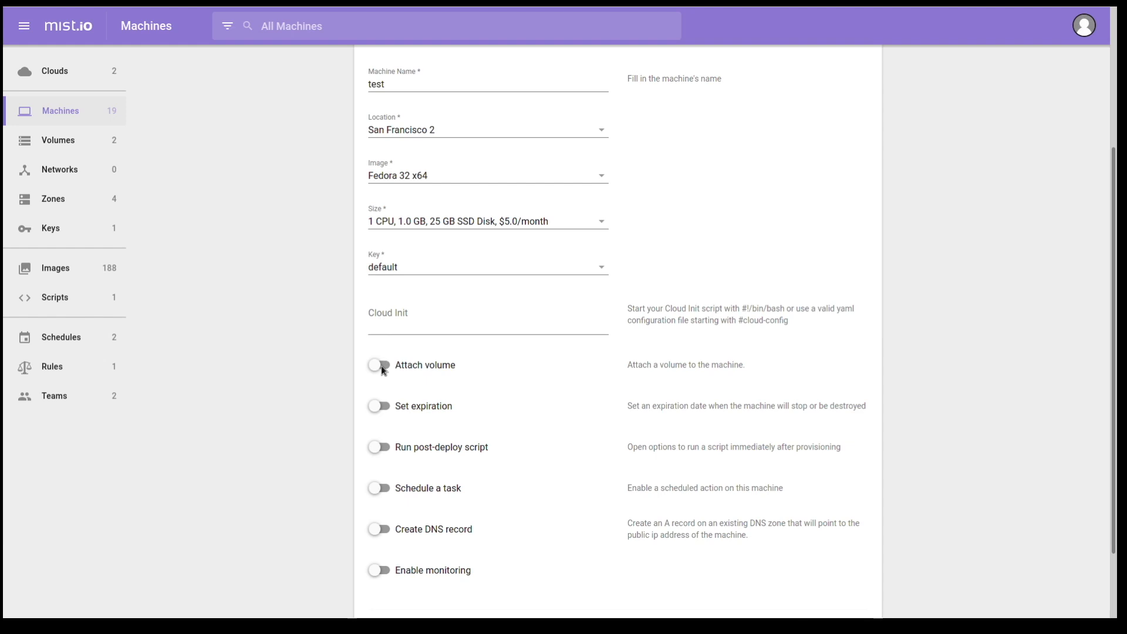
{"action": "left_click", "coordinate": [379, 365]}
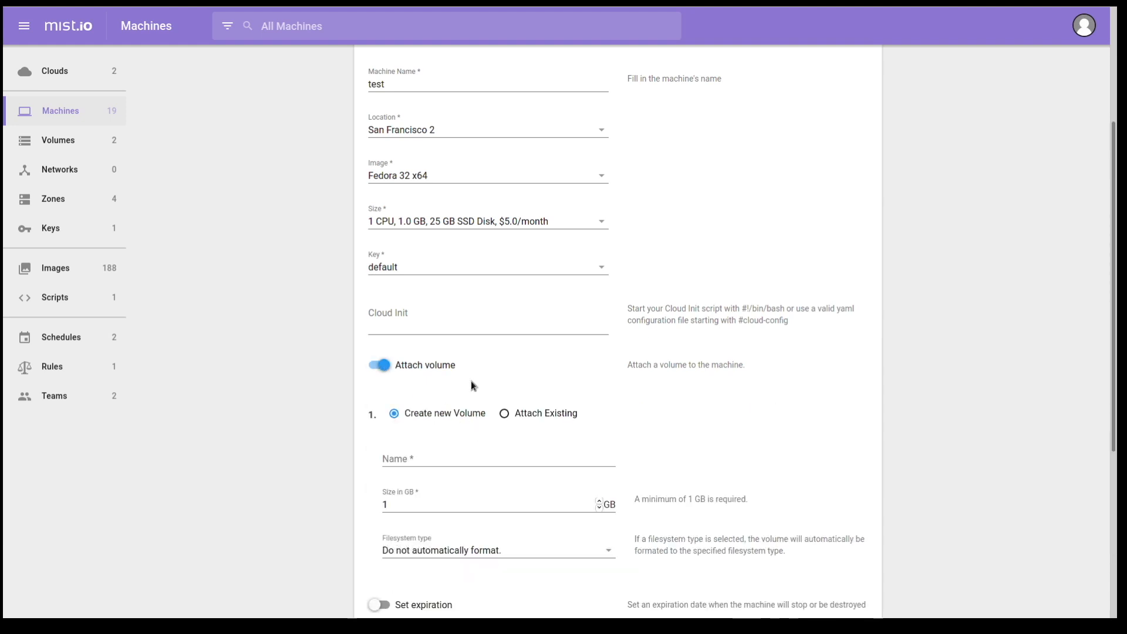
{"action": "scroll", "scroll_direction": "down", "scroll_amount": 3}
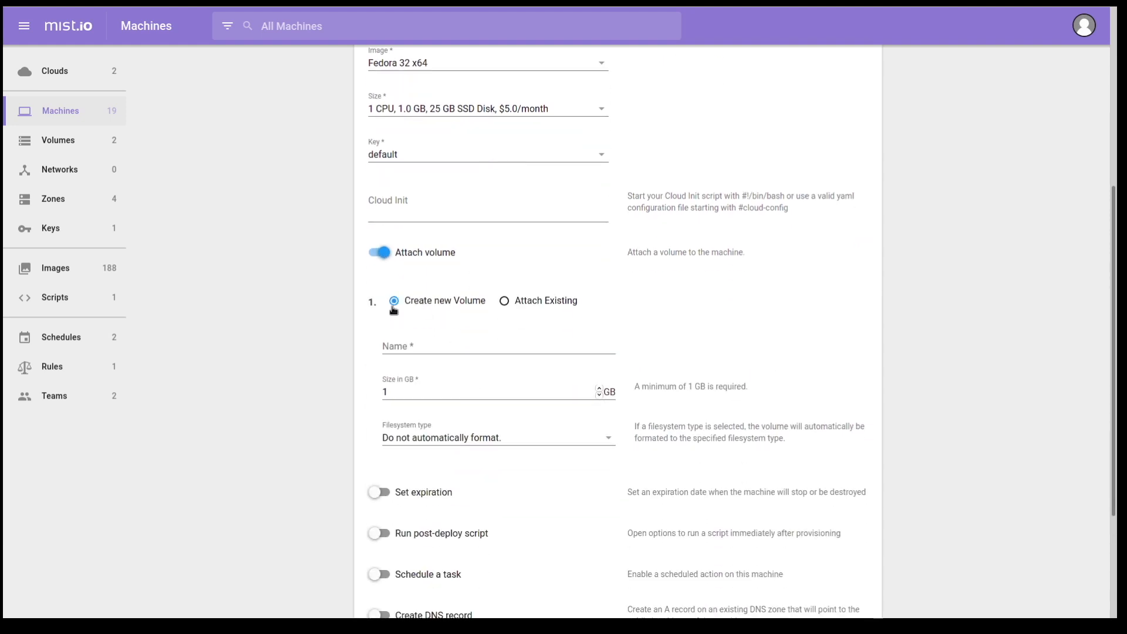
{"action": "left_click", "coordinate": [496, 437]}
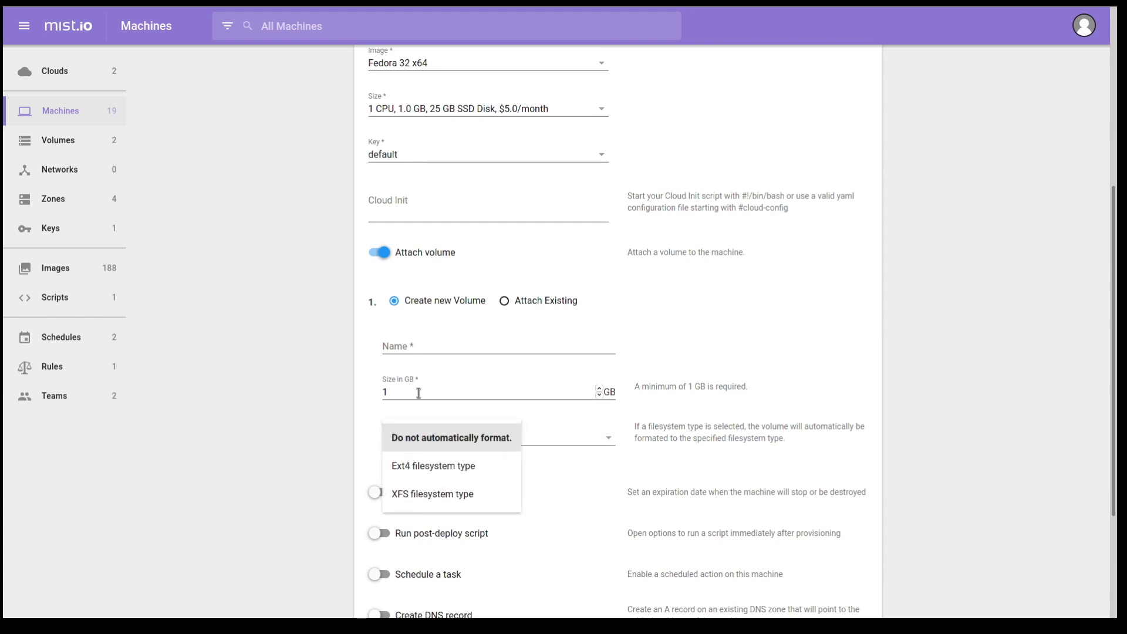
{"action": "left_click", "coordinate": [503, 300]}
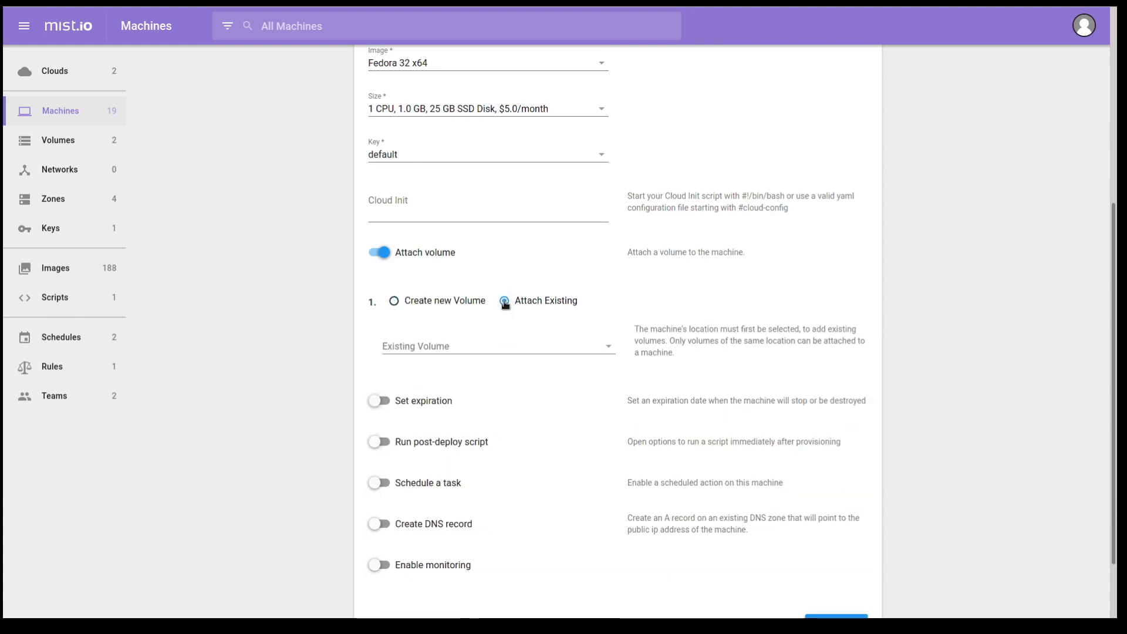
{"action": "left_click", "coordinate": [503, 300]}
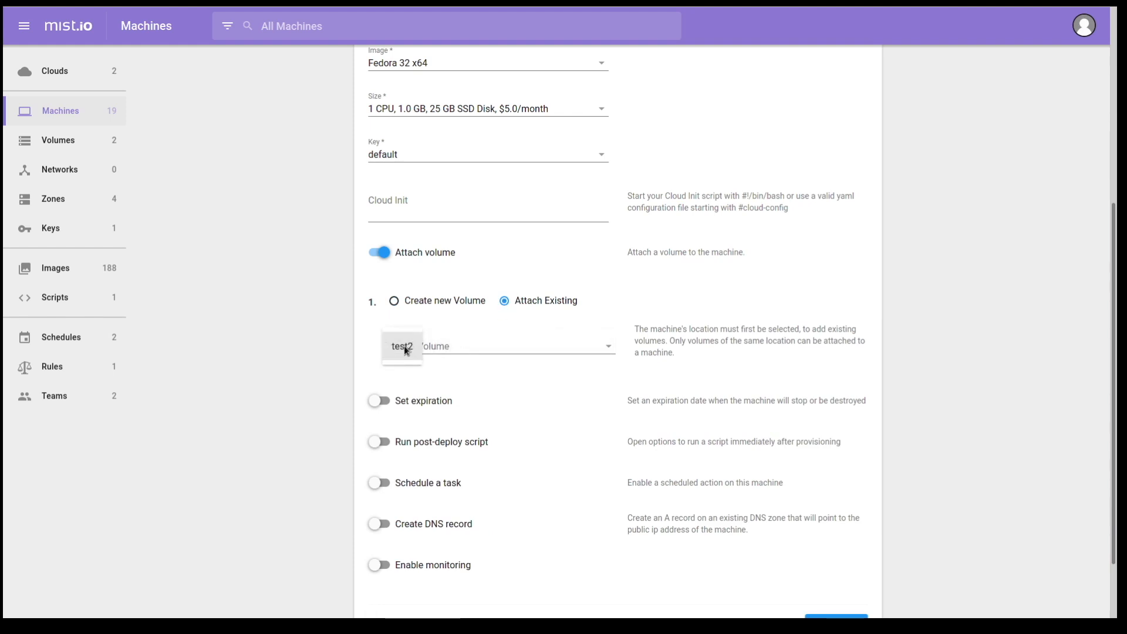
{"action": "left_click", "coordinate": [402, 346]}
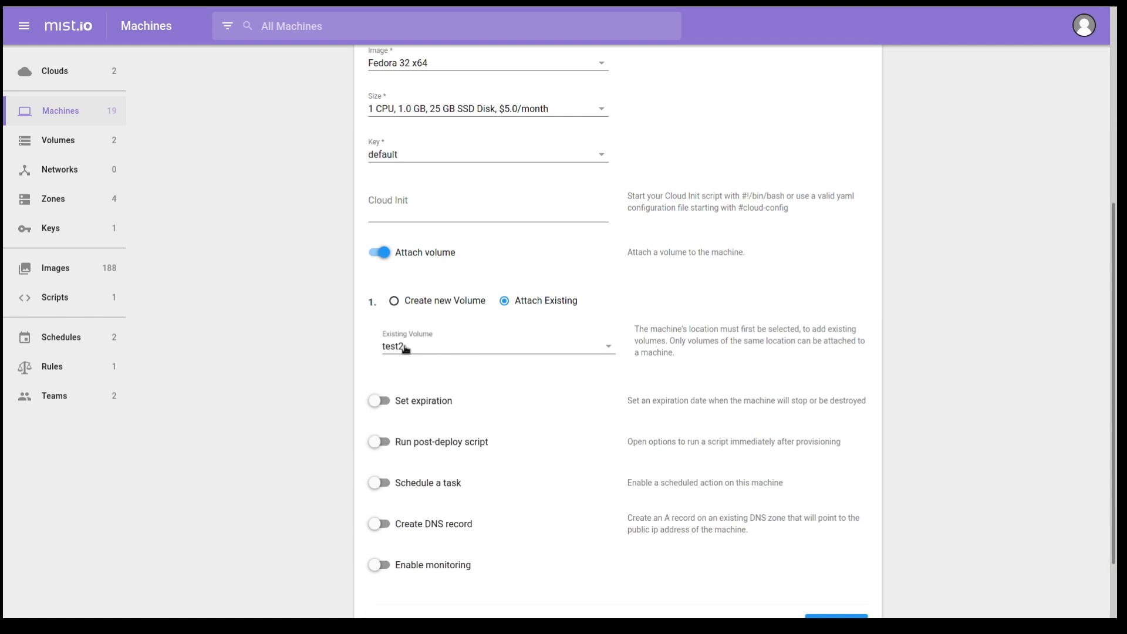
{"action": "mouse_move", "coordinate": [387, 407]}
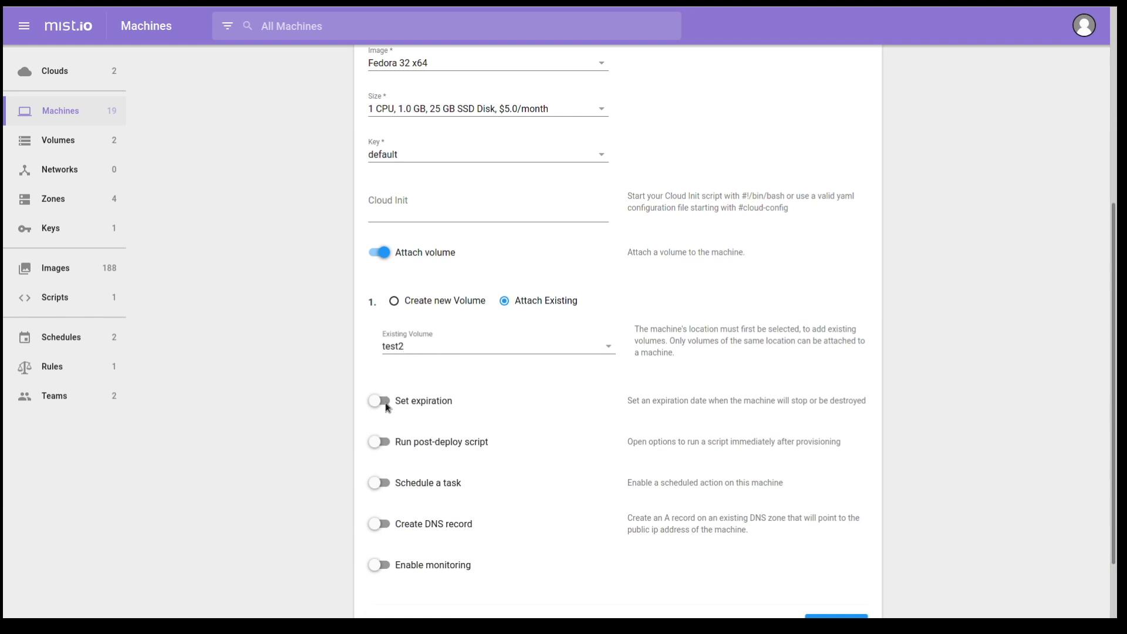
Turn on machine expiration and bring up the expiry action choices, such as DESTROY.
{"action": "left_click", "coordinate": [380, 400]}
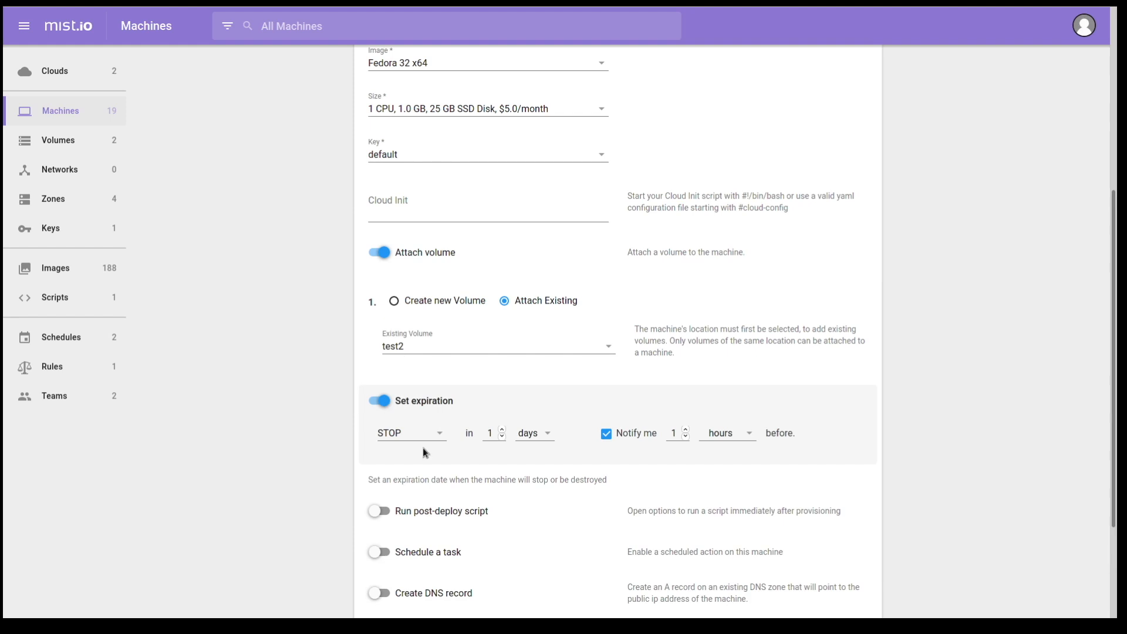
{"action": "scroll", "scroll_direction": "down", "scroll_amount": 3}
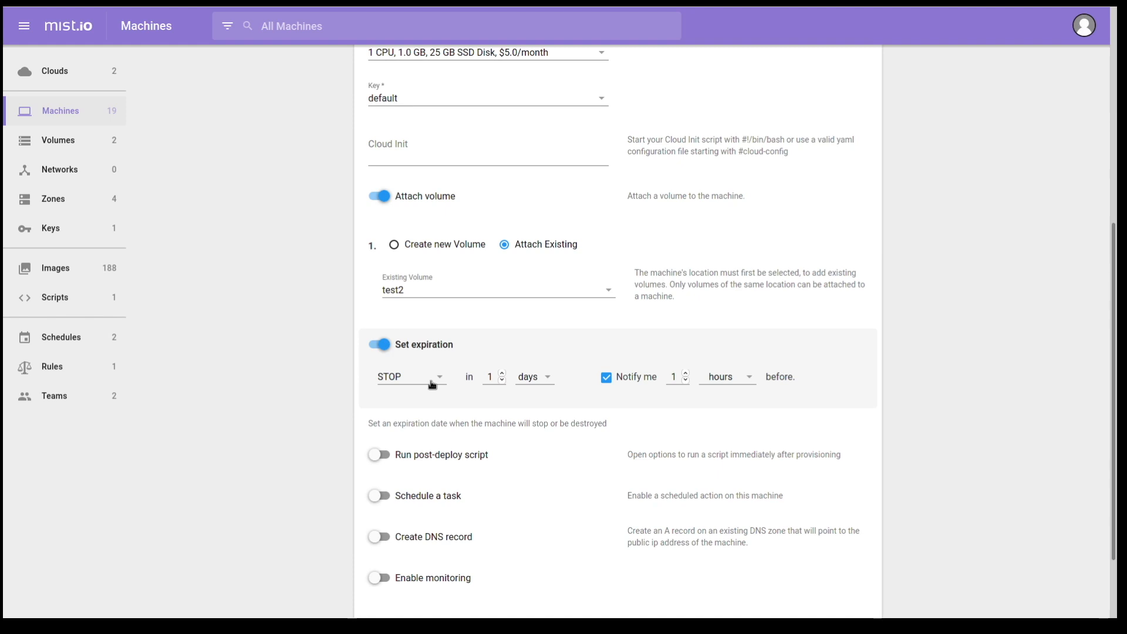
{"action": "left_click", "coordinate": [410, 377]}
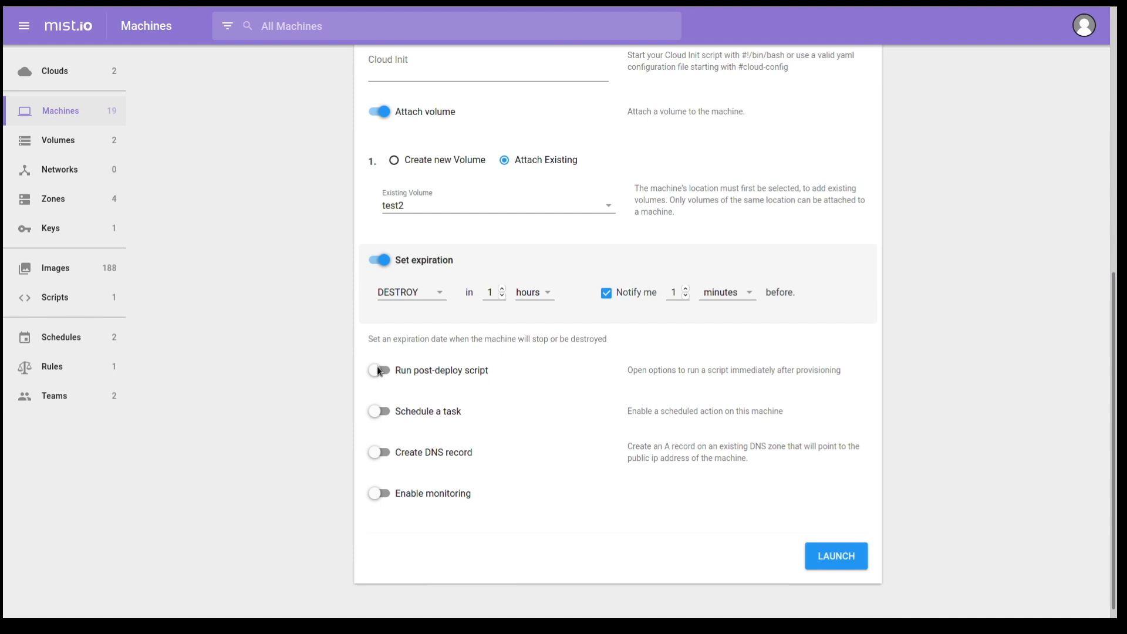
Enable a post-deploy script using existing 'upgrade all packages and install cockpit'.
{"action": "left_click", "coordinate": [380, 371]}
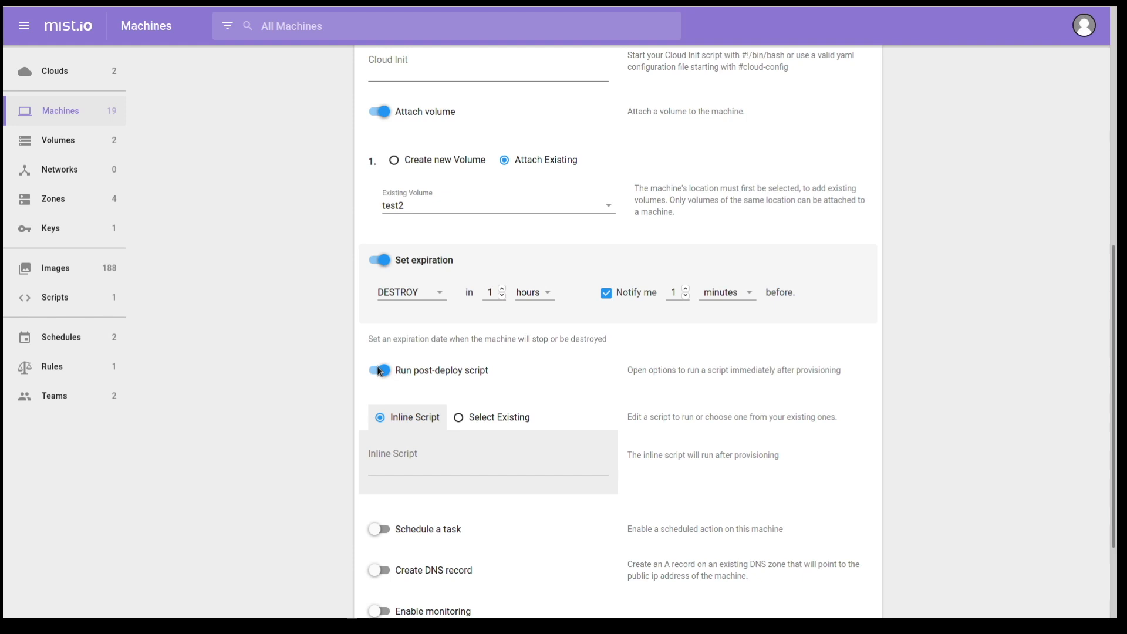
{"action": "mouse_move", "coordinate": [484, 403]}
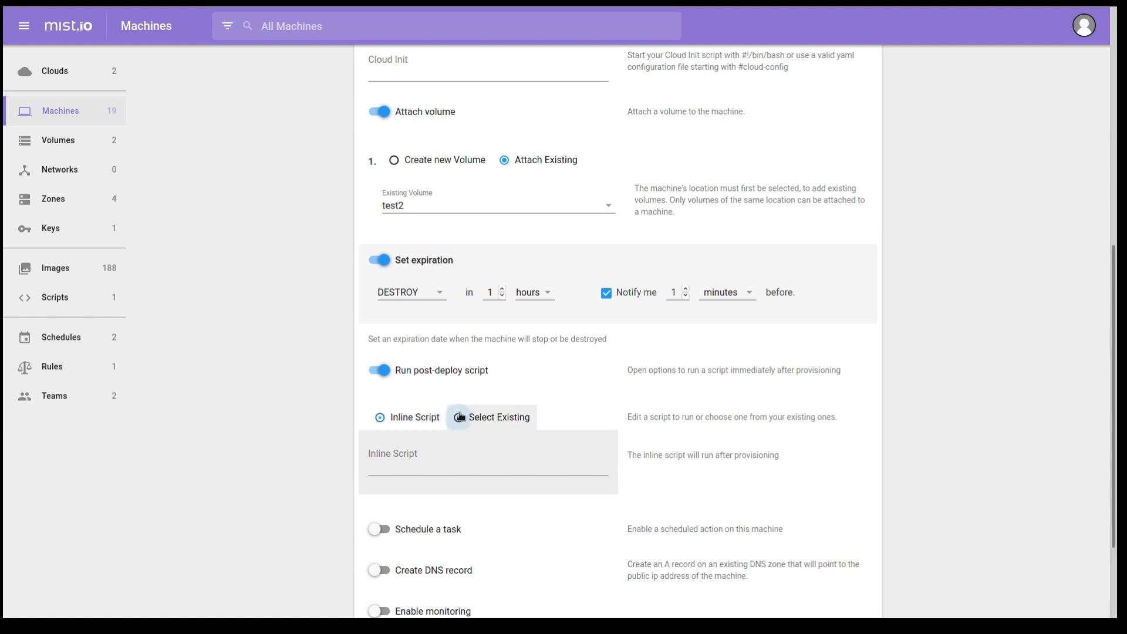
{"action": "left_click", "coordinate": [492, 417]}
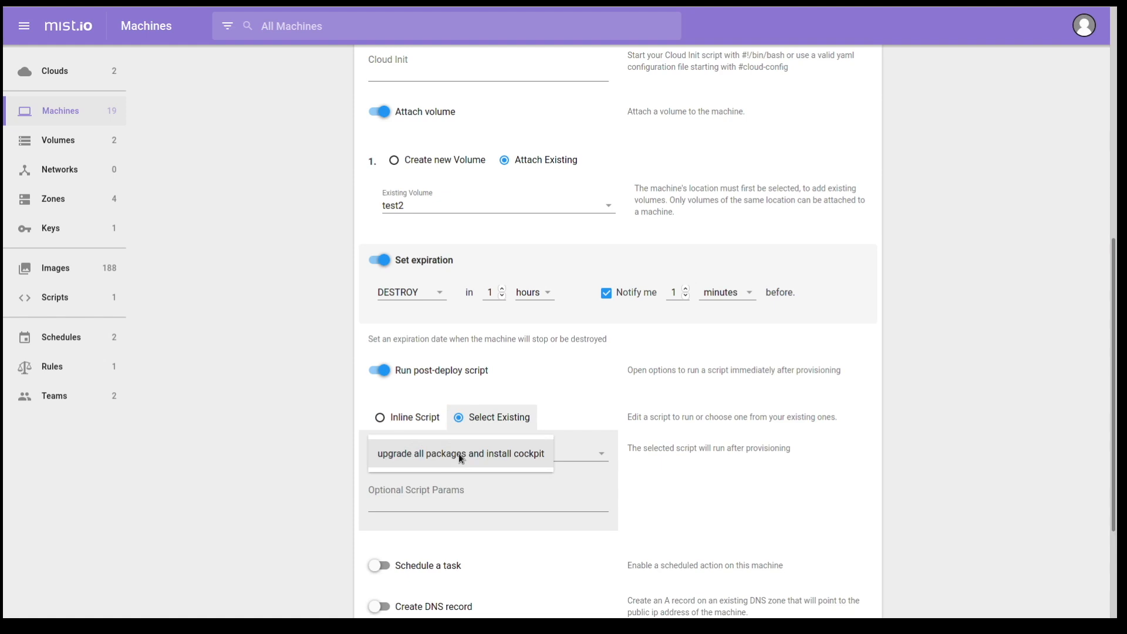
{"action": "left_click", "coordinate": [460, 452]}
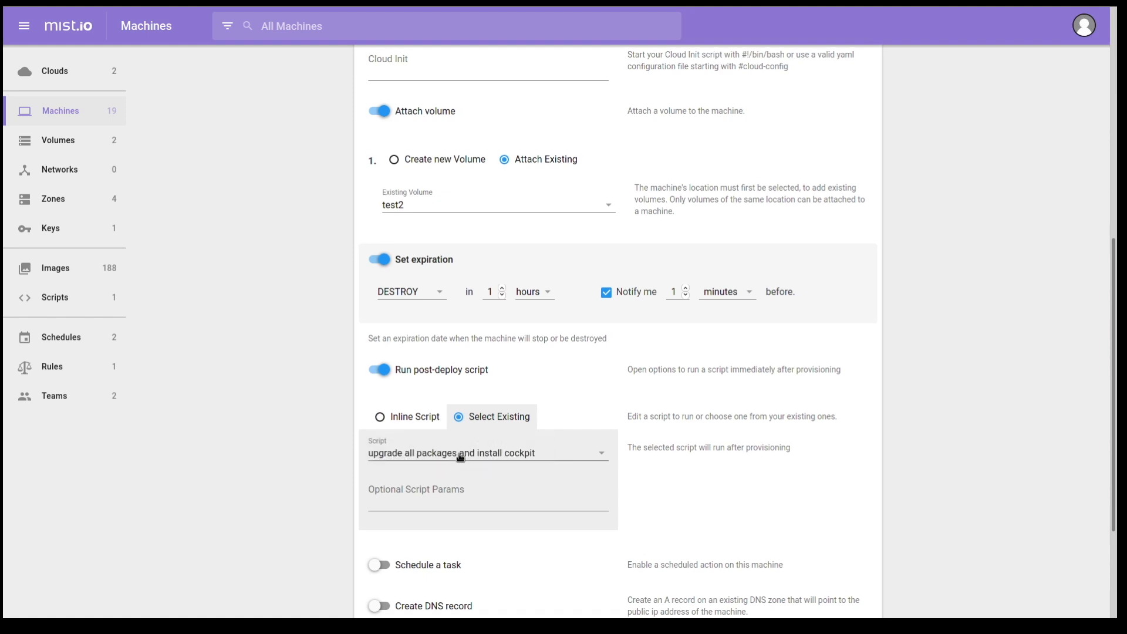
{"action": "scroll", "scroll_direction": "down", "scroll_amount": 3}
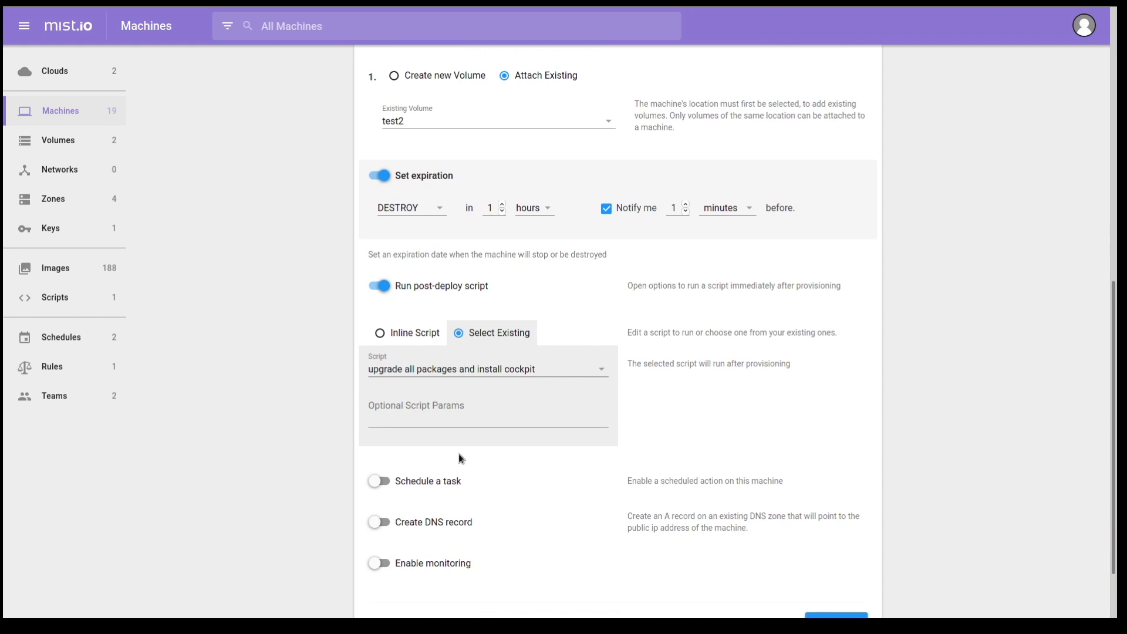
{"action": "mouse_move", "coordinate": [461, 468]}
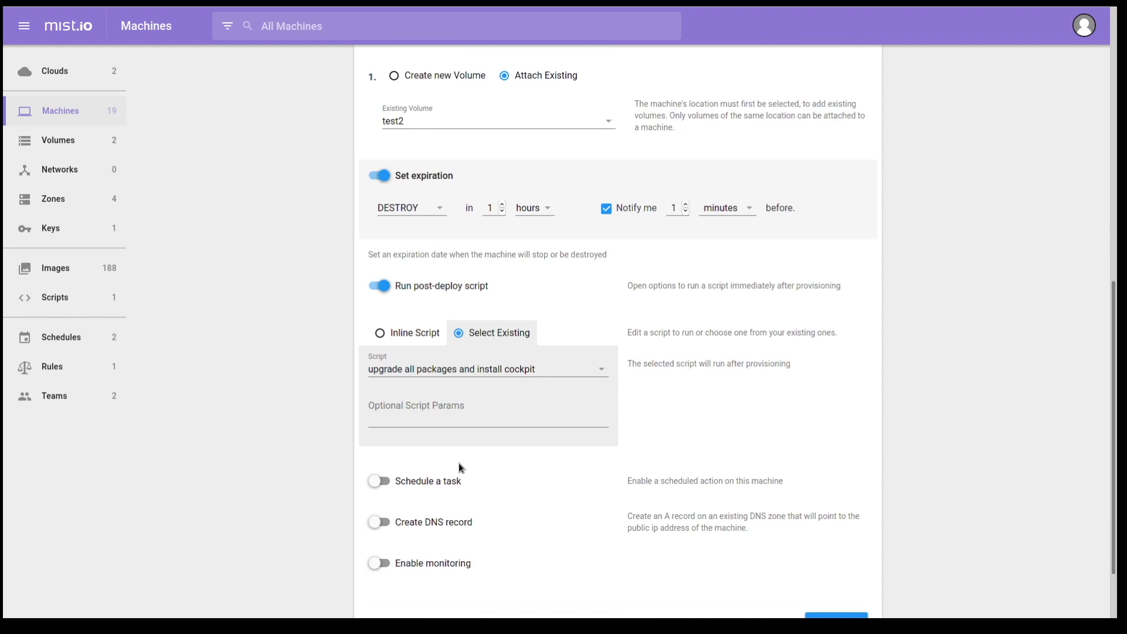
{"action": "mouse_move", "coordinate": [449, 470]}
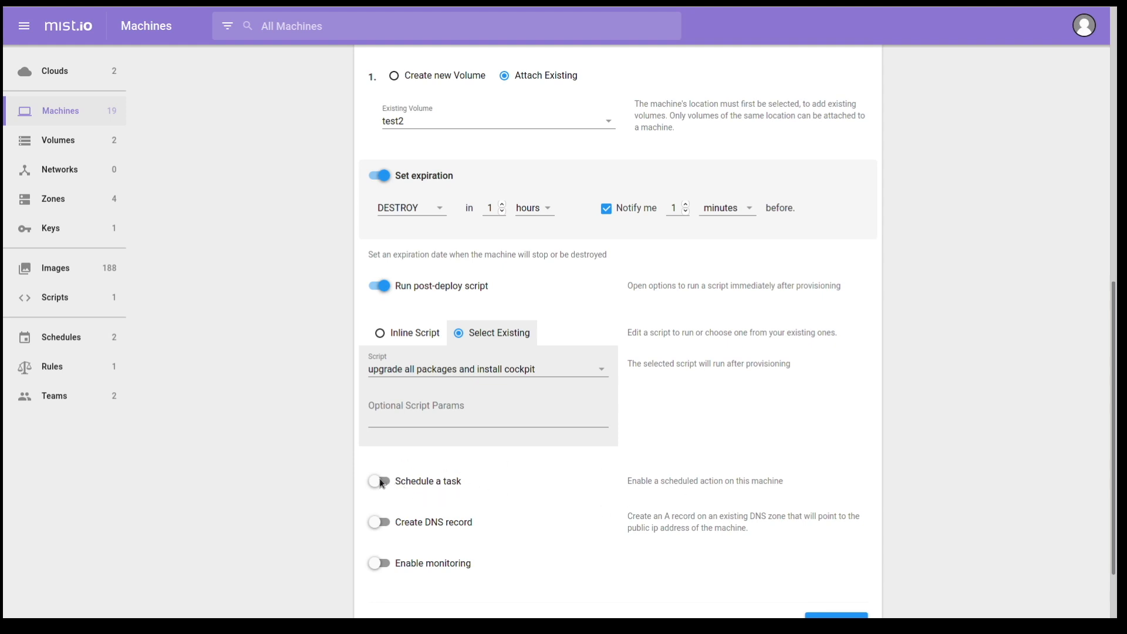
{"action": "left_click", "coordinate": [379, 481]}
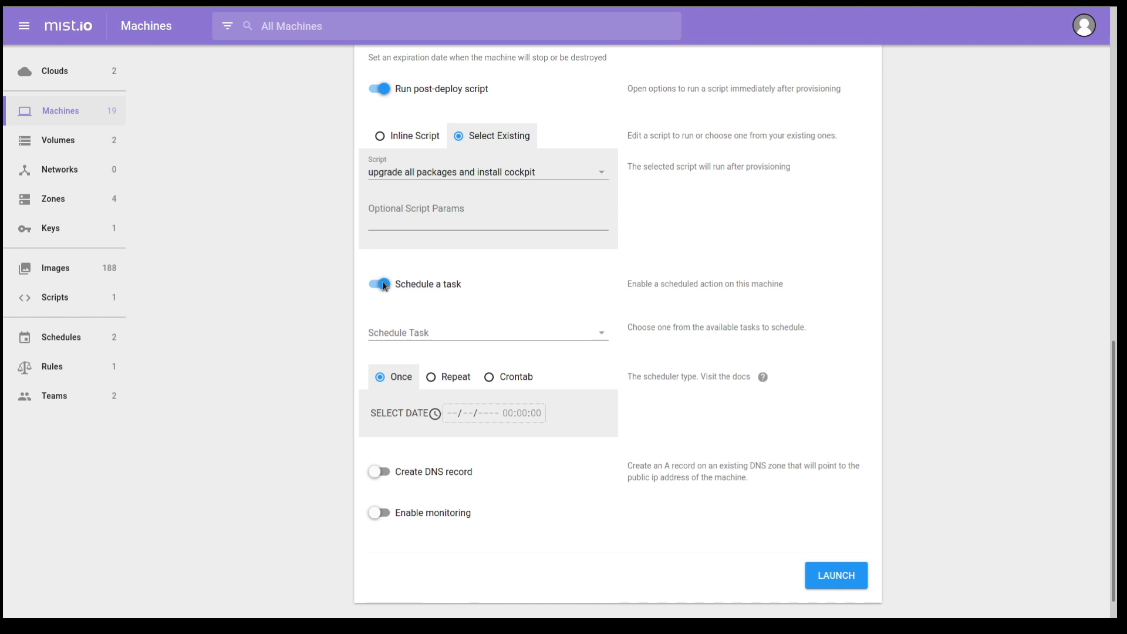
{"action": "left_click", "coordinate": [379, 284]}
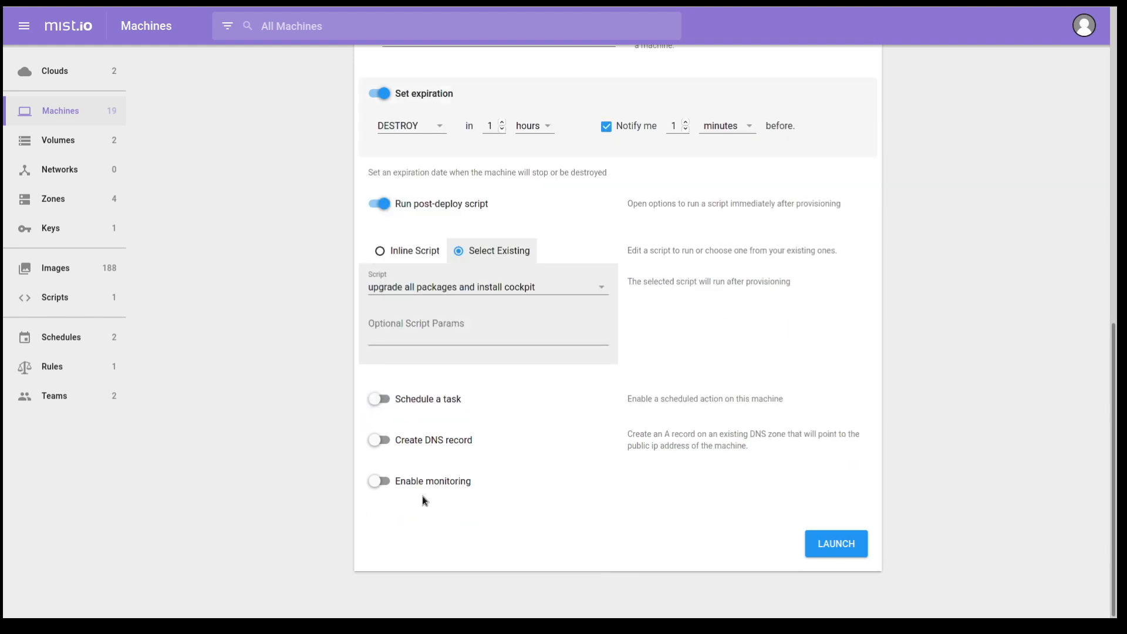
{"action": "left_click", "coordinate": [378, 439]}
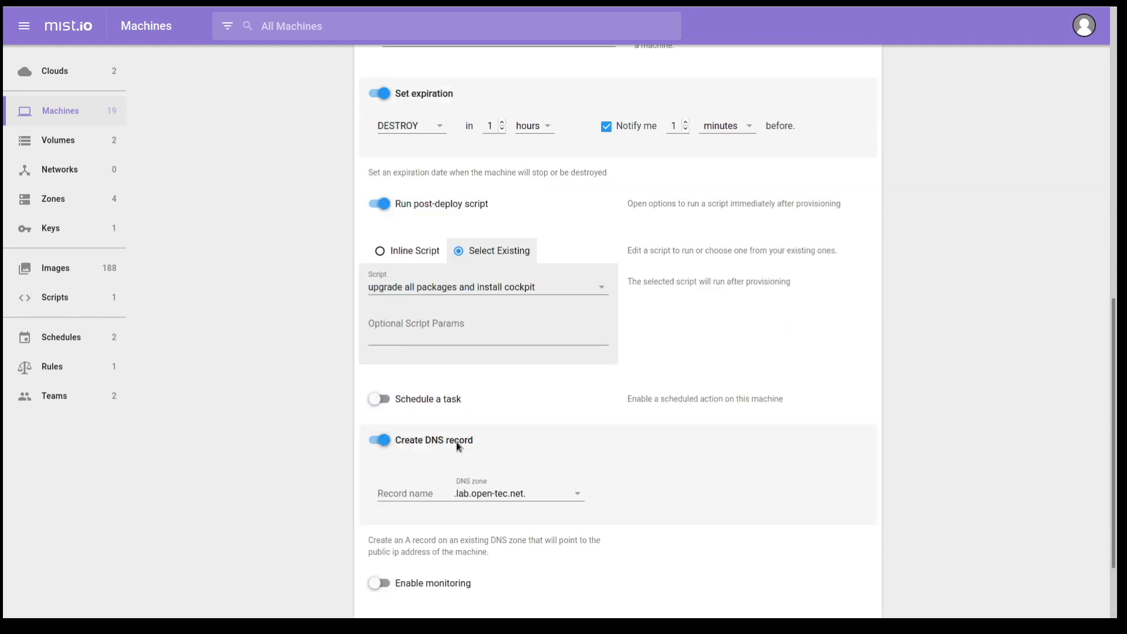
{"action": "scroll", "scroll_direction": "down", "scroll_amount": 3}
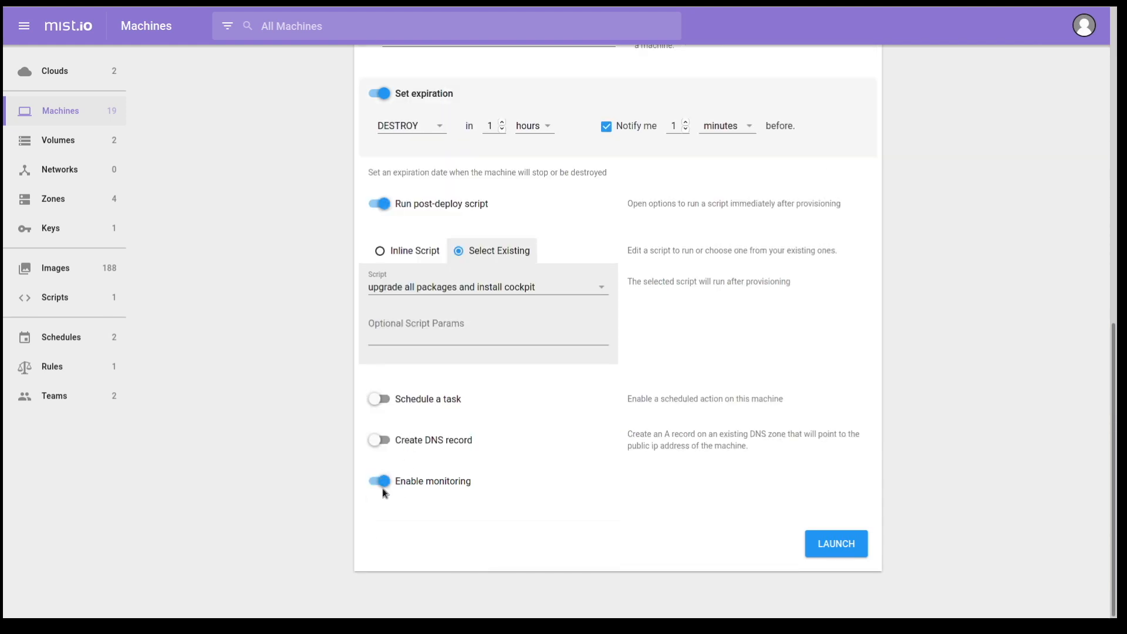
{"action": "left_click", "coordinate": [379, 481]}
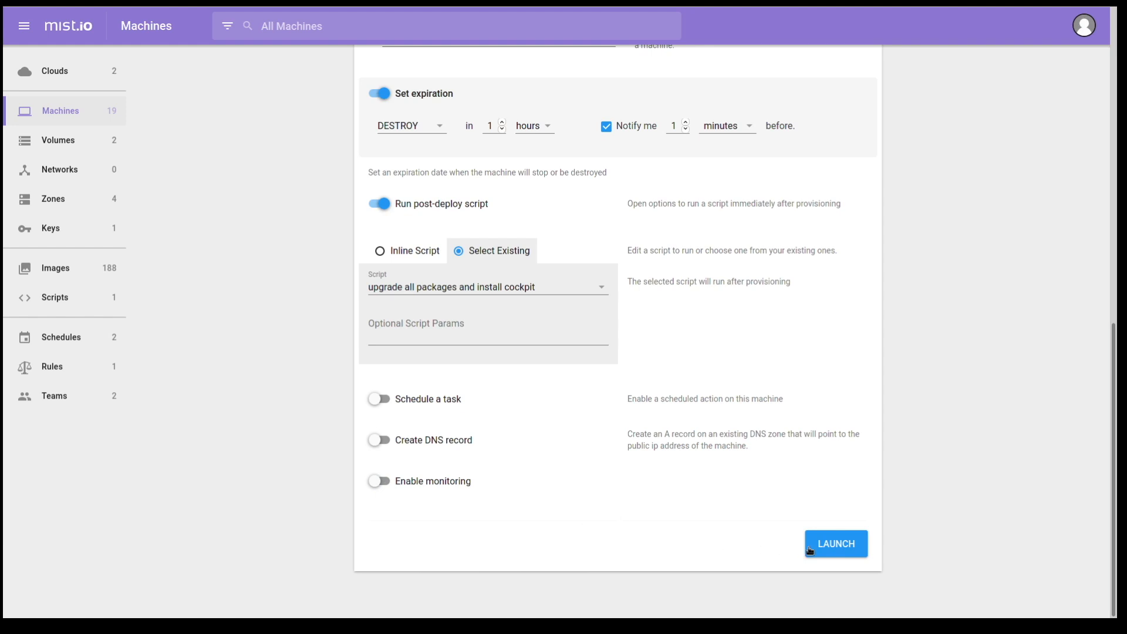
{"action": "mouse_move", "coordinate": [846, 552]}
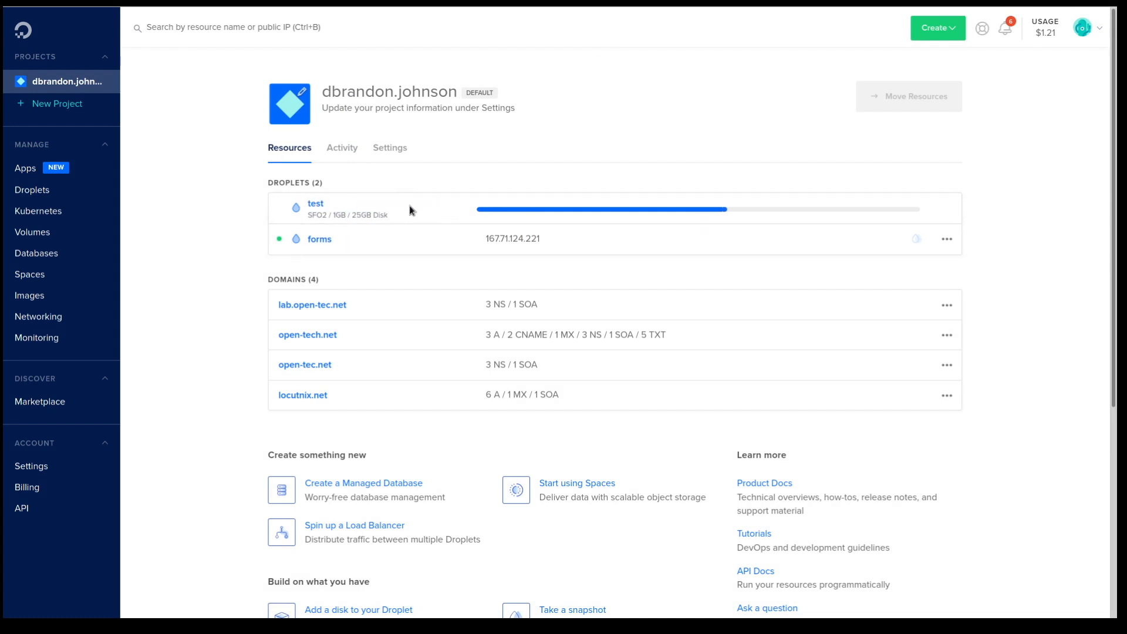
{"action": "mouse_move", "coordinate": [512, 209]}
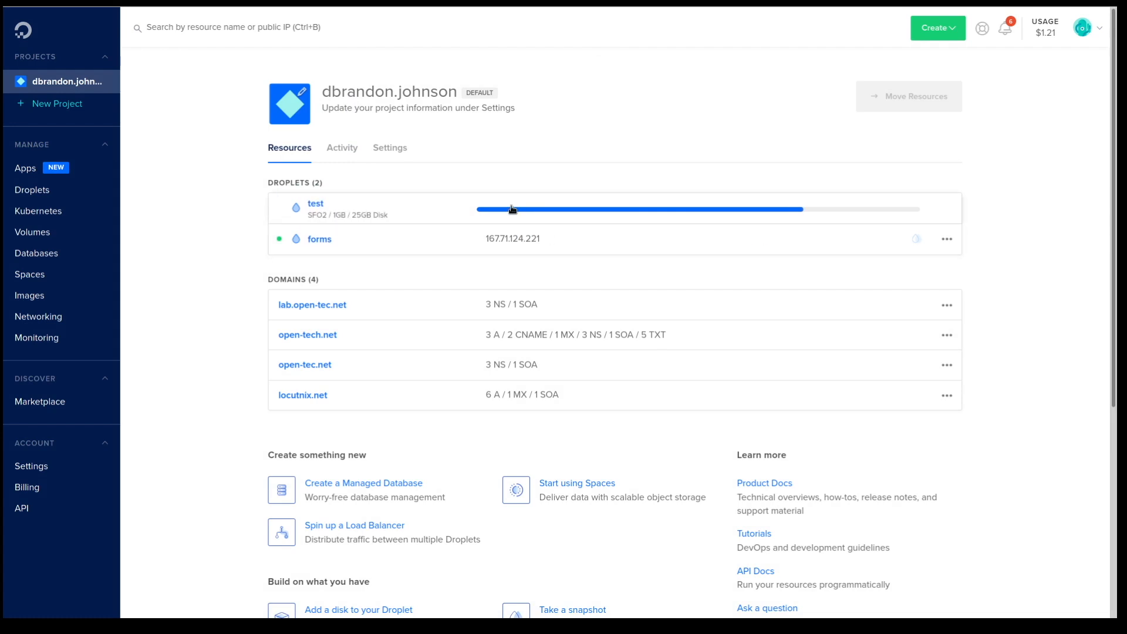
Open the test droplet's Volumes view in DigitalOcean to see test2 attached.
{"action": "left_click", "coordinate": [315, 204]}
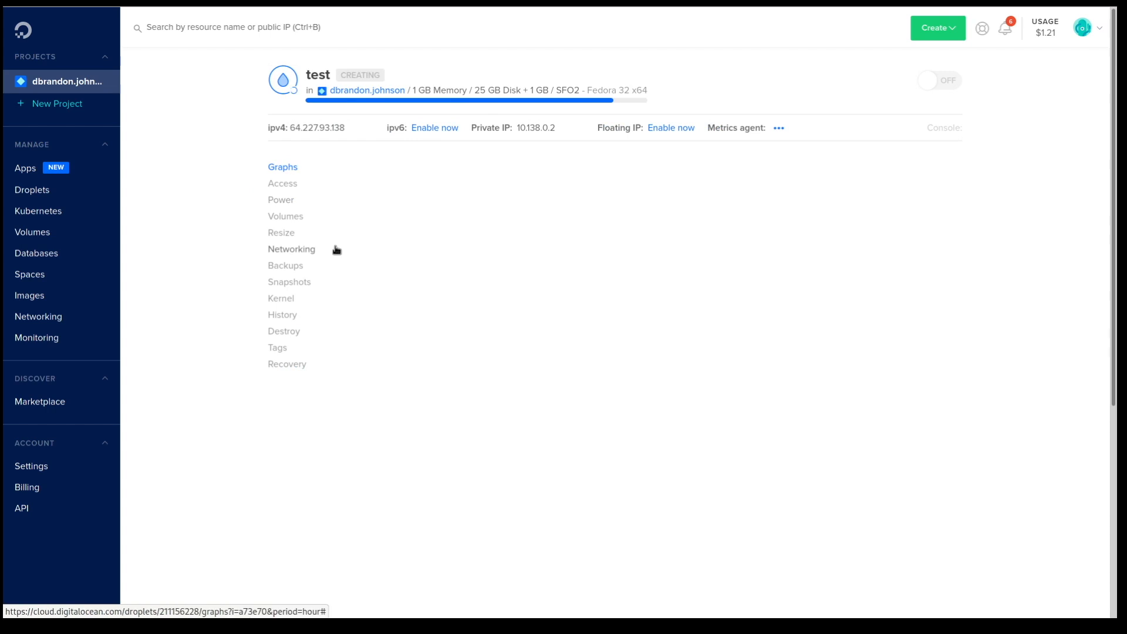
{"action": "left_click", "coordinate": [285, 216]}
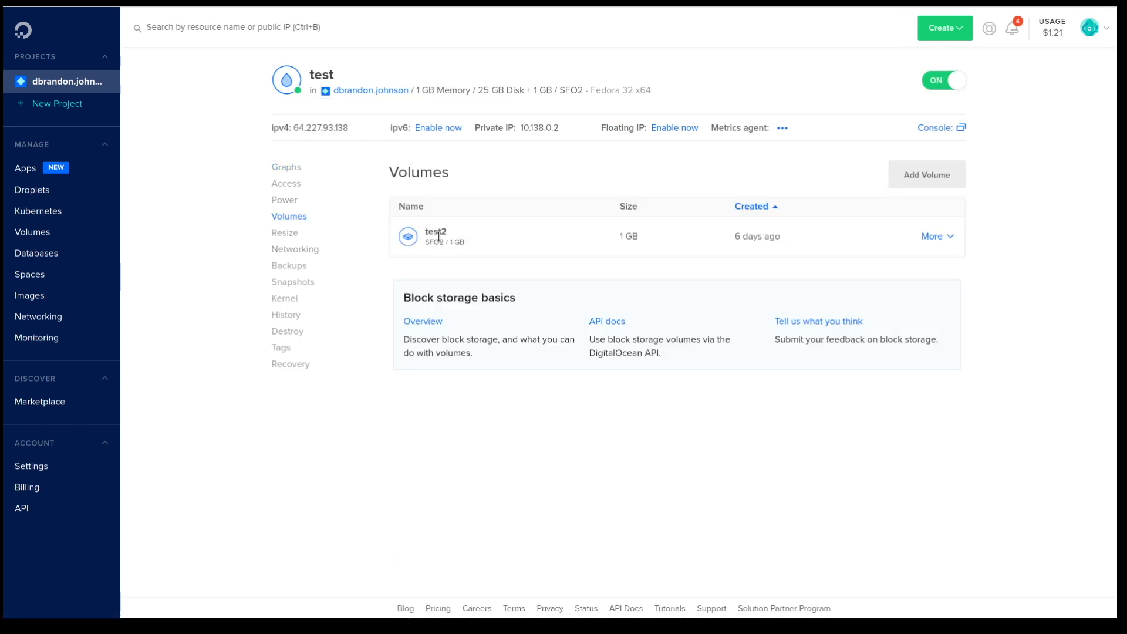
{"action": "mouse_move", "coordinate": [757, 236]}
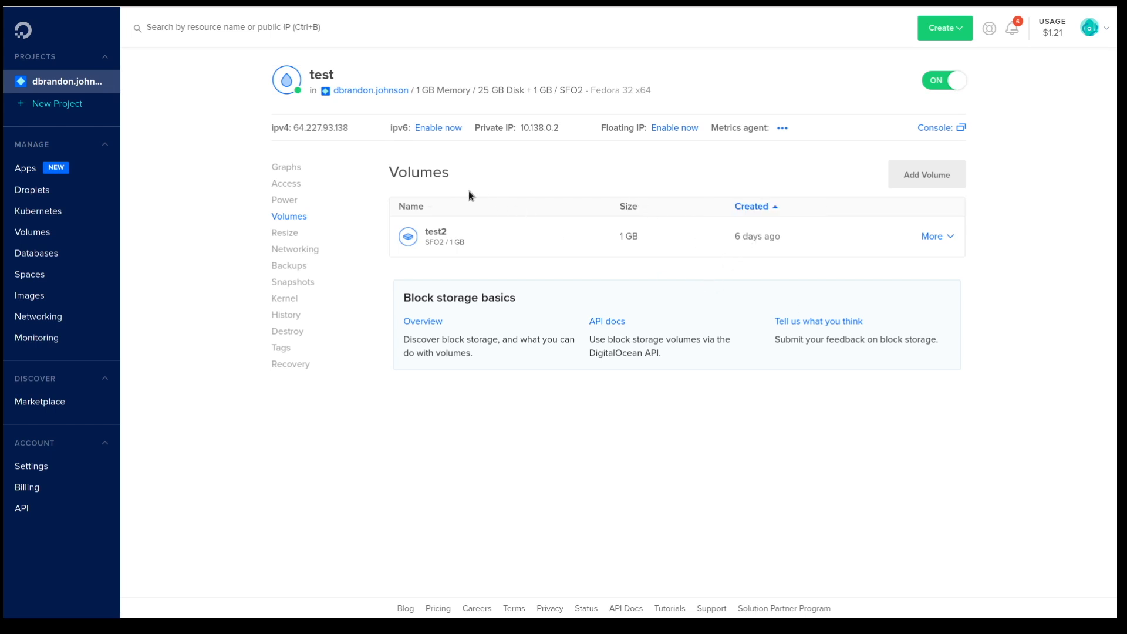
{"action": "mouse_move", "coordinate": [353, 158]}
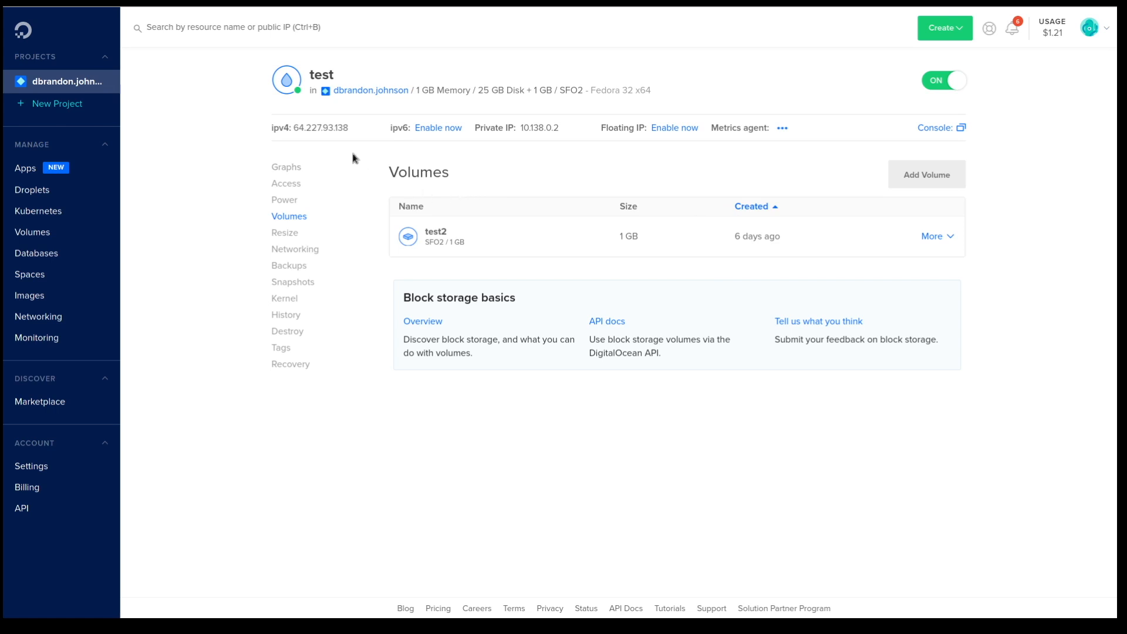
{"action": "mouse_move", "coordinate": [352, 158]}
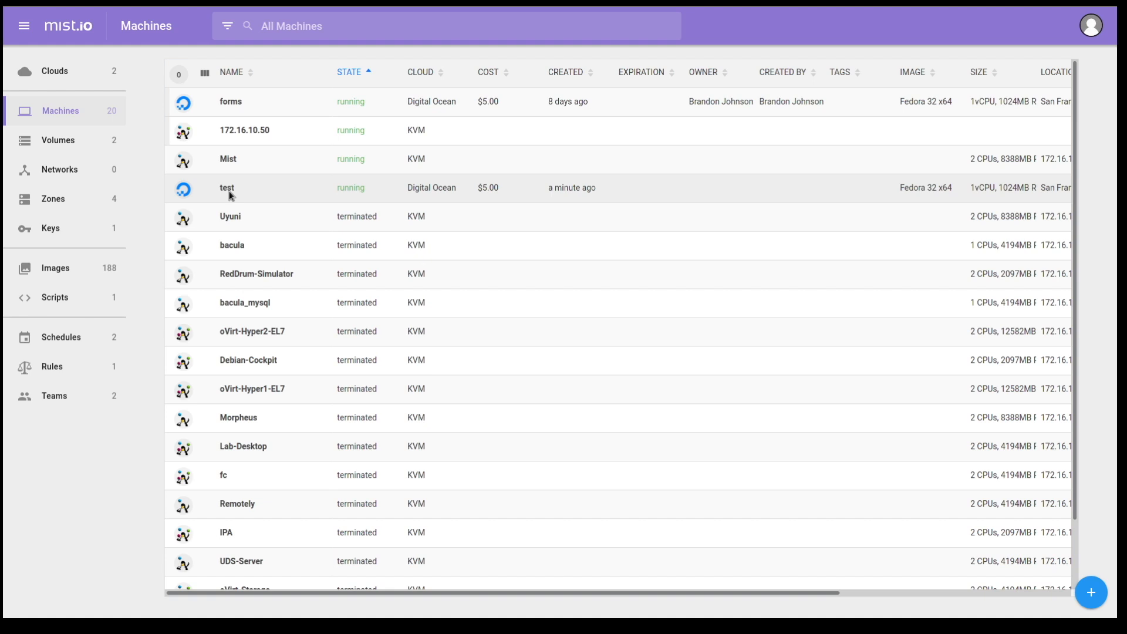
Open the test machine's details and remove test2 from its Attached Volumes.
{"action": "left_click", "coordinate": [227, 188]}
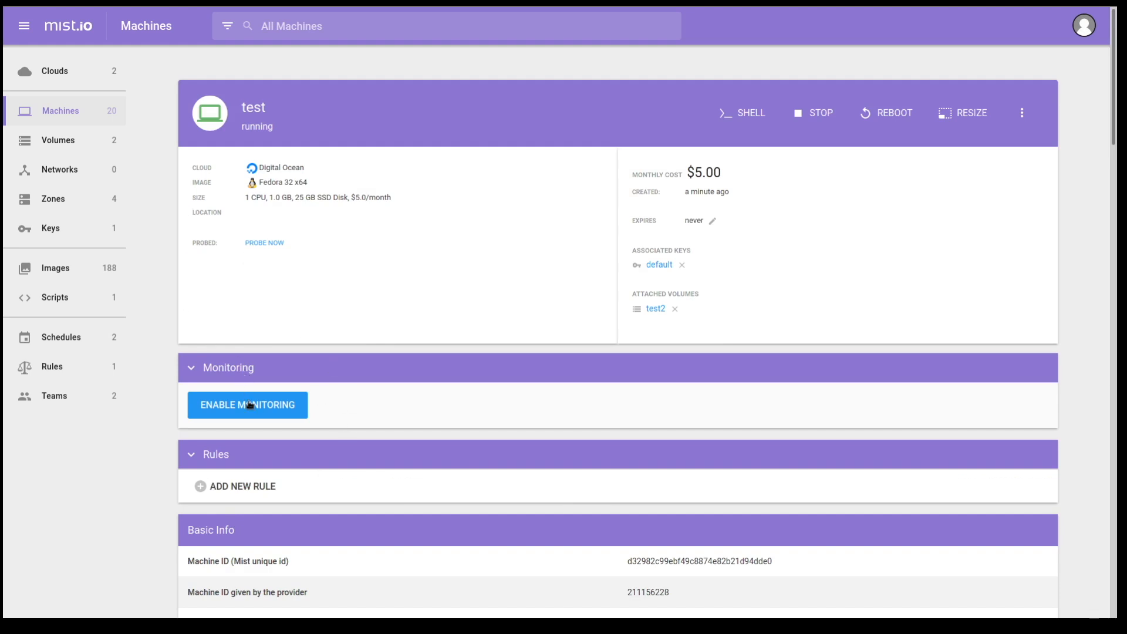
{"action": "mouse_move", "coordinate": [265, 395]}
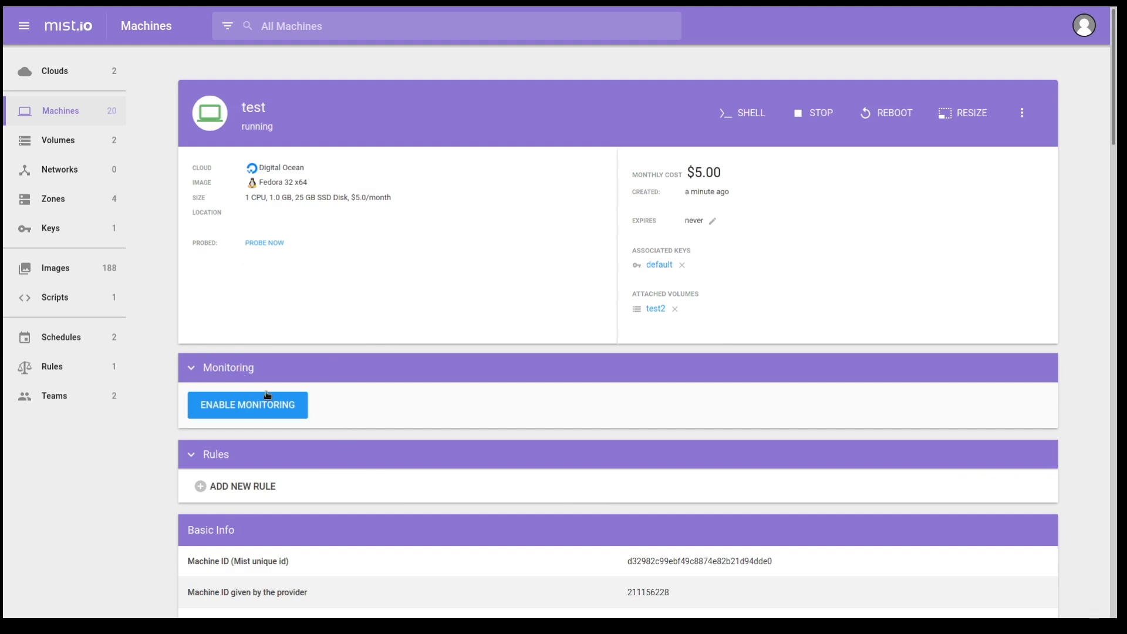
{"action": "scroll", "scroll_direction": "down", "scroll_amount": 3}
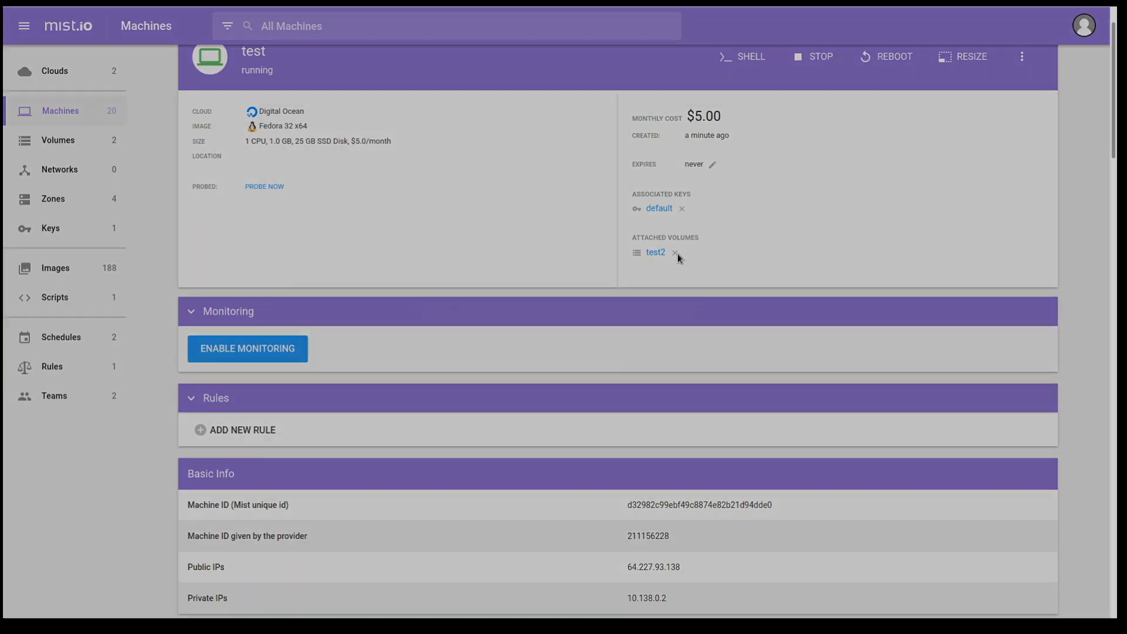
{"action": "left_click", "coordinate": [675, 252]}
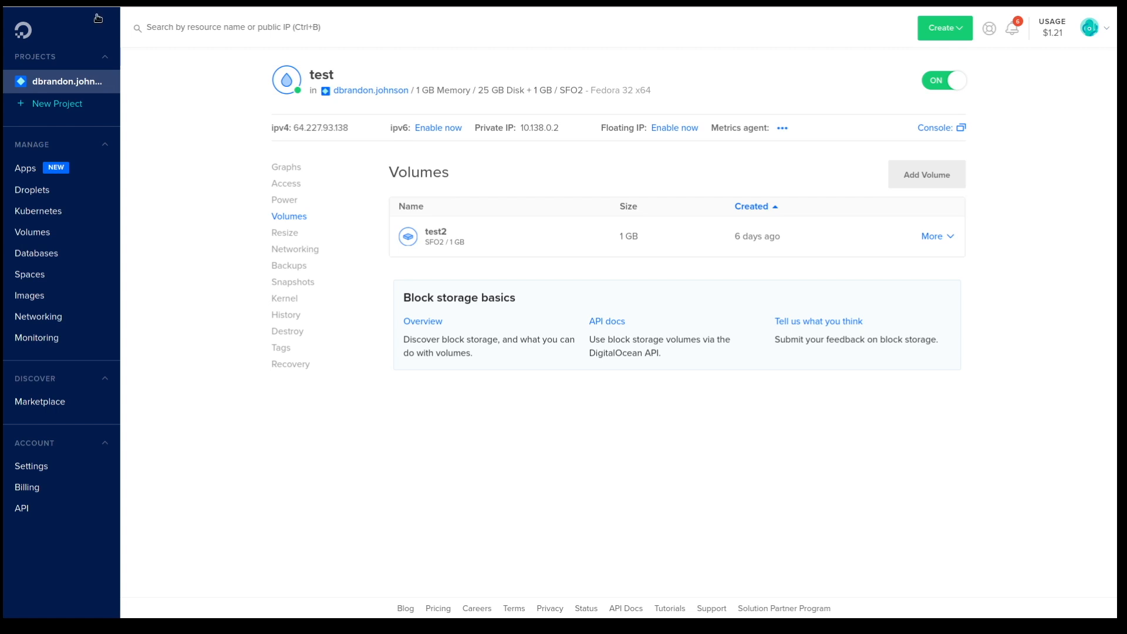
{"action": "mouse_move", "coordinate": [517, 362]}
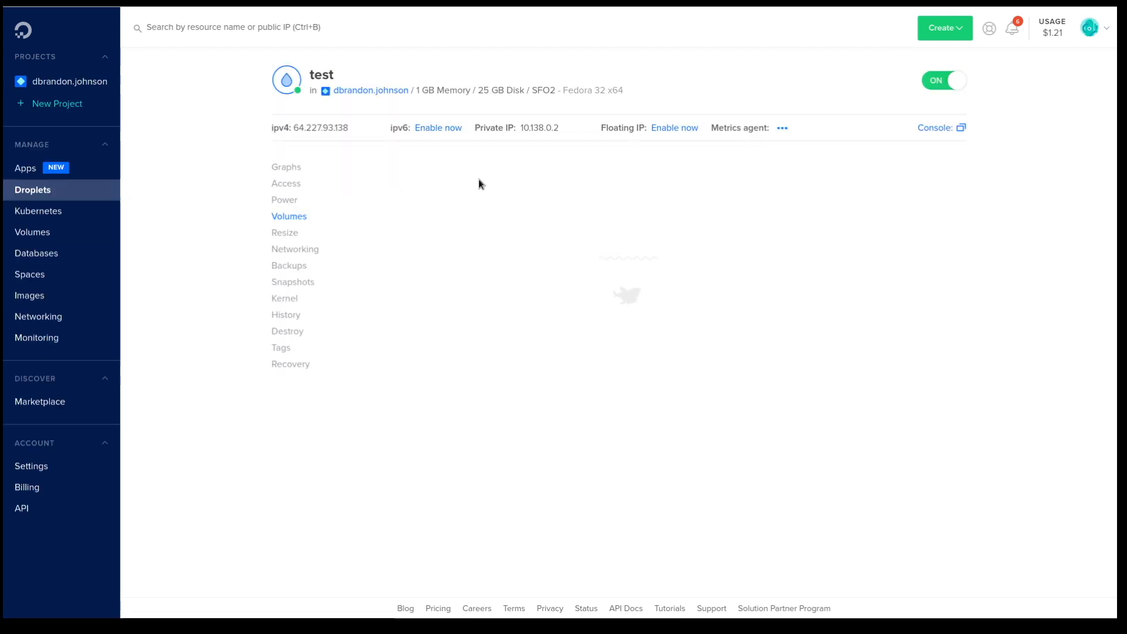
Reload the test droplet's Volumes view, now showing no block storage volumes.
{"action": "left_click", "coordinate": [288, 217]}
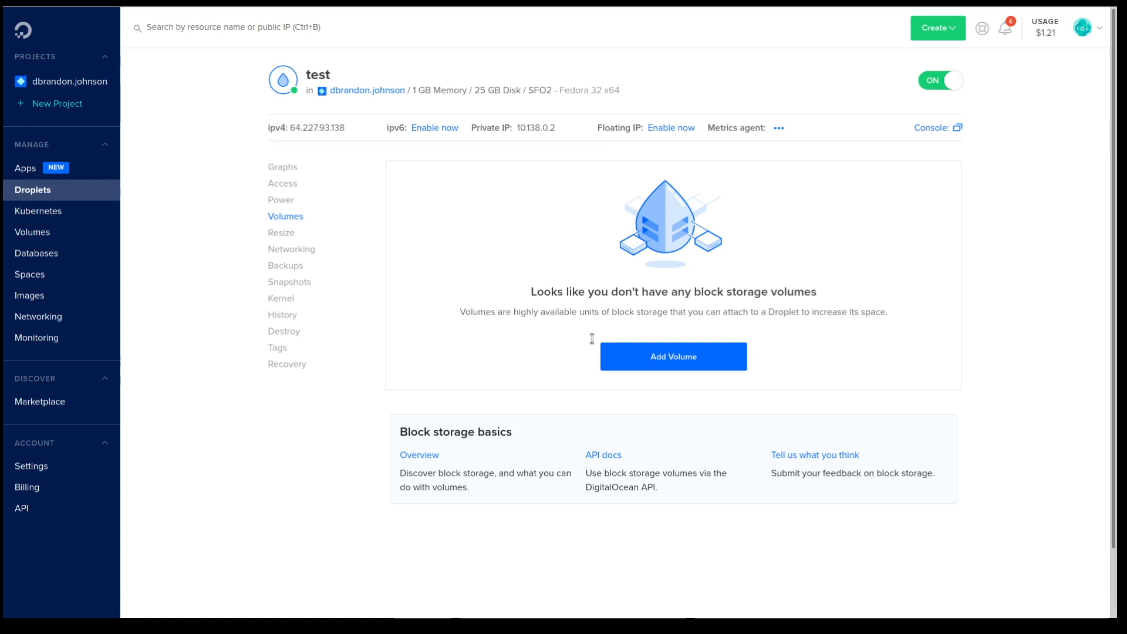
{"action": "mouse_move", "coordinate": [755, 374]}
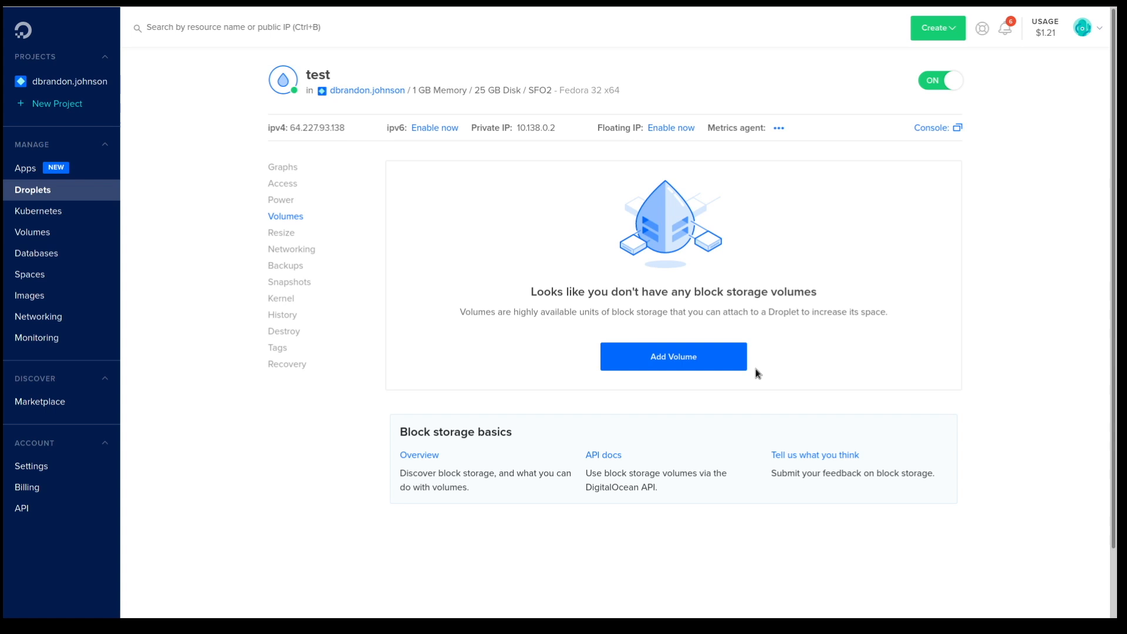
{"action": "mouse_move", "coordinate": [755, 373]}
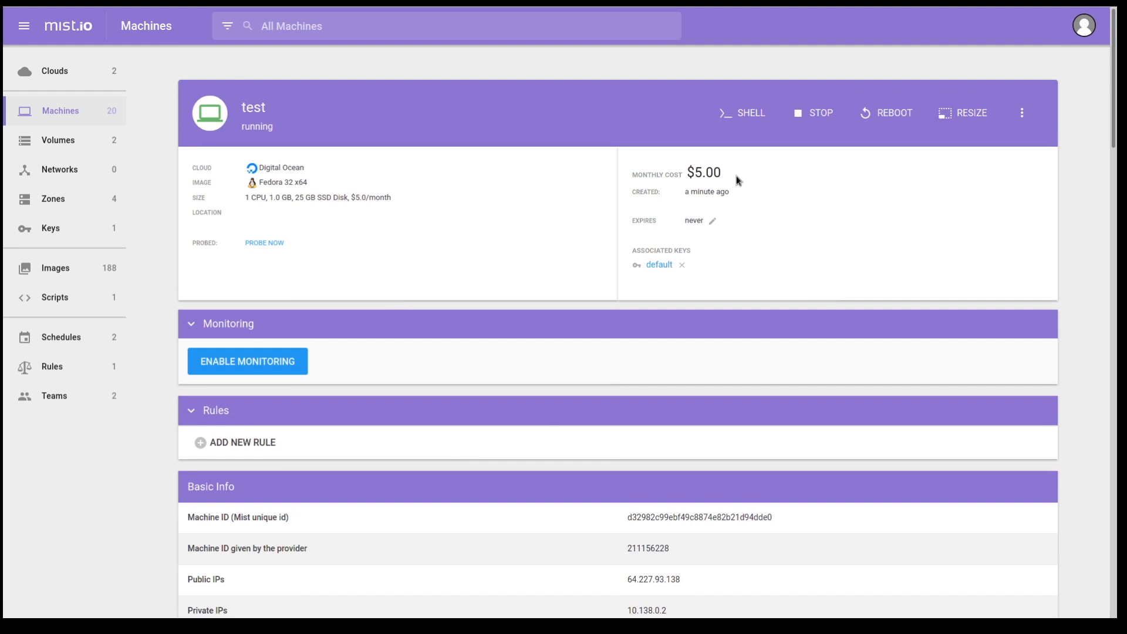
{"action": "left_click", "coordinate": [742, 113]}
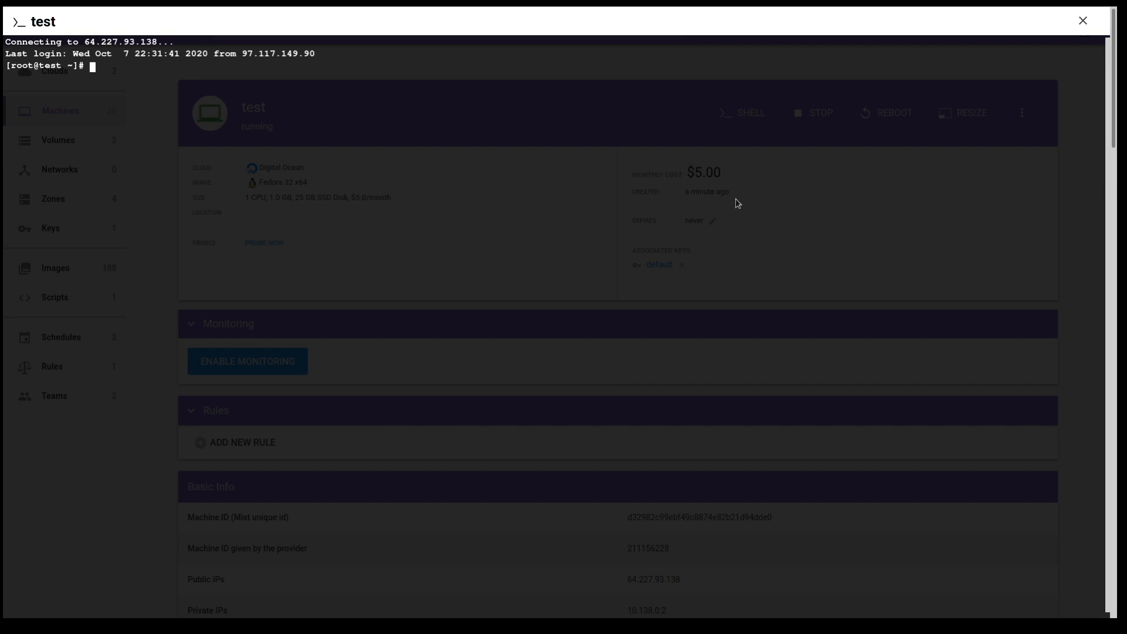
{"action": "type", "text": "uname"}
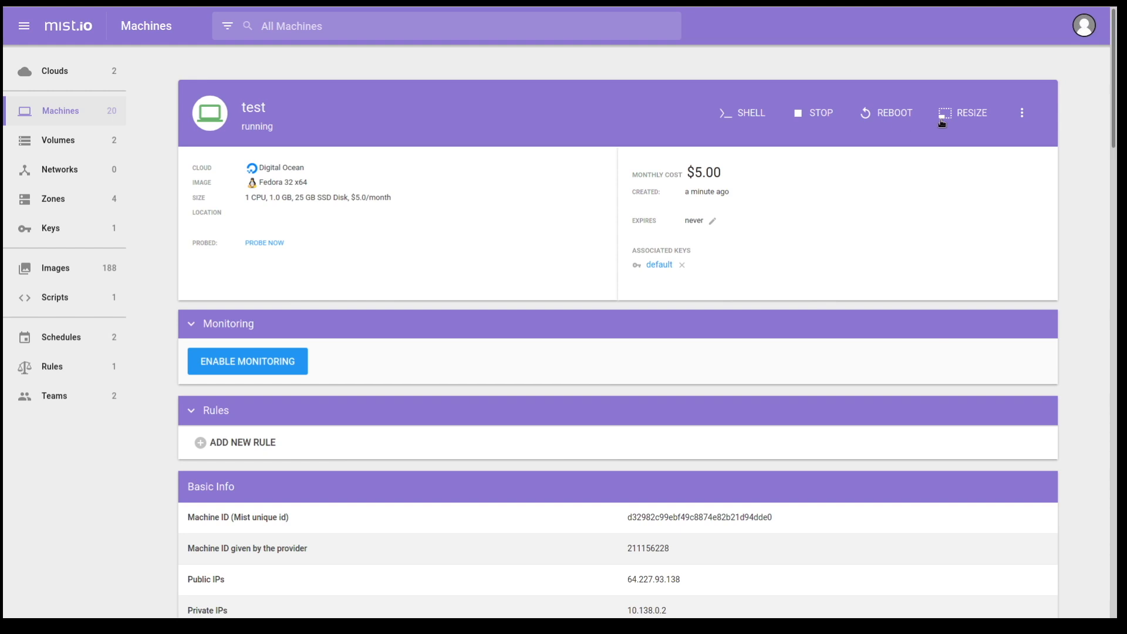
{"action": "mouse_move", "coordinate": [1022, 112]}
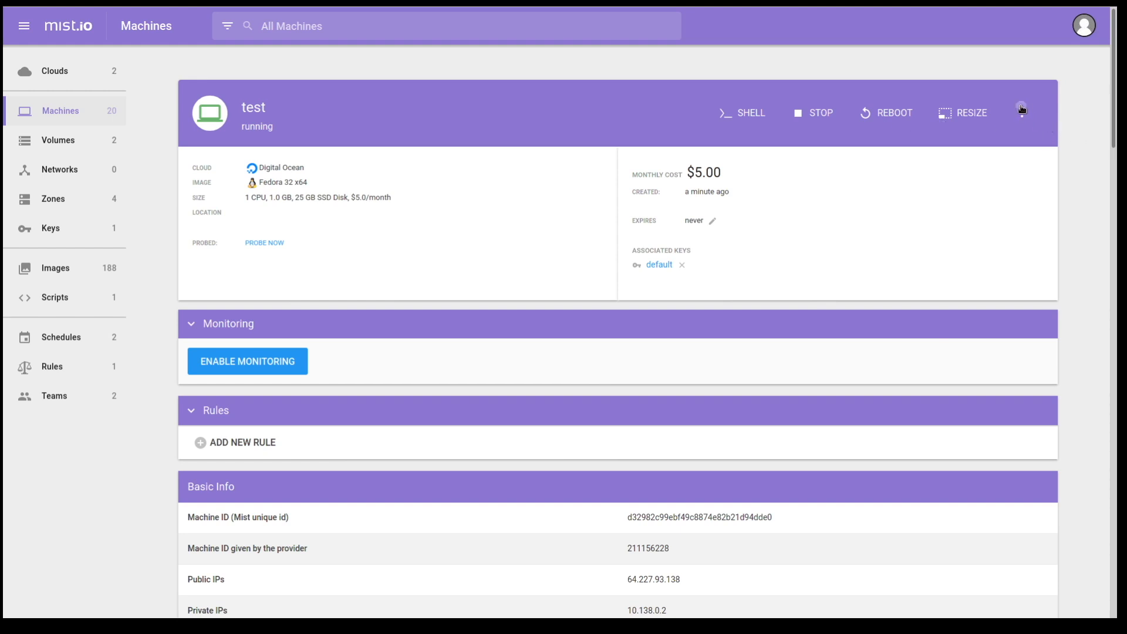
Show the test machine's more-actions menu with Destroy, Attach Volume and Rename.
{"action": "left_click", "coordinate": [1022, 113]}
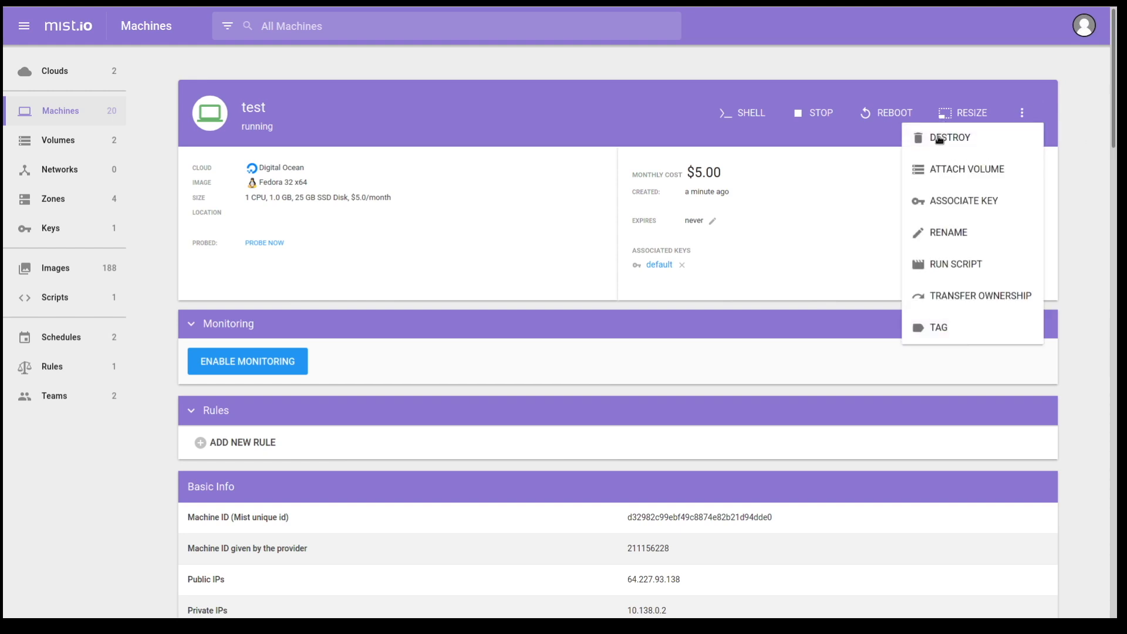
{"action": "mouse_move", "coordinate": [967, 169]}
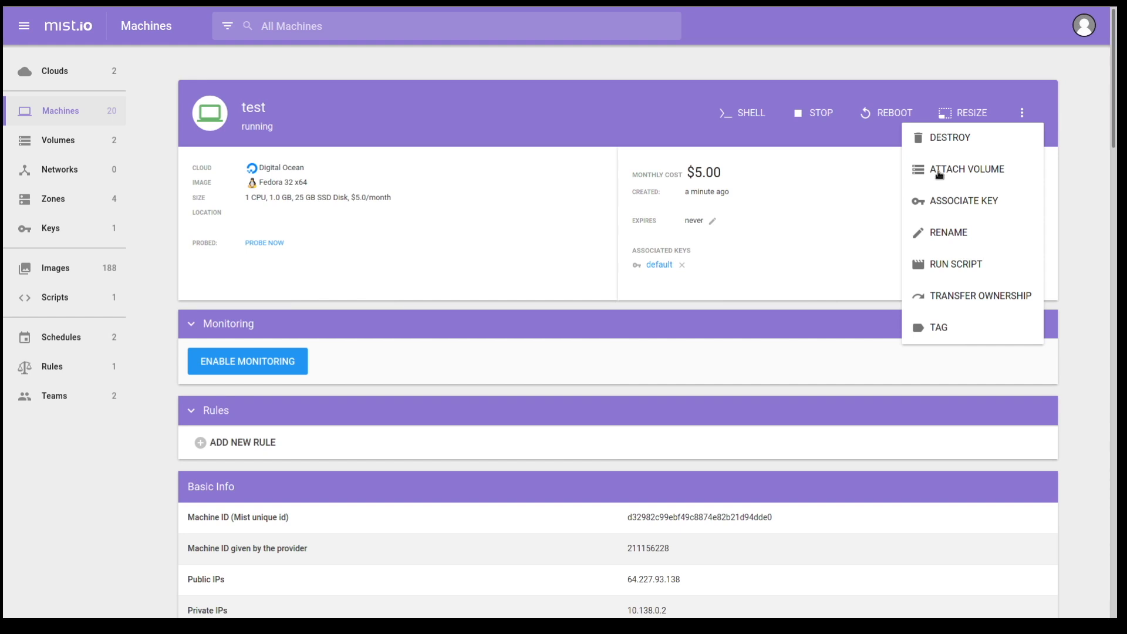
{"action": "mouse_move", "coordinate": [939, 212]}
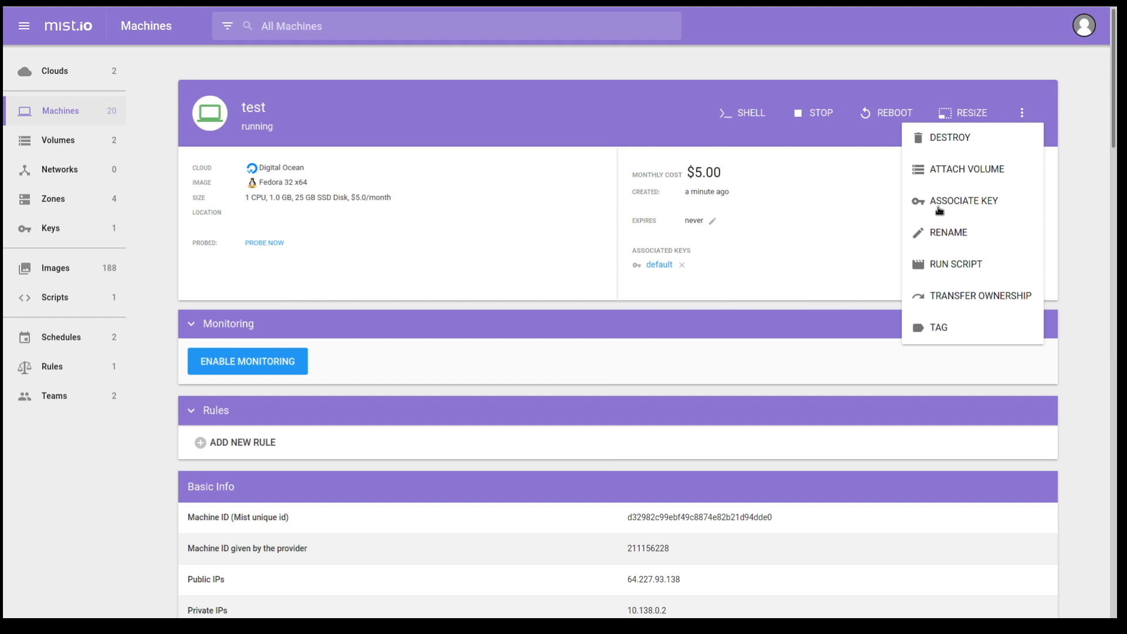
{"action": "mouse_move", "coordinate": [938, 274]}
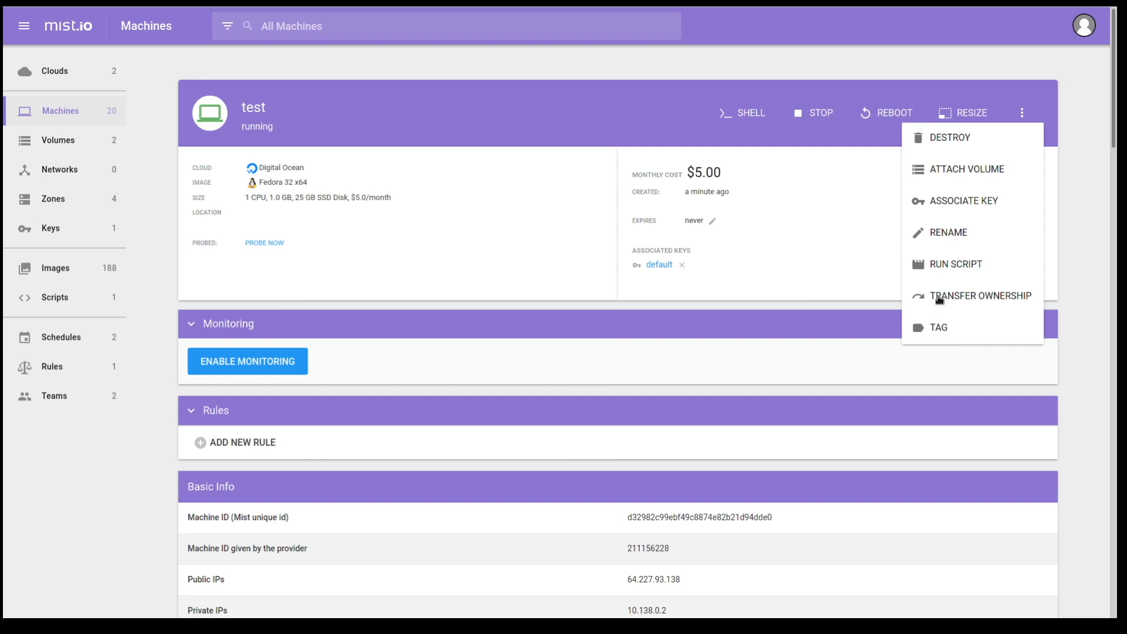
{"action": "mouse_move", "coordinate": [939, 318]}
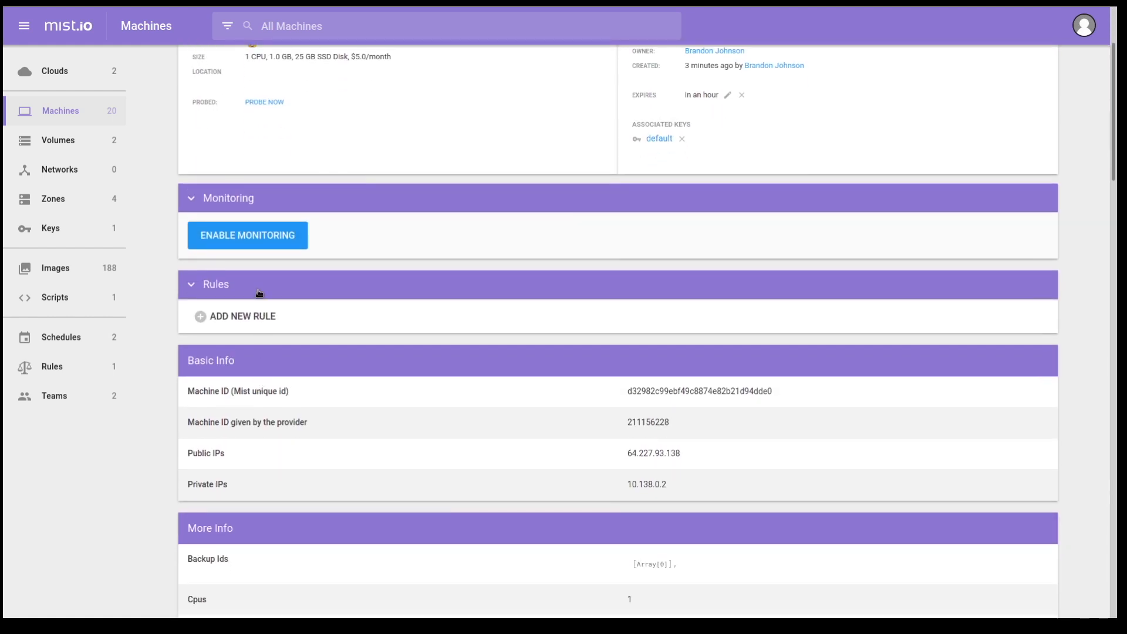
{"action": "mouse_move", "coordinate": [259, 323]}
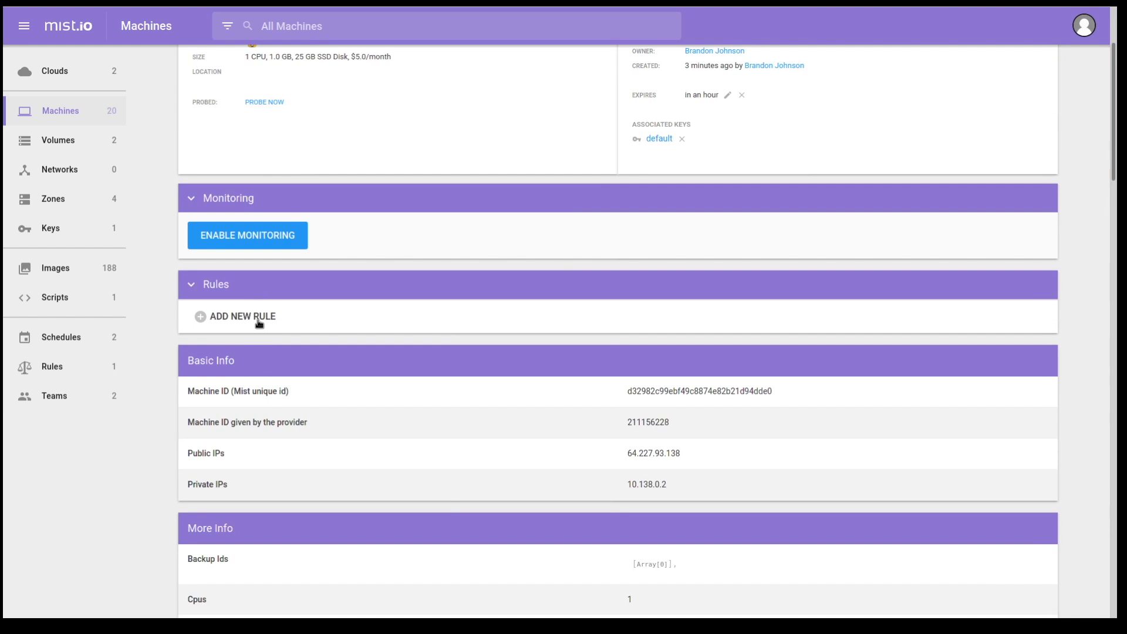
Open a blank new-rule form for the test machine, checking every 1 minute.
{"action": "left_click", "coordinate": [243, 316]}
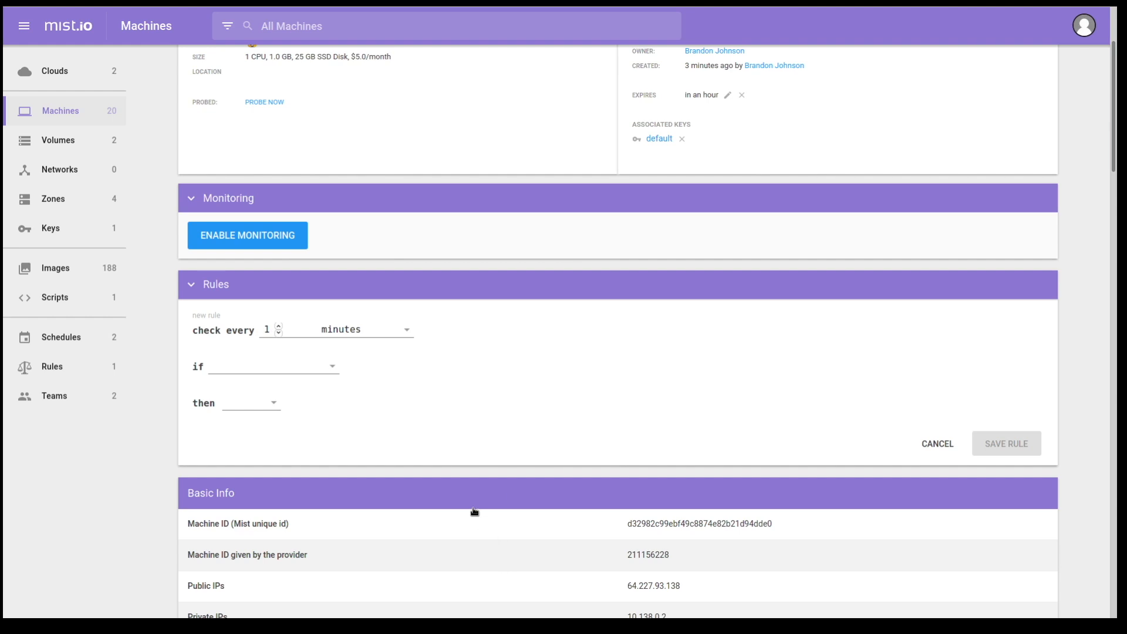
{"action": "scroll", "scroll_direction": "down", "scroll_amount": 3}
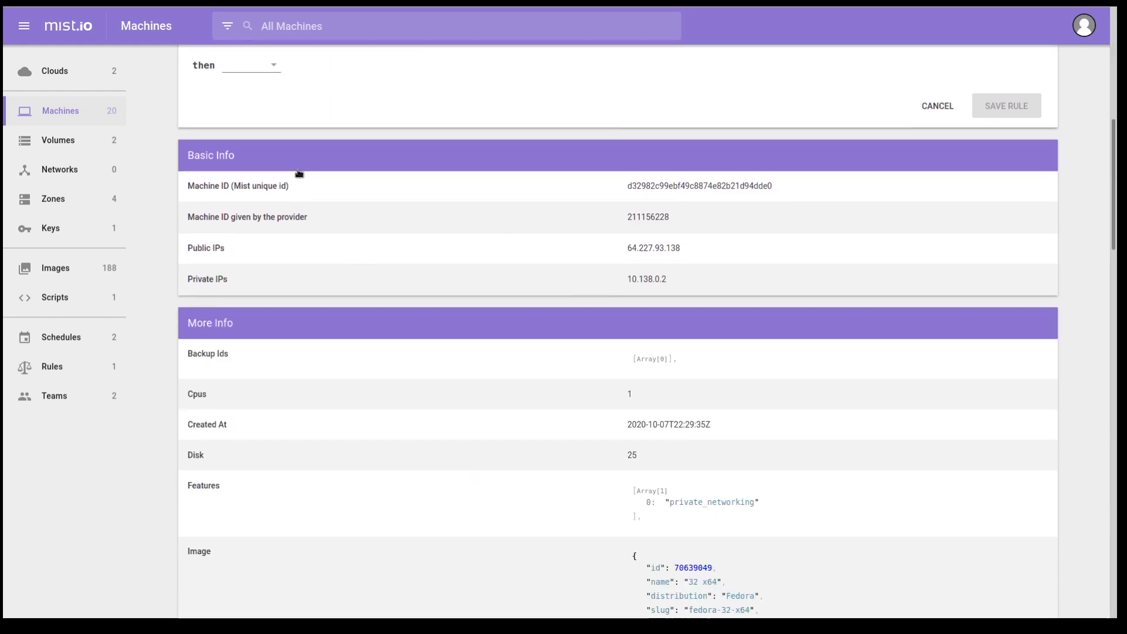
{"action": "mouse_move", "coordinate": [257, 258]}
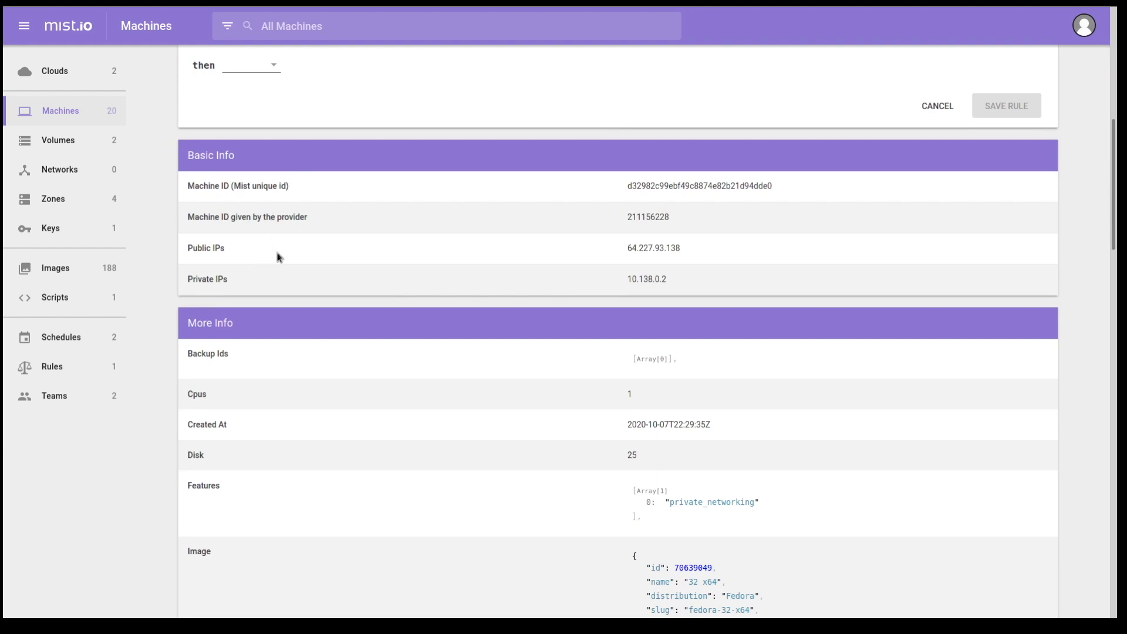
{"action": "scroll", "scroll_direction": "down", "scroll_amount": 3}
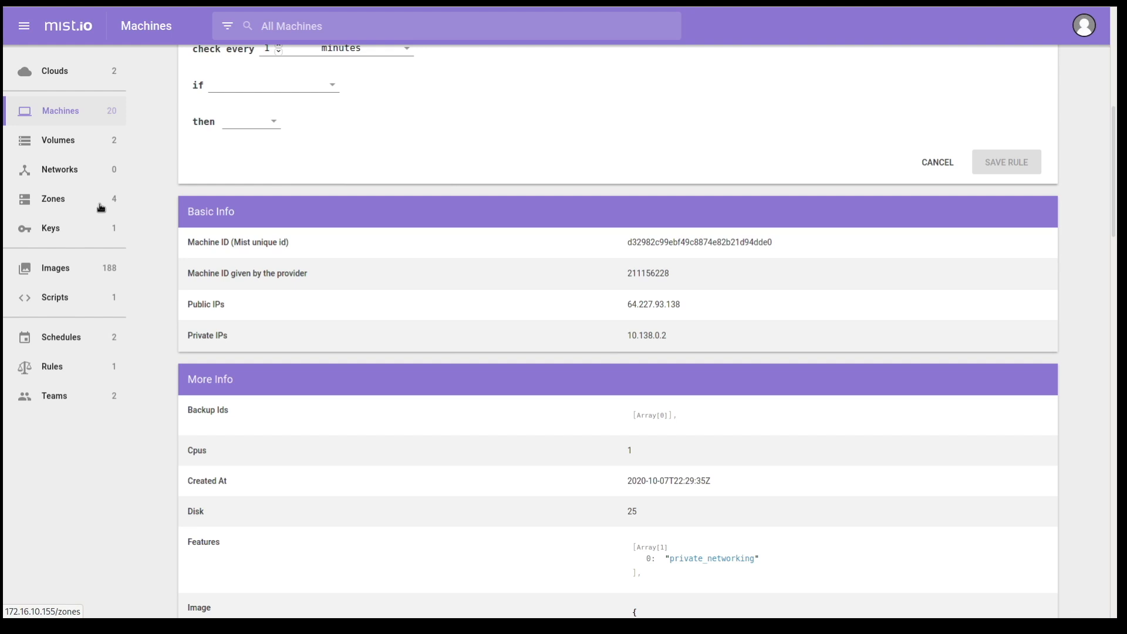
{"action": "mouse_move", "coordinate": [112, 138]}
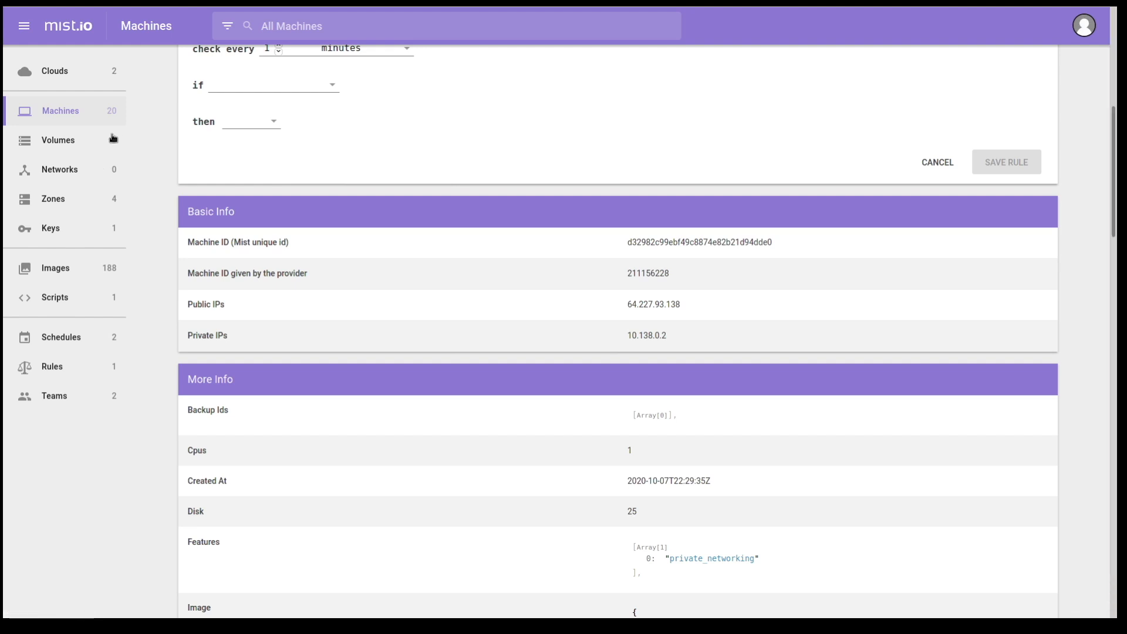
View the Volumes list (test1, test2), then the empty Networks list.
{"action": "left_click", "coordinate": [58, 140]}
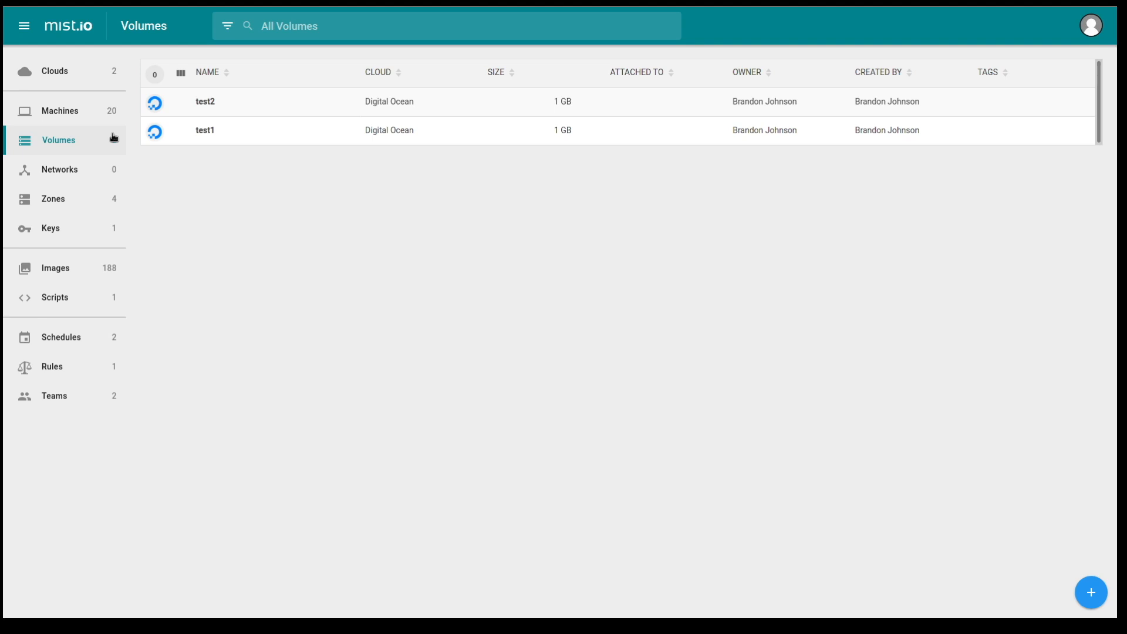
{"action": "left_click", "coordinate": [60, 170]}
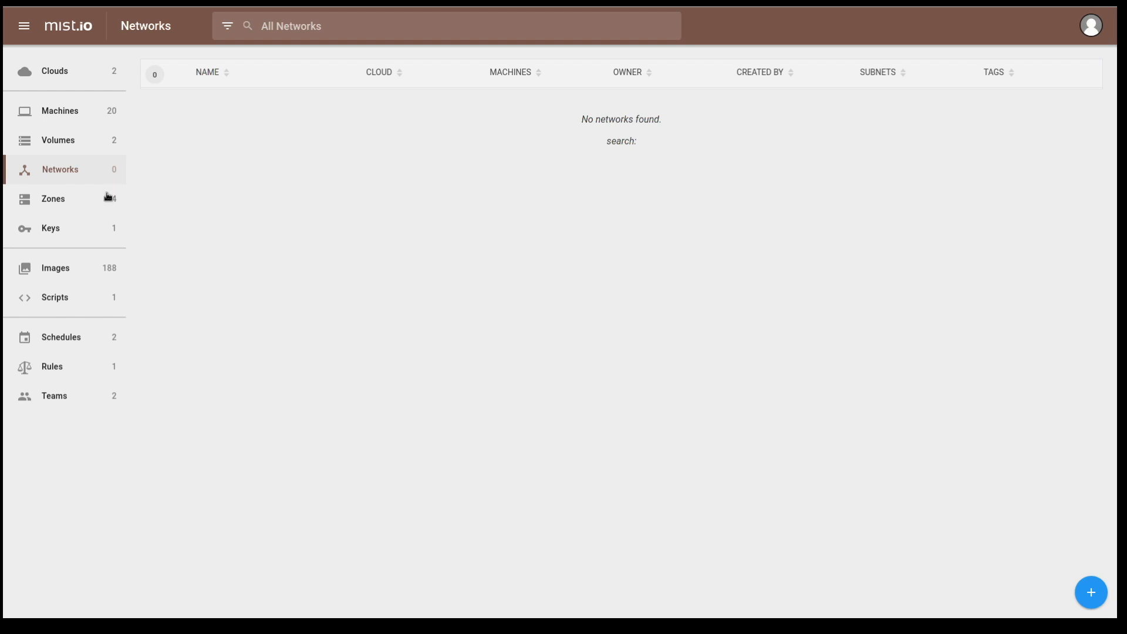
View the four DigitalOcean DNS zones, then the Keys list with the default key.
{"action": "left_click", "coordinate": [54, 198]}
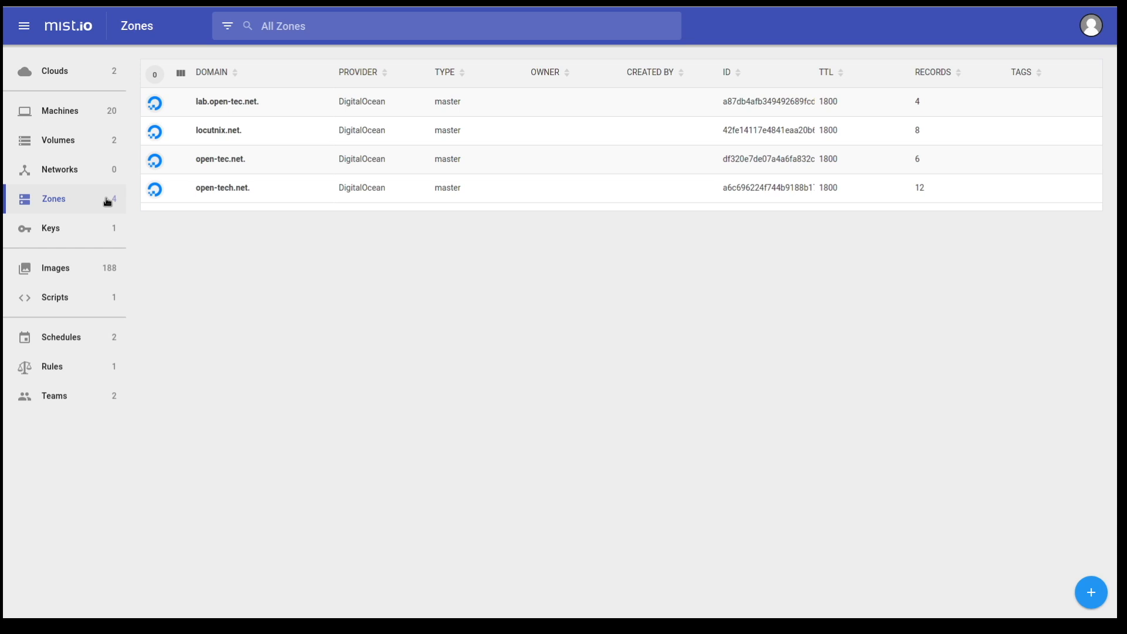
{"action": "mouse_move", "coordinate": [97, 238]}
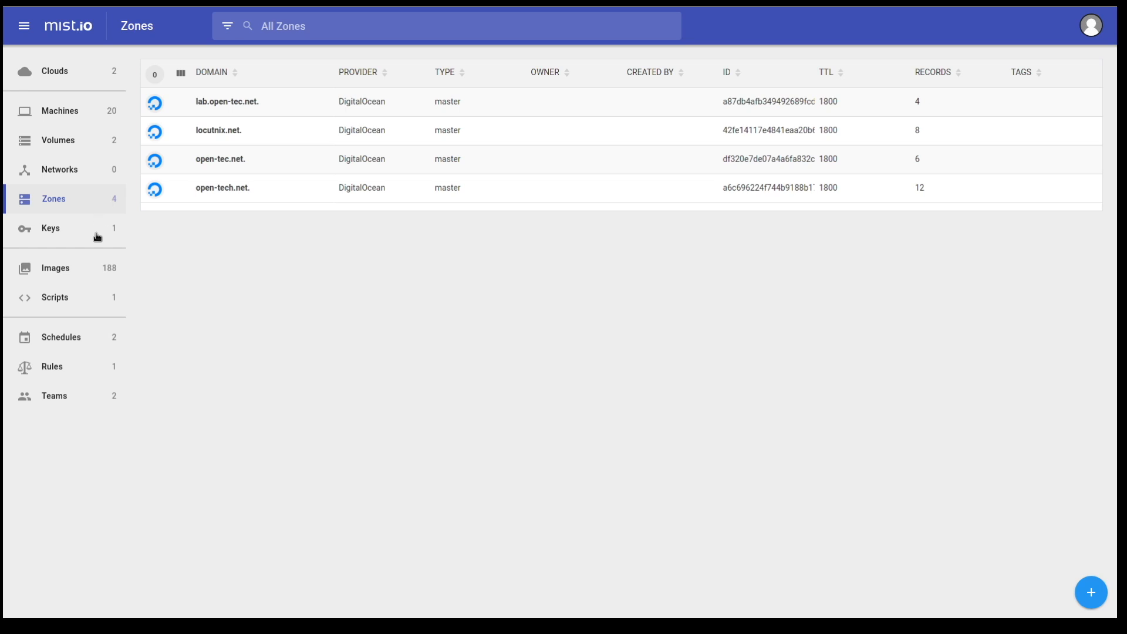
{"action": "left_click", "coordinate": [51, 228]}
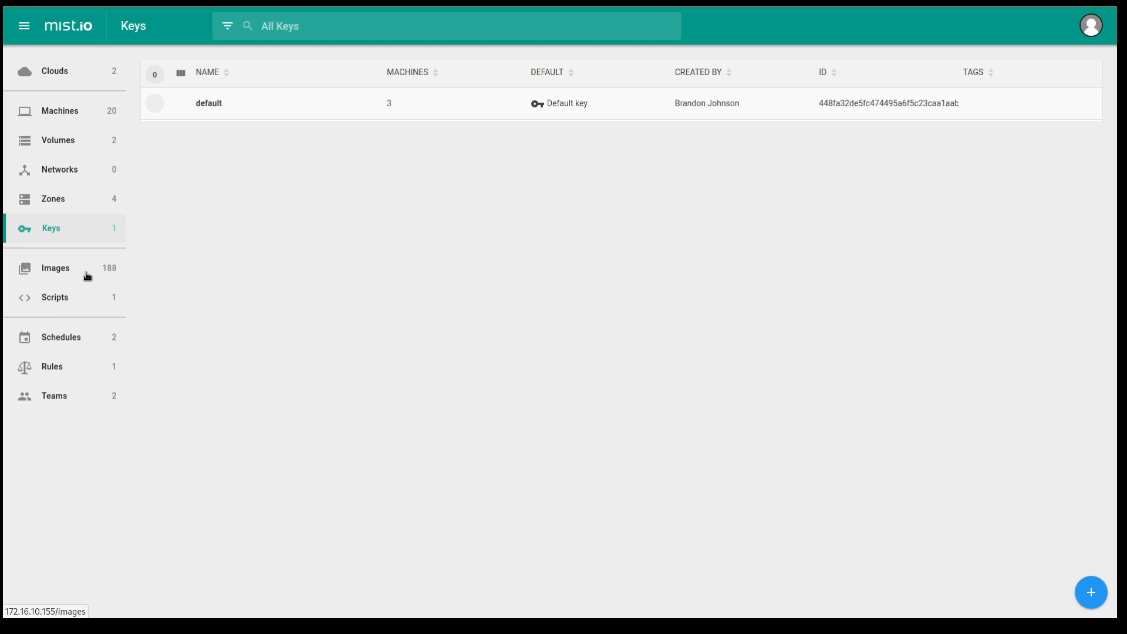
View the CentOS 6.9 x64 image details, then the Scripts list.
{"action": "left_click", "coordinate": [56, 268]}
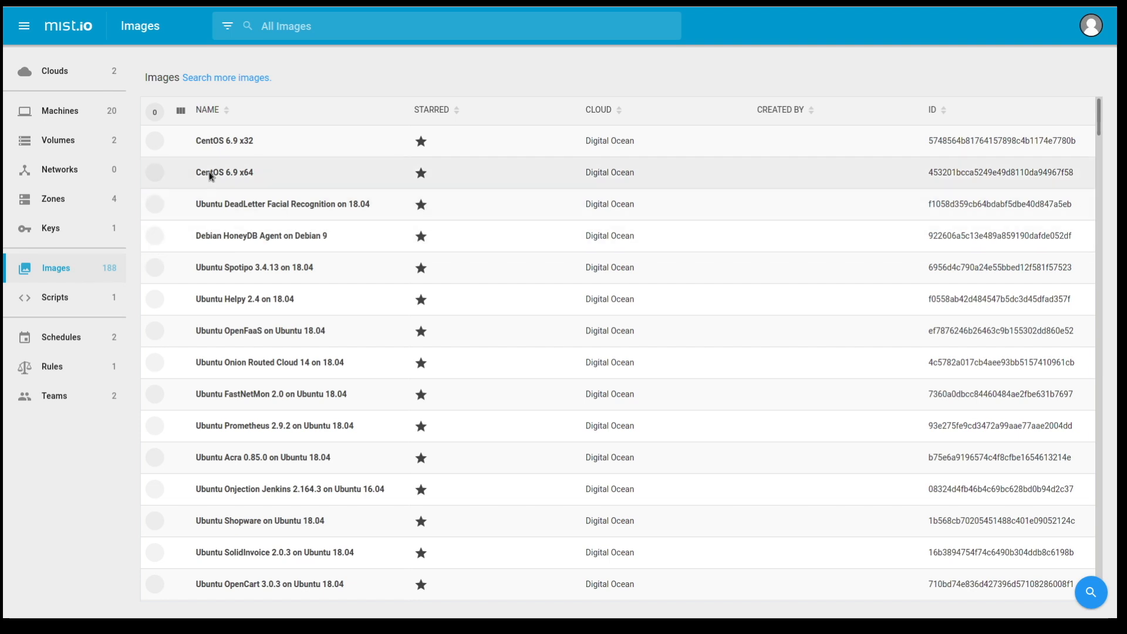
{"action": "left_click", "coordinate": [223, 173]}
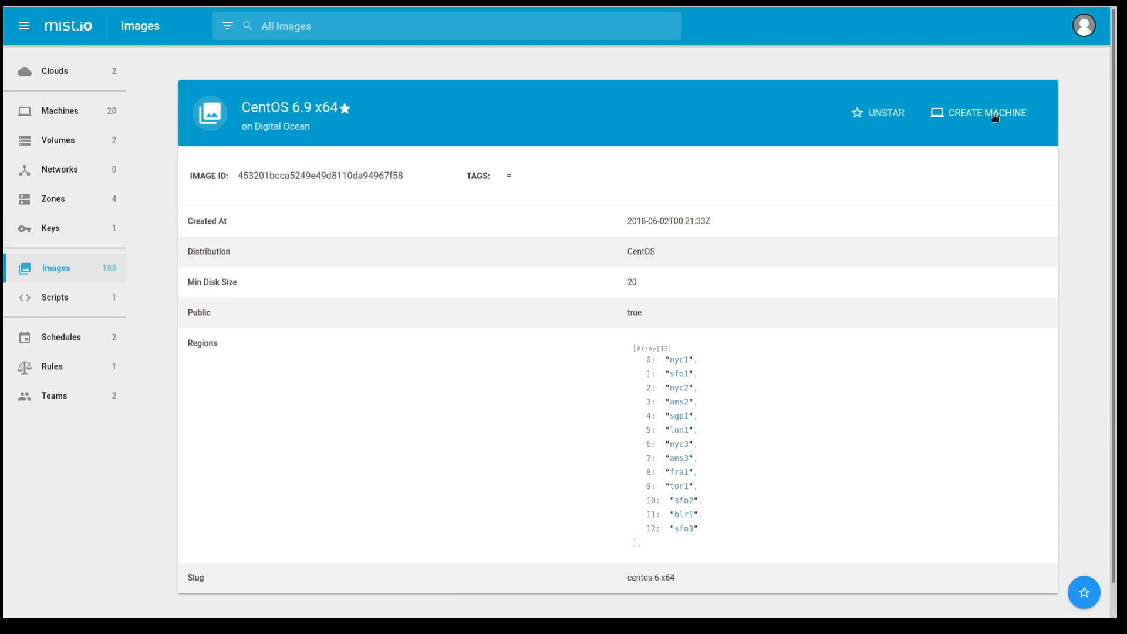
{"action": "mouse_move", "coordinate": [980, 158]}
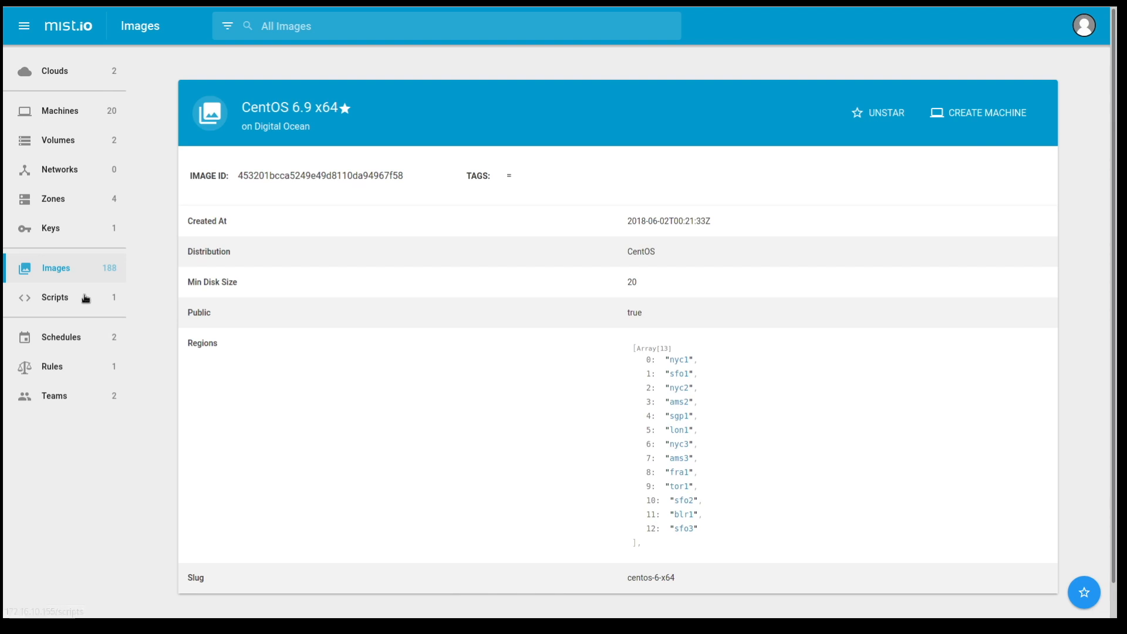
{"action": "left_click", "coordinate": [55, 297]}
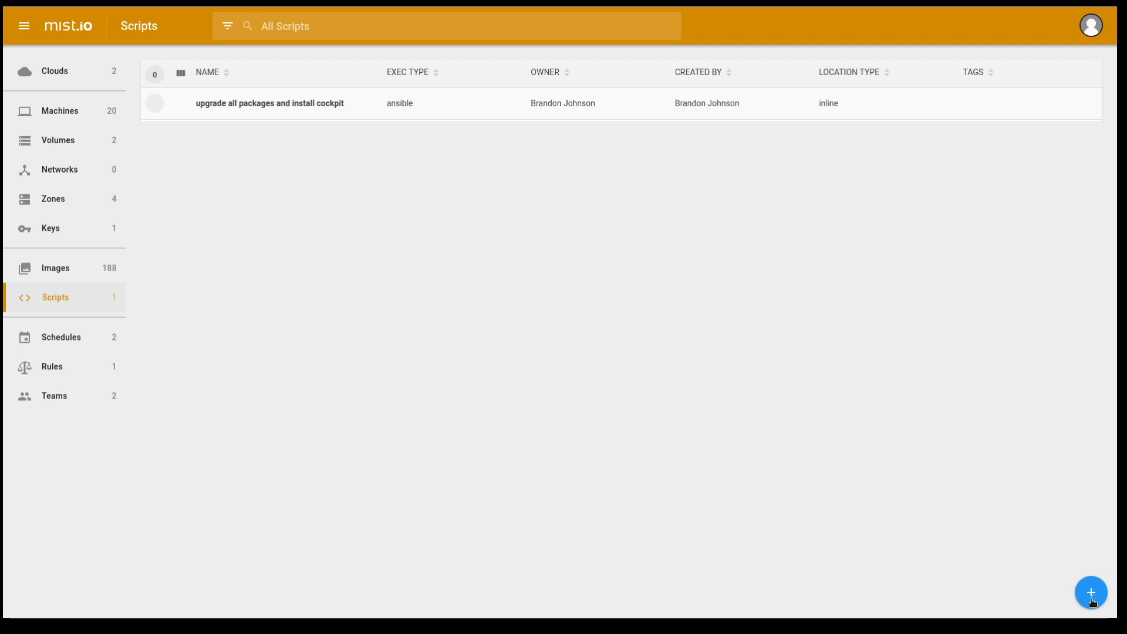
Set a new script to an inline Ansible Playbook unsaved, then view the Schedules list.
{"action": "left_click", "coordinate": [1092, 592]}
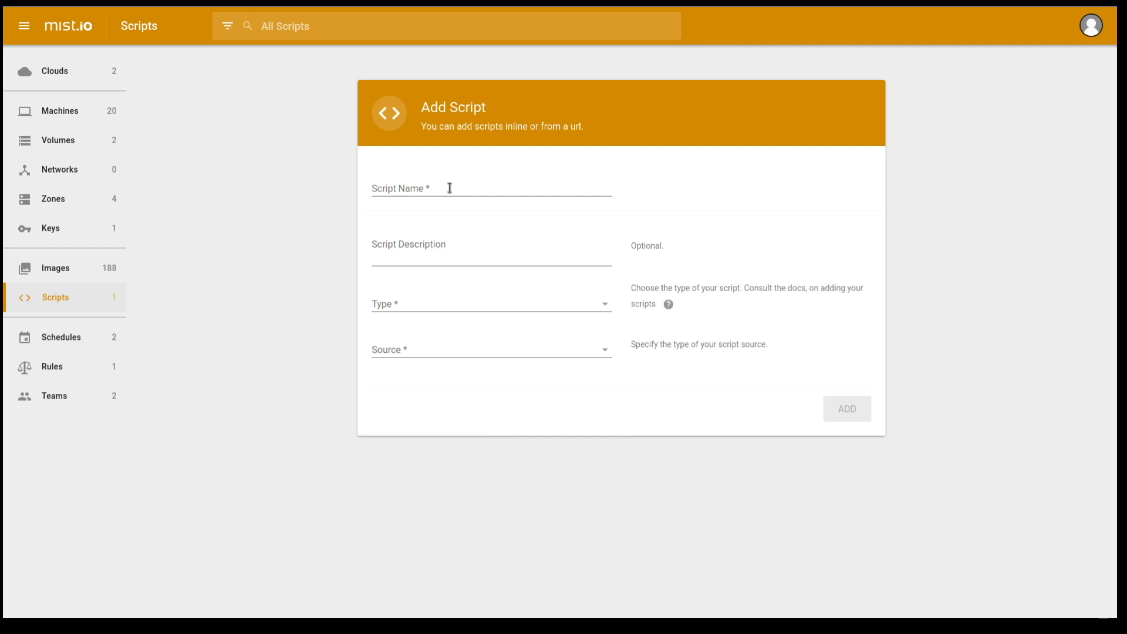
{"action": "left_click", "coordinate": [491, 247]}
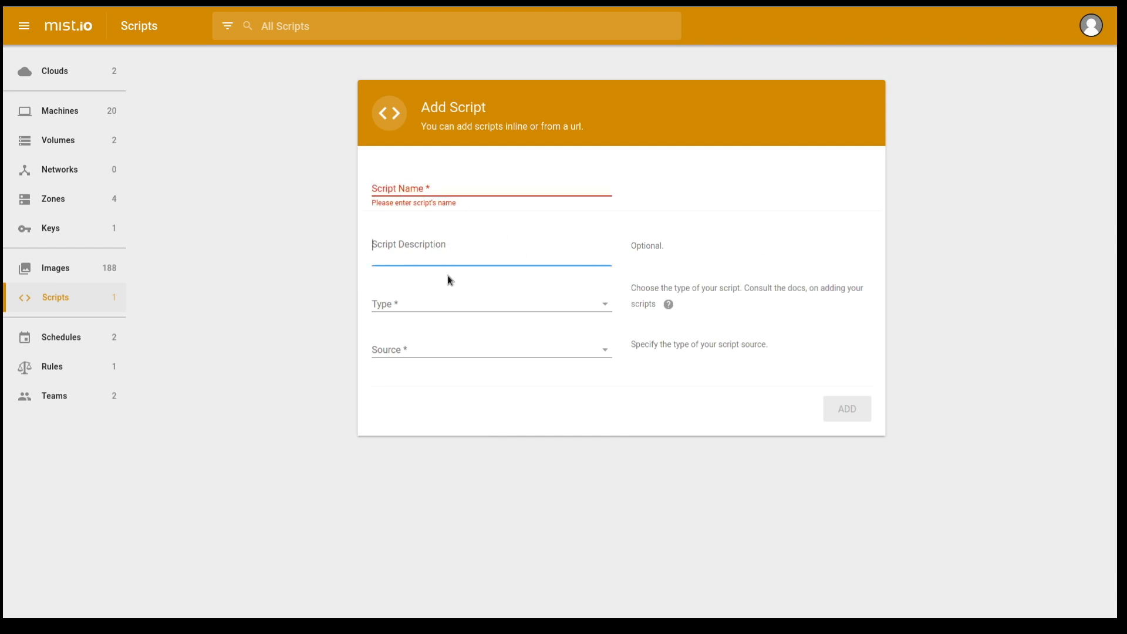
{"action": "left_click", "coordinate": [491, 303]}
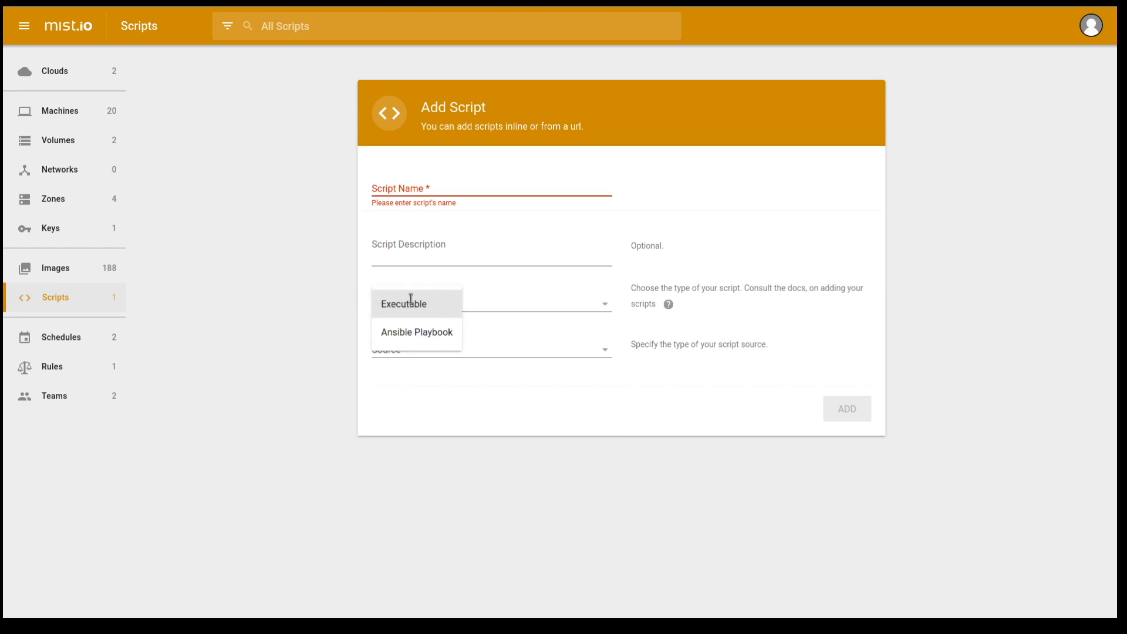
{"action": "mouse_move", "coordinate": [412, 331]}
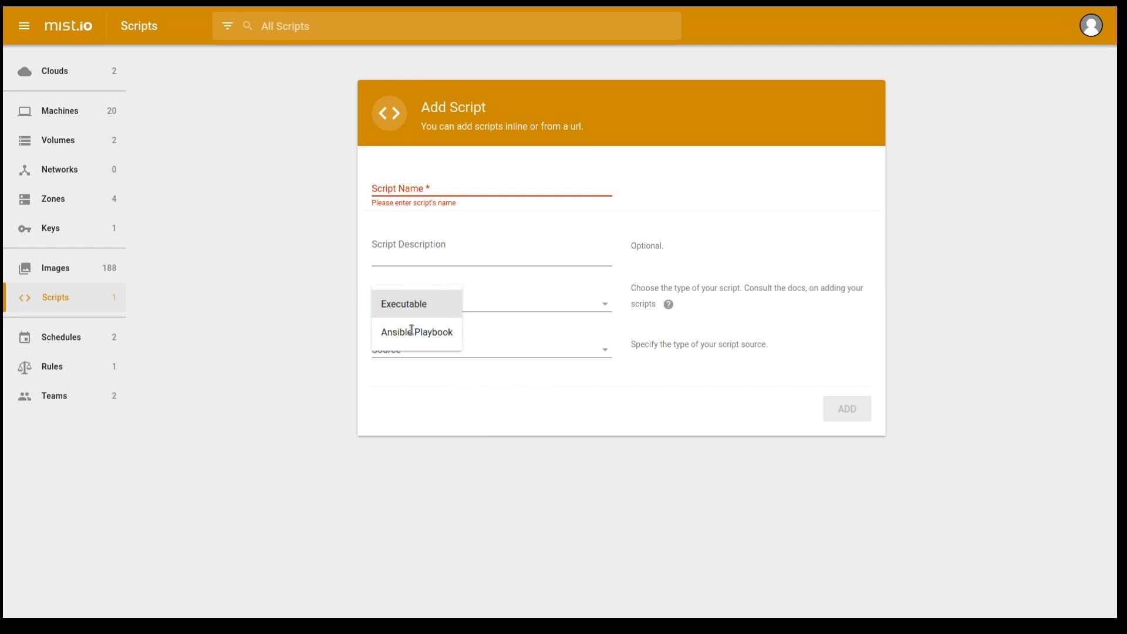
{"action": "left_click", "coordinate": [417, 331]}
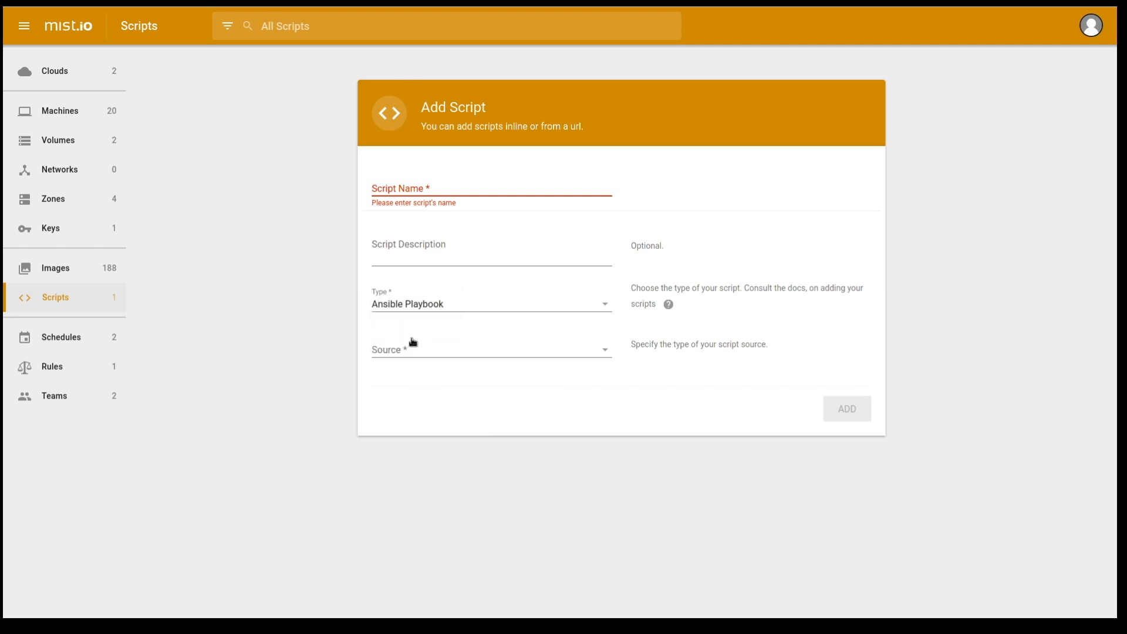
{"action": "left_click", "coordinate": [491, 349]}
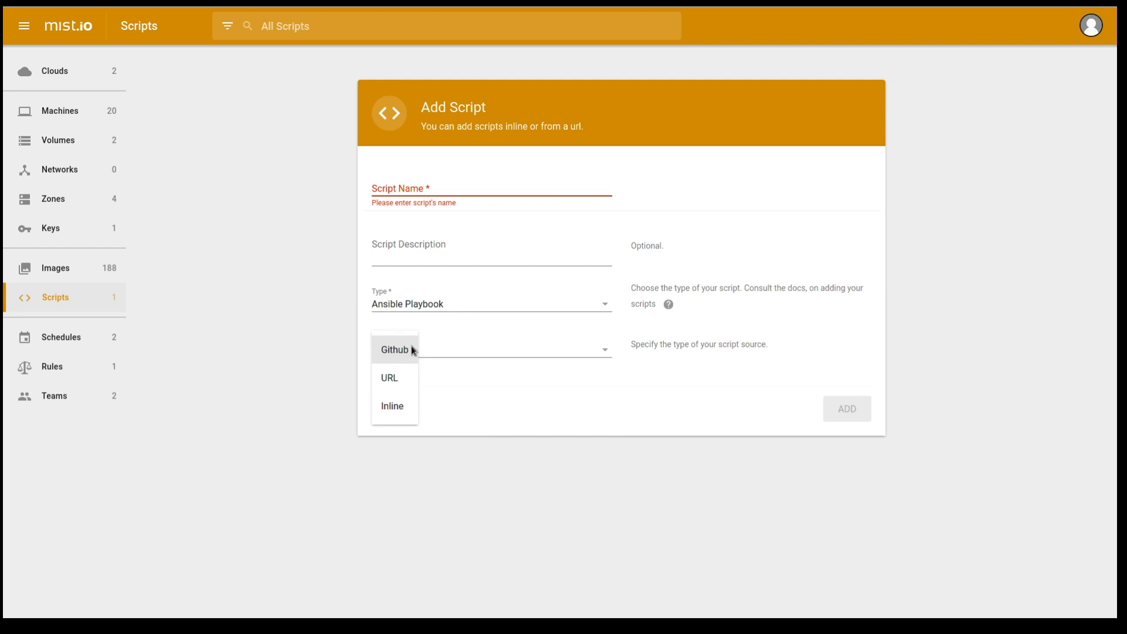
{"action": "mouse_move", "coordinate": [404, 420]}
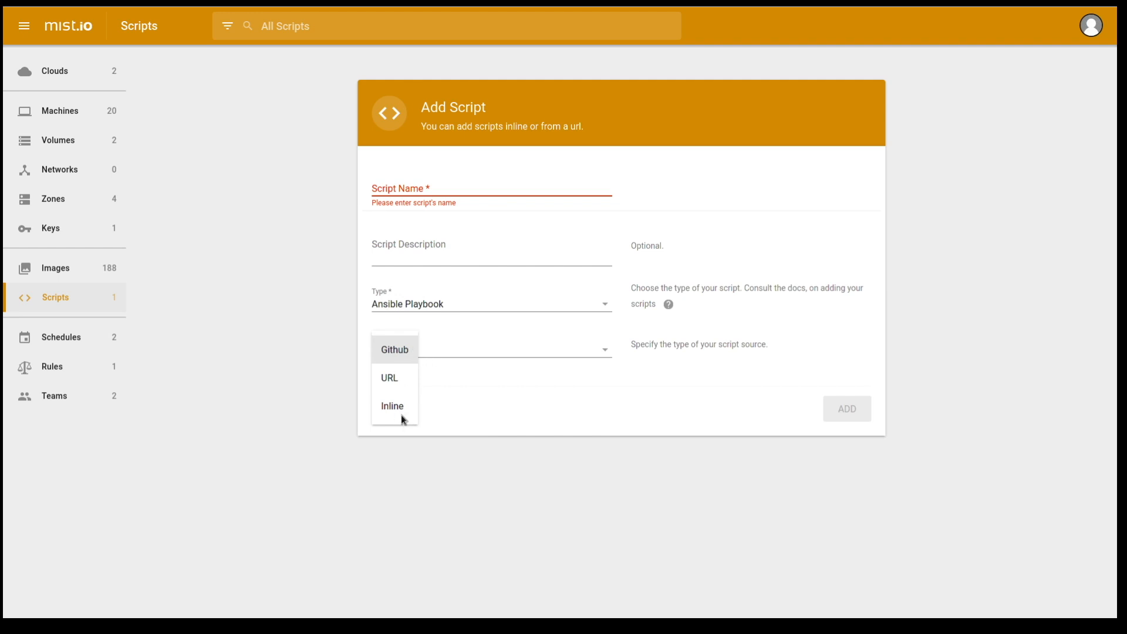
{"action": "left_click", "coordinate": [392, 406]}
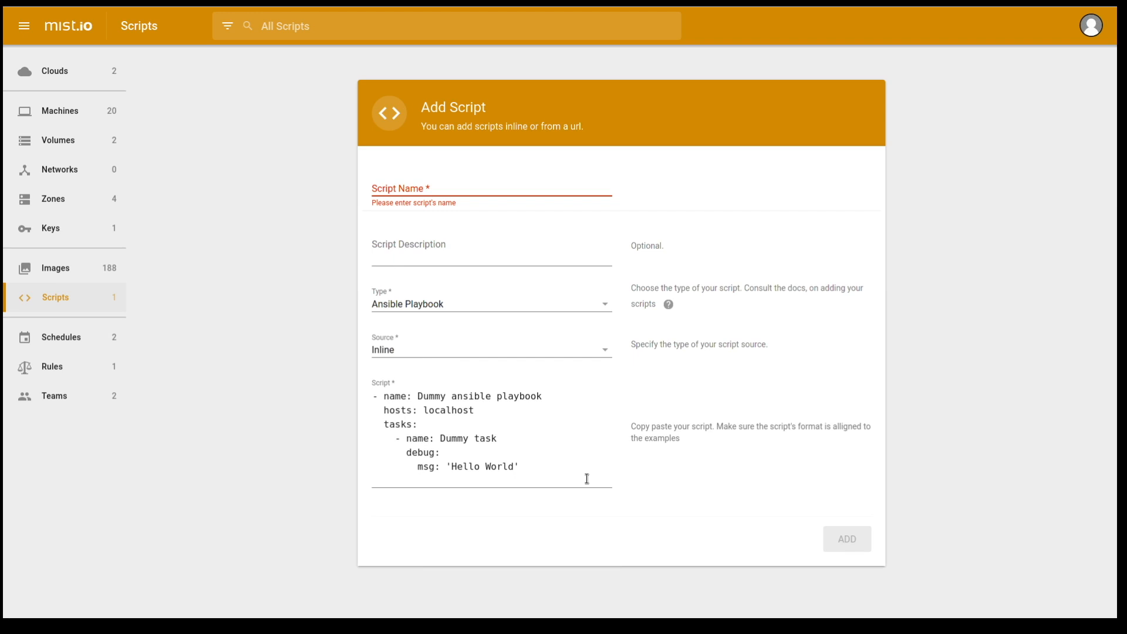
{"action": "mouse_move", "coordinate": [87, 342]}
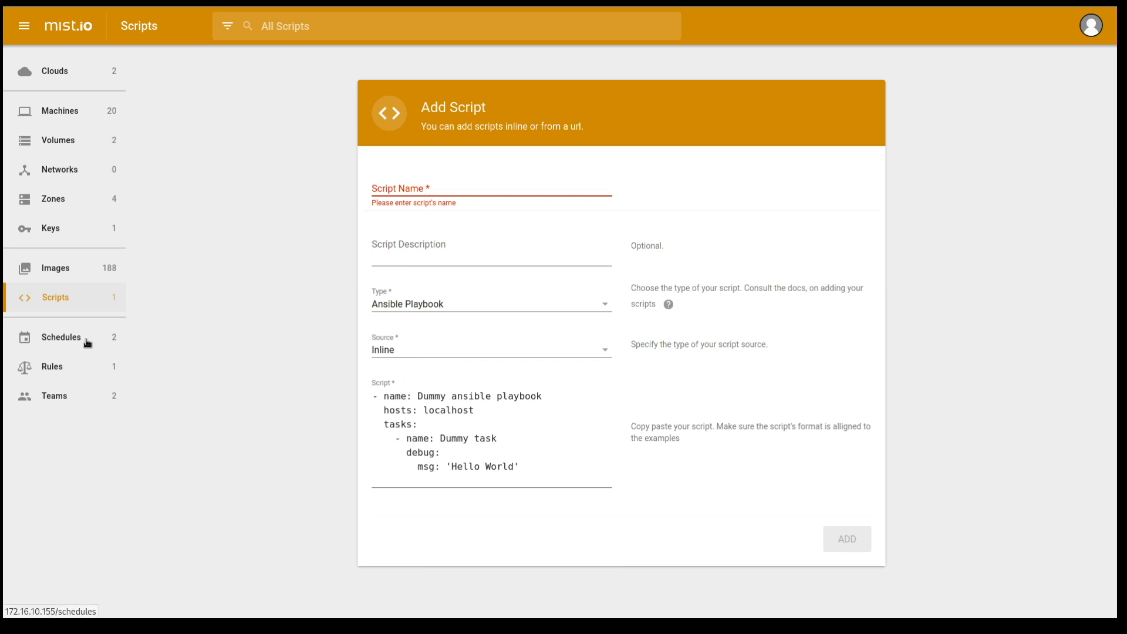
{"action": "left_click", "coordinate": [61, 337]}
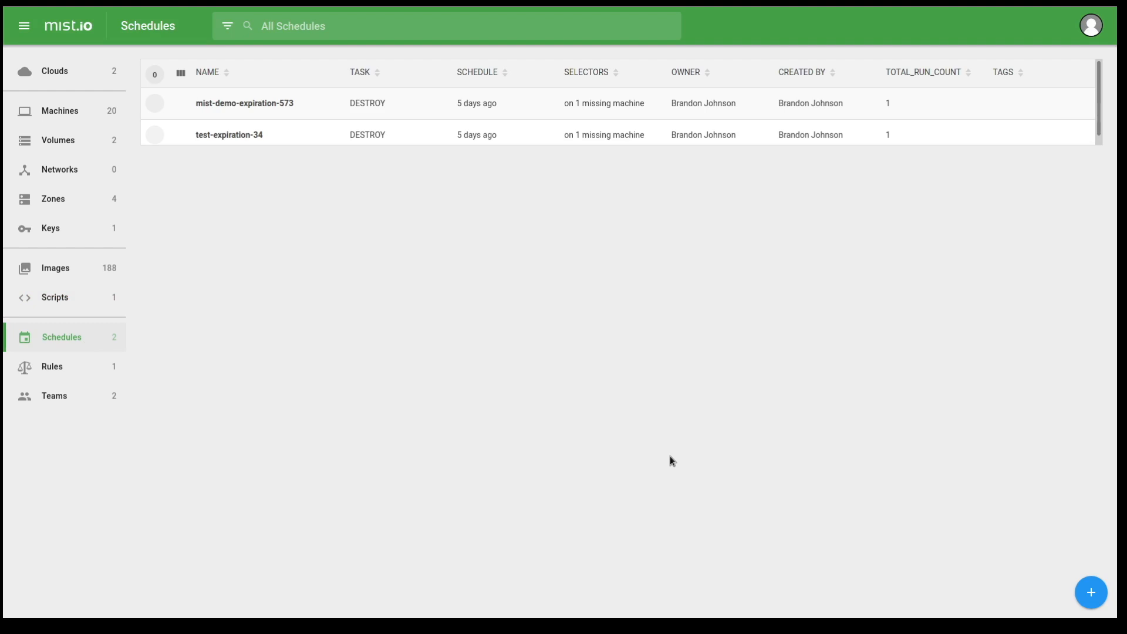
{"action": "mouse_move", "coordinate": [1069, 566]}
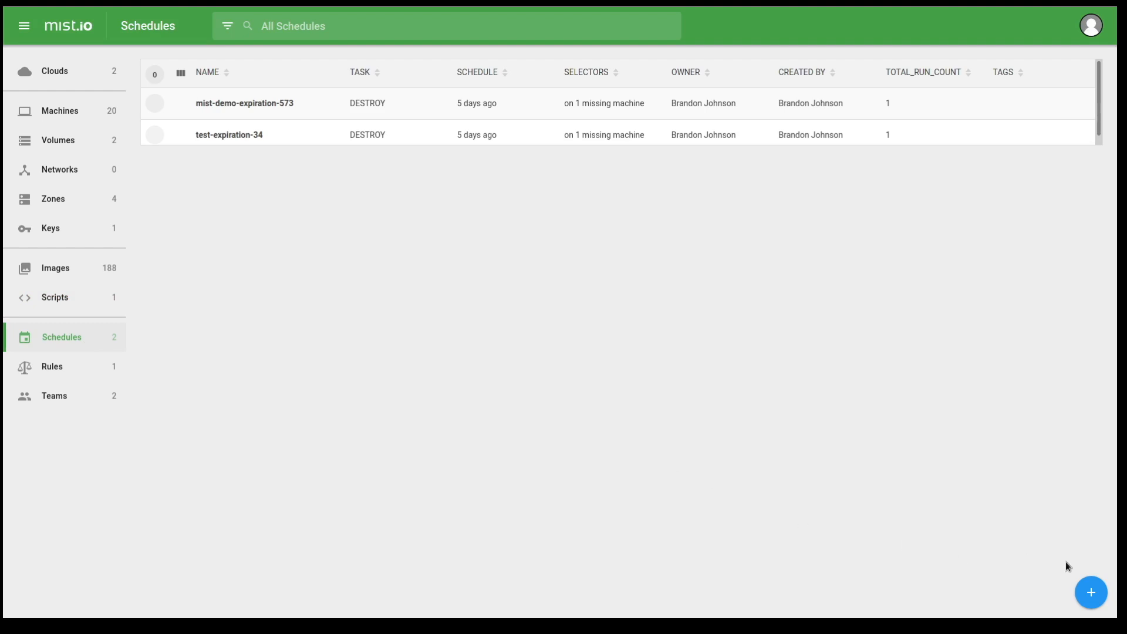
Open the Add Schedule form and scroll through its default fields.
{"action": "left_click", "coordinate": [1091, 592]}
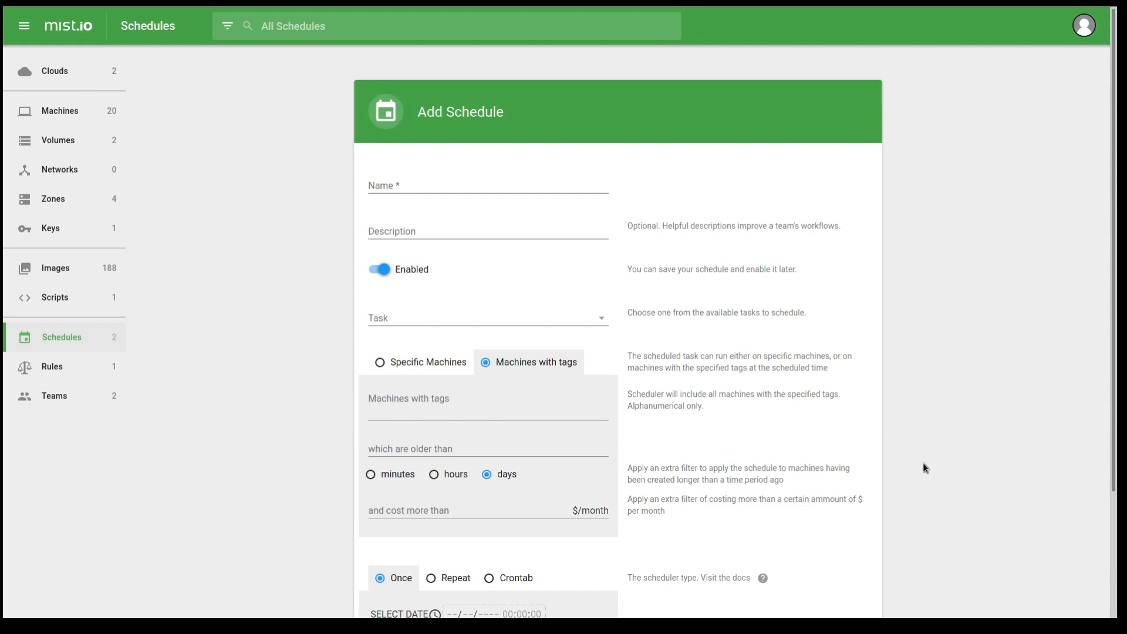
{"action": "scroll", "scroll_direction": "down", "scroll_amount": 3}
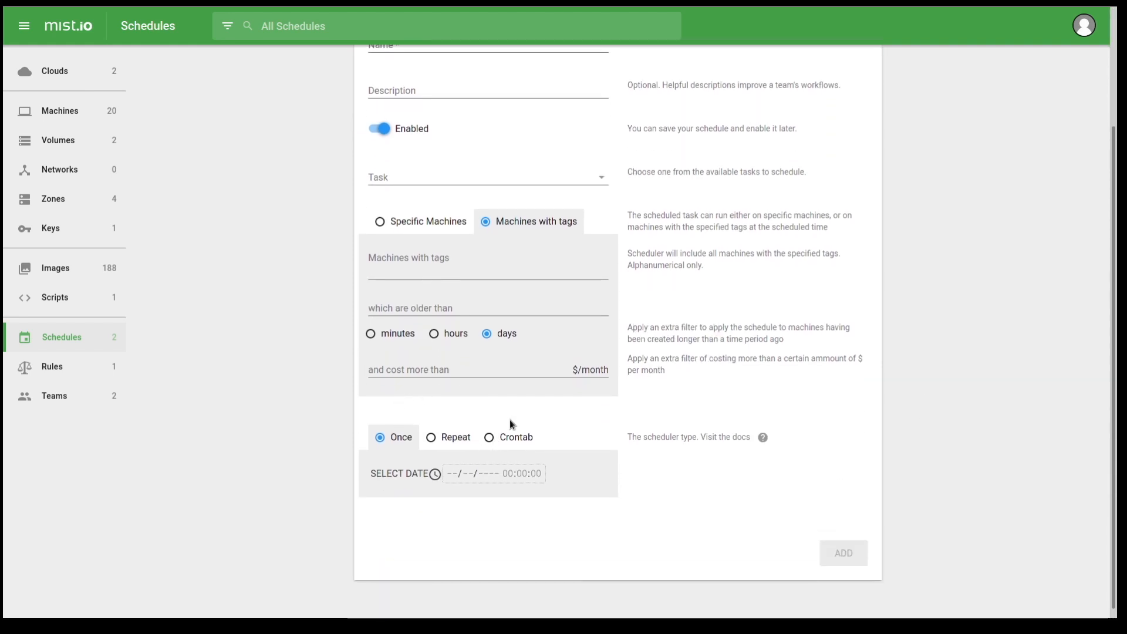
{"action": "mouse_move", "coordinate": [516, 435]}
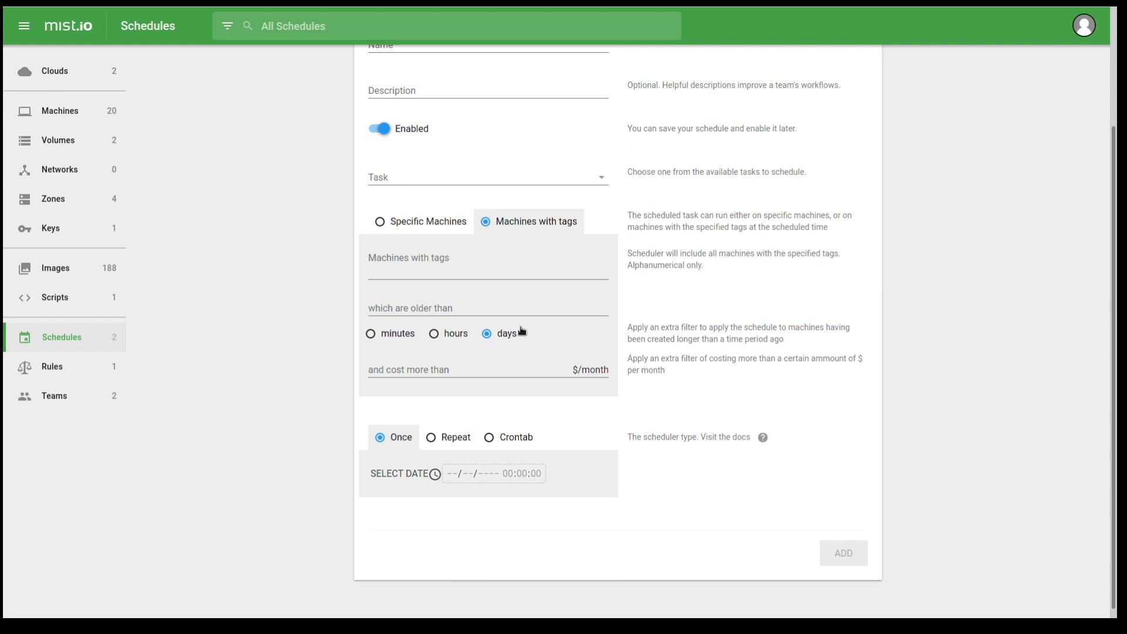
{"action": "mouse_move", "coordinate": [69, 371]}
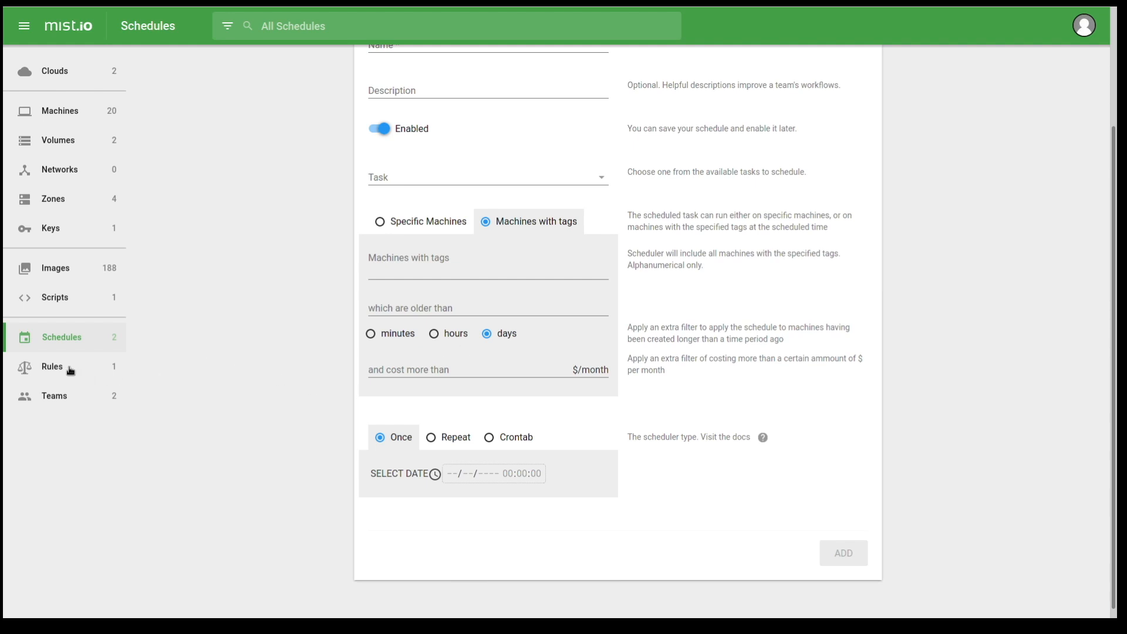
{"action": "mouse_move", "coordinate": [280, 293]}
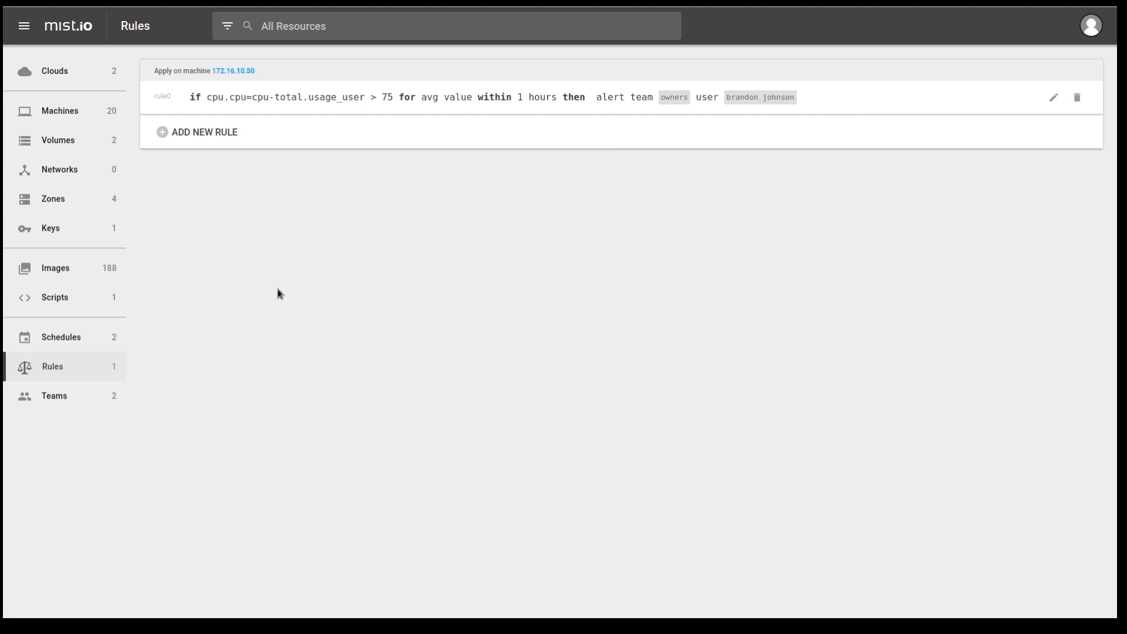
View the Owners and test teams, then open the user account menu.
{"action": "left_click", "coordinate": [54, 395]}
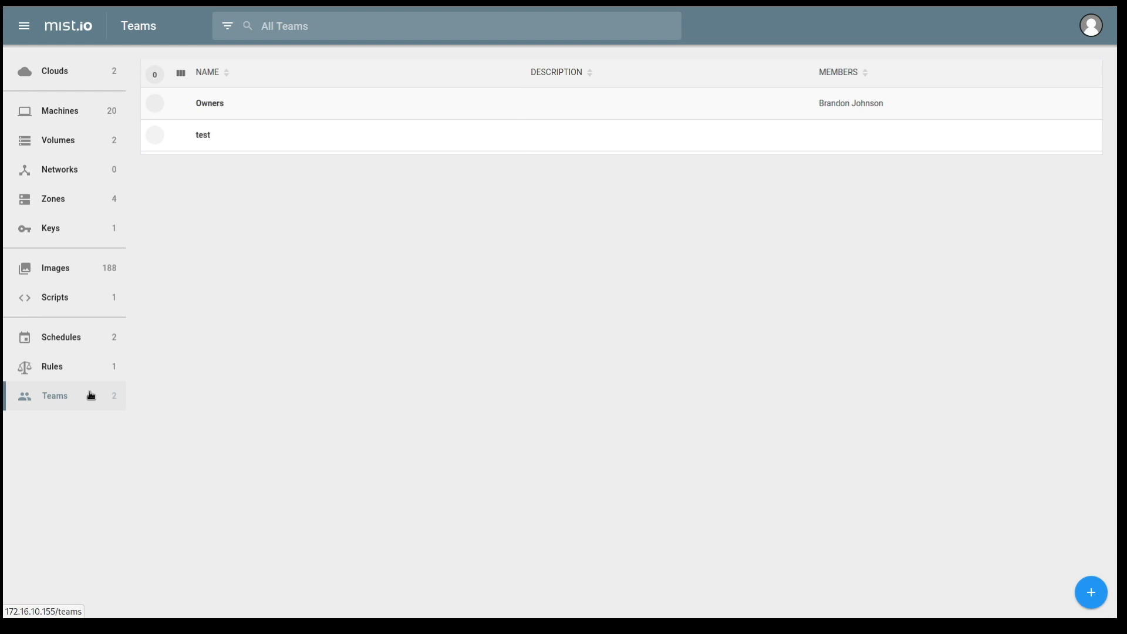
{"action": "mouse_move", "coordinate": [89, 403]}
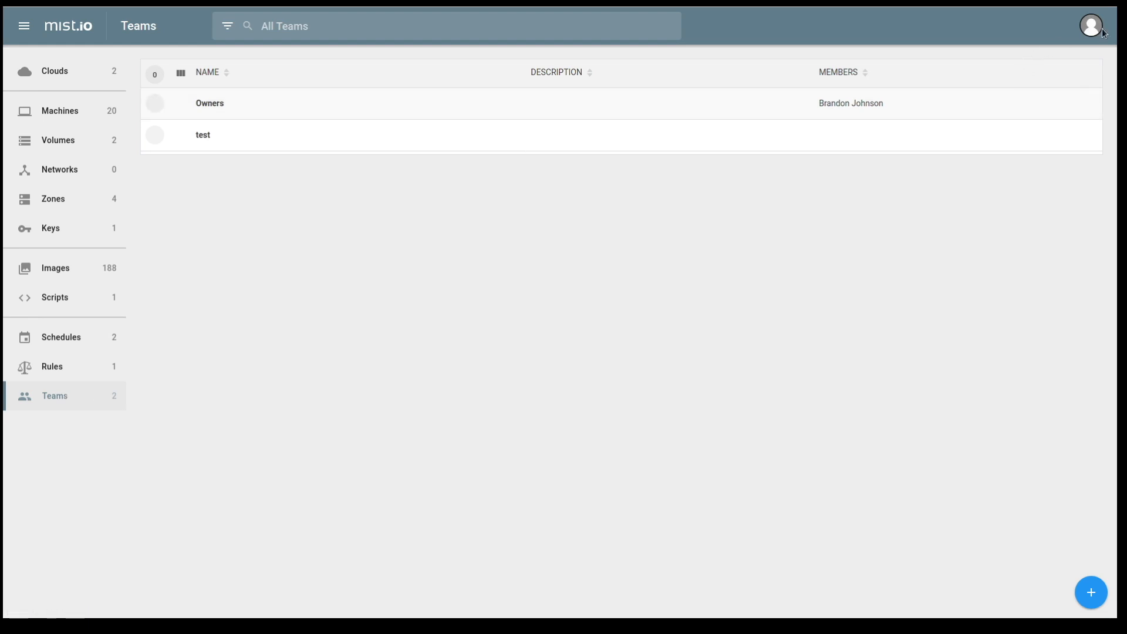
{"action": "left_click", "coordinate": [1090, 25]}
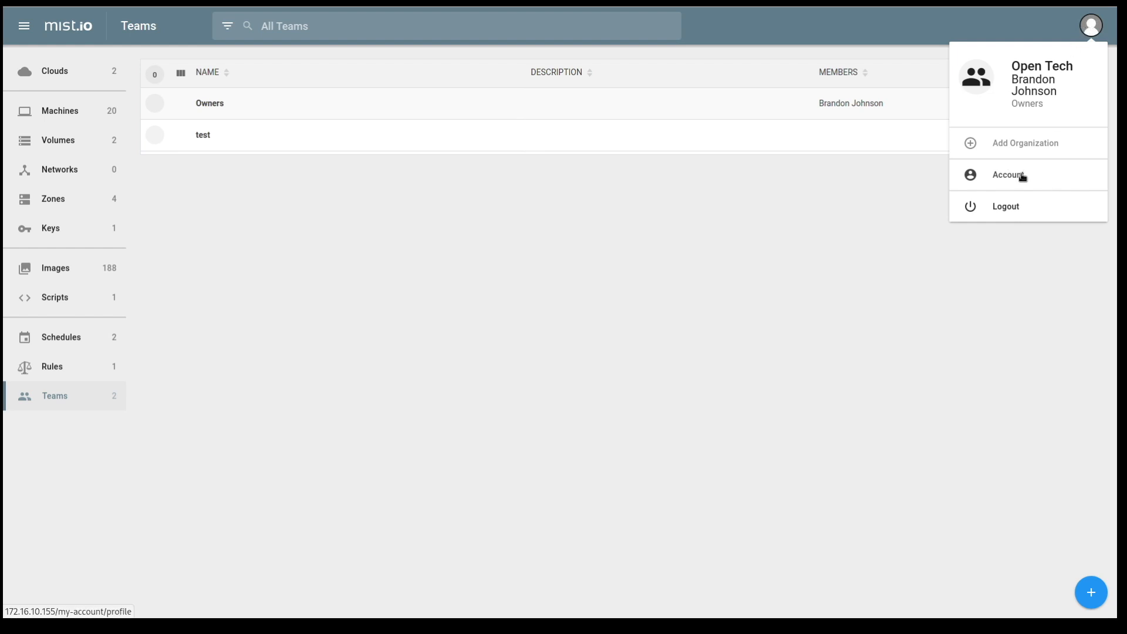
Go to Account > API Tokens and cancel the Create API Token form.
{"action": "left_click", "coordinate": [1009, 175]}
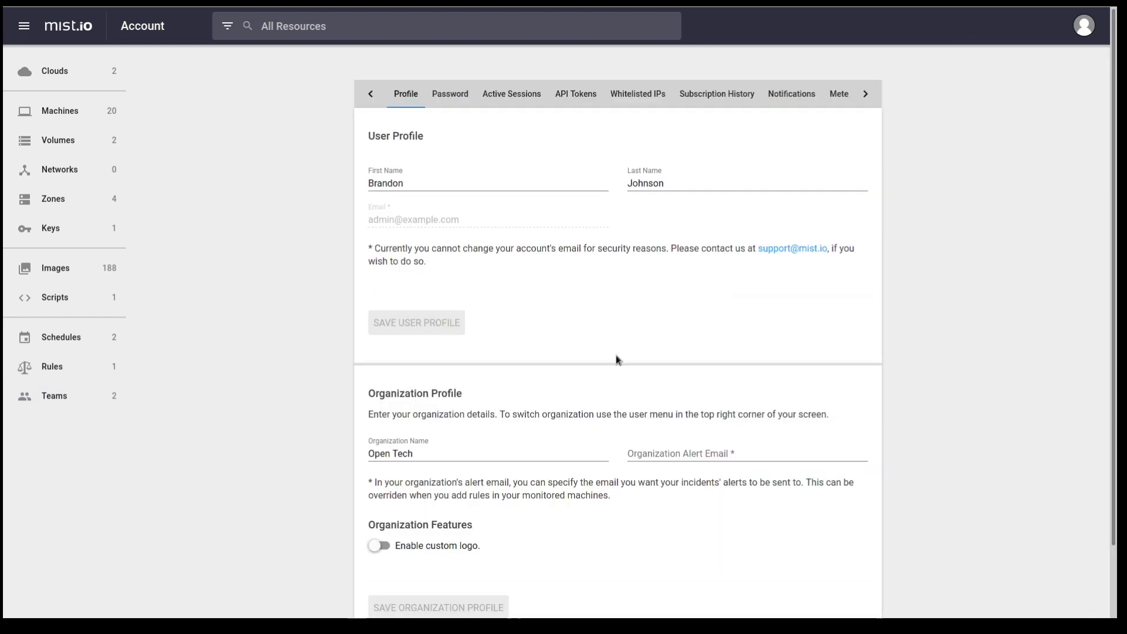
{"action": "mouse_move", "coordinate": [583, 97]}
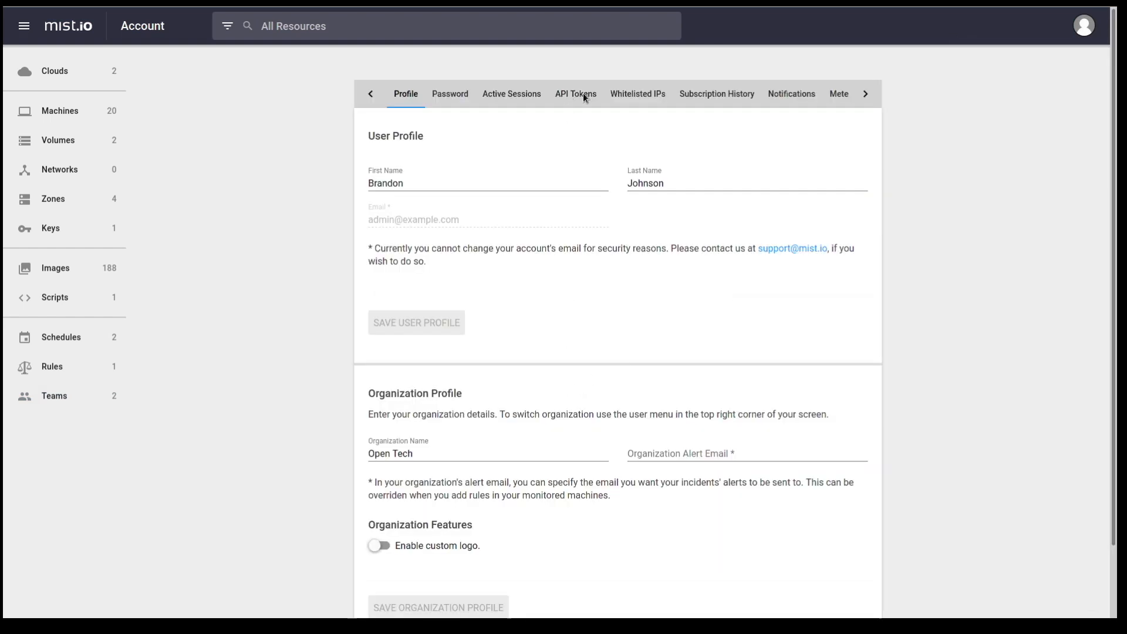
{"action": "left_click", "coordinate": [575, 94]}
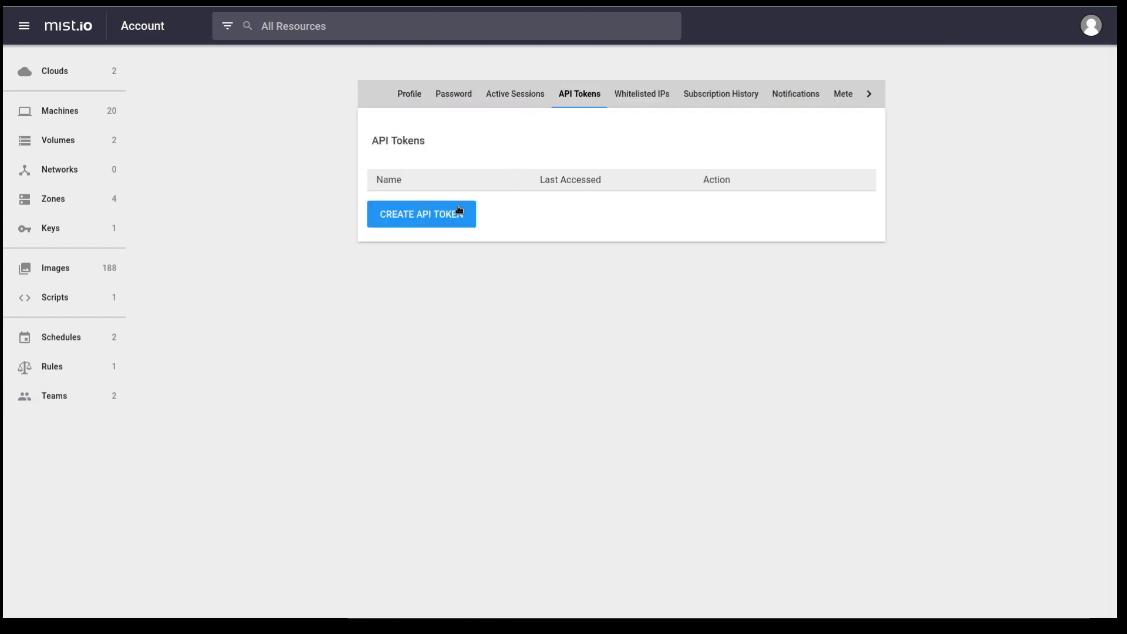
{"action": "left_click", "coordinate": [420, 213]}
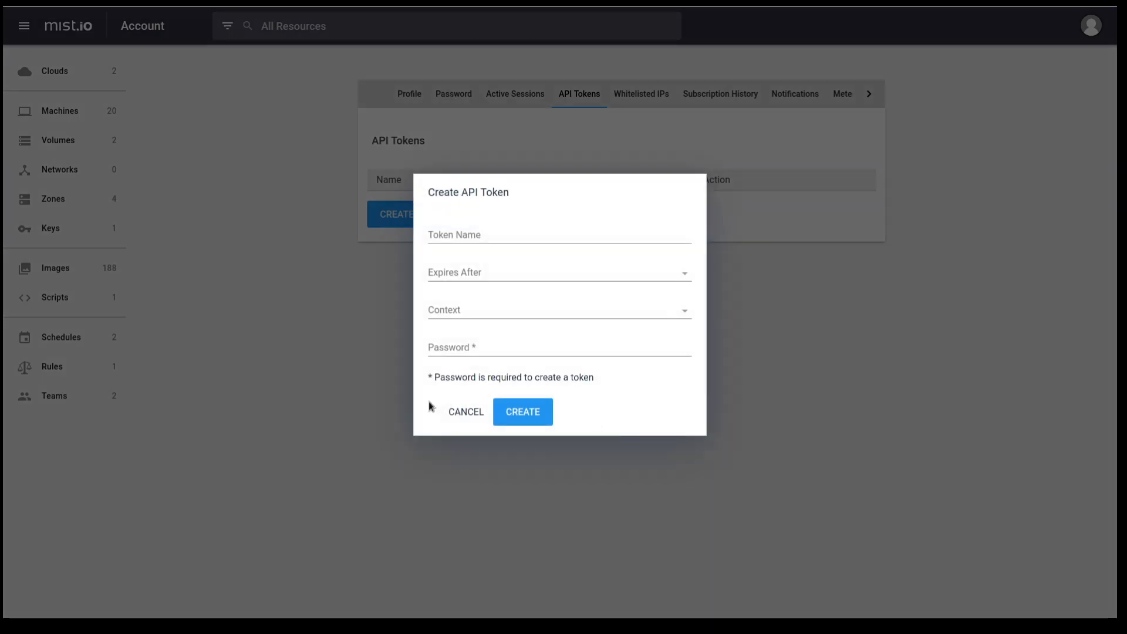
{"action": "mouse_move", "coordinate": [471, 415]}
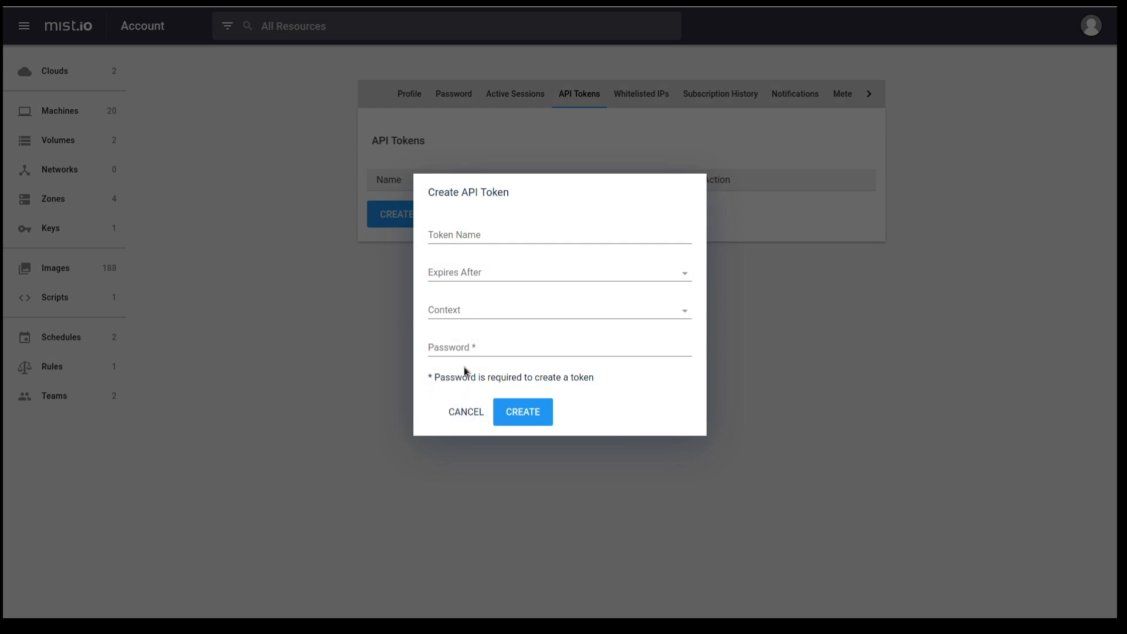
{"action": "left_click", "coordinate": [465, 410]}
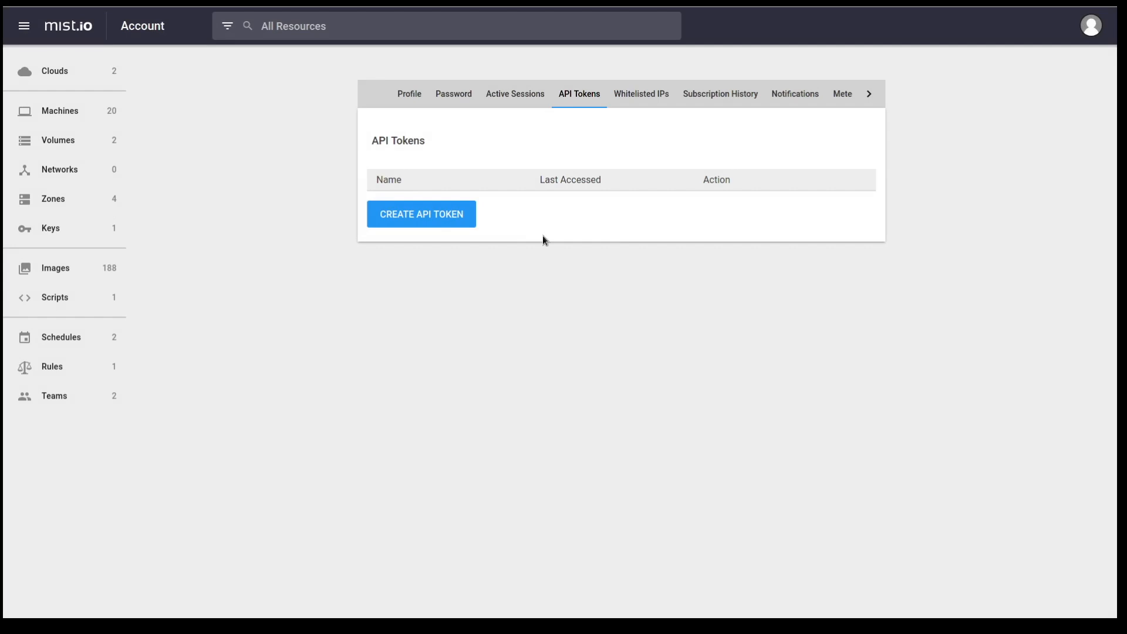
{"action": "mouse_move", "coordinate": [521, 99]}
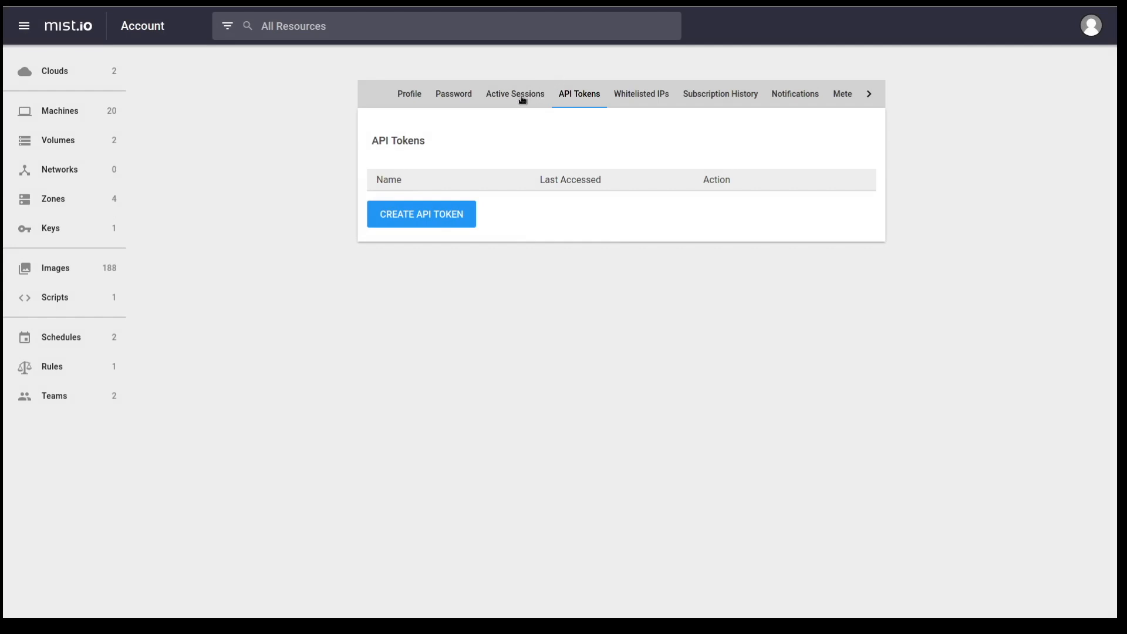
Switch to the Account Profile tab and scroll through the user and Open Tech details.
{"action": "left_click", "coordinate": [407, 93]}
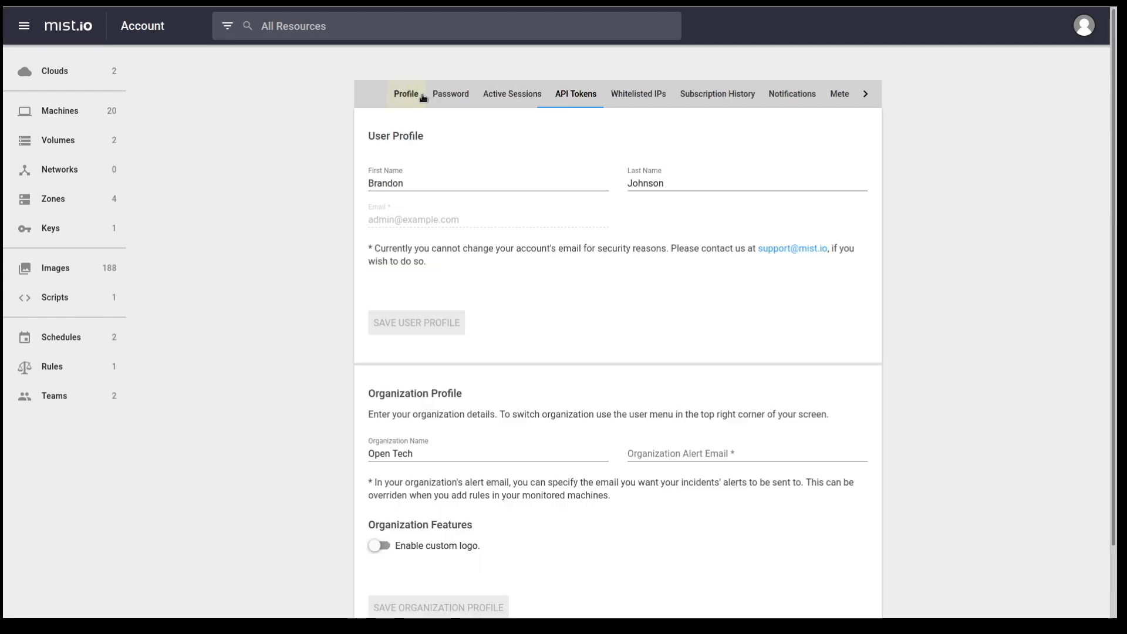
{"action": "left_click", "coordinate": [406, 93]}
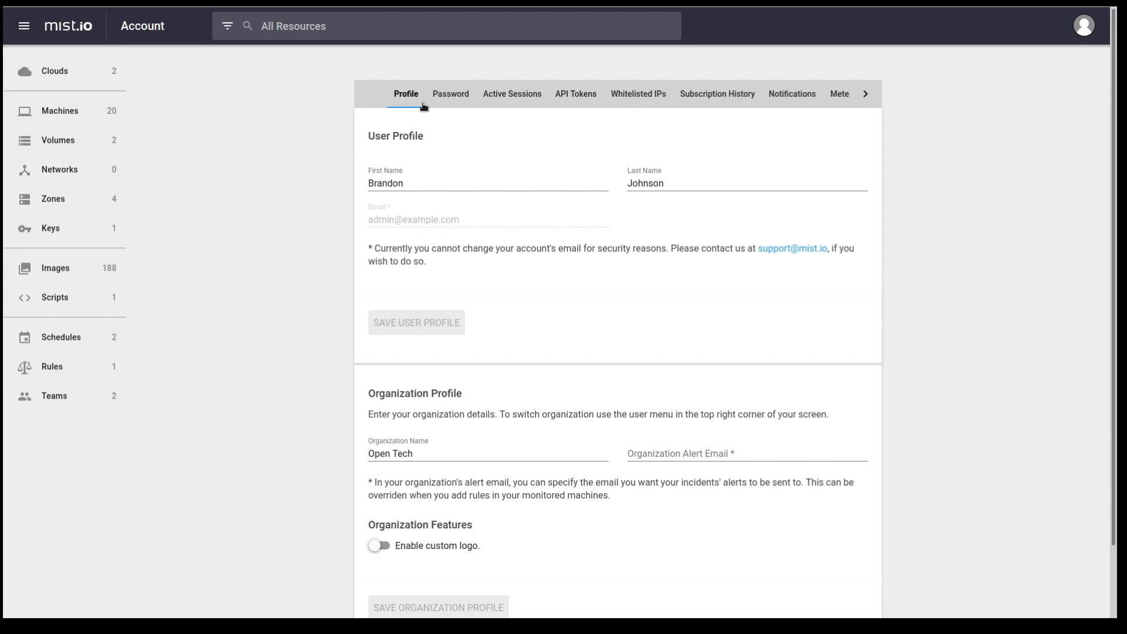
{"action": "mouse_move", "coordinate": [432, 163]}
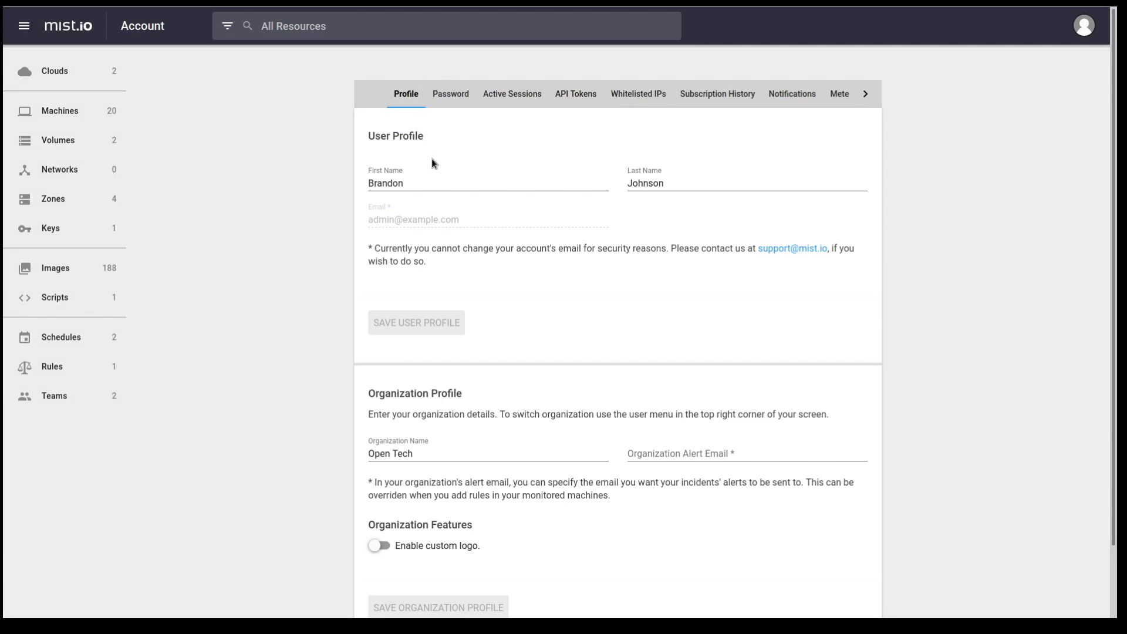
{"action": "scroll", "scroll_direction": "down", "scroll_amount": 3}
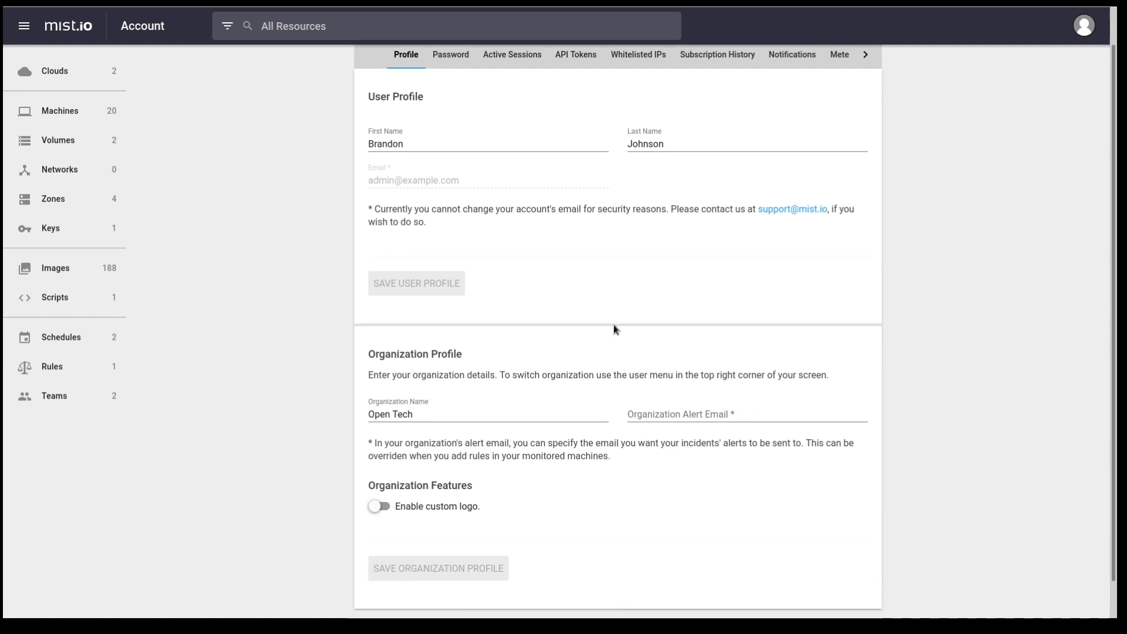
{"action": "scroll", "scroll_direction": "down", "scroll_amount": 3}
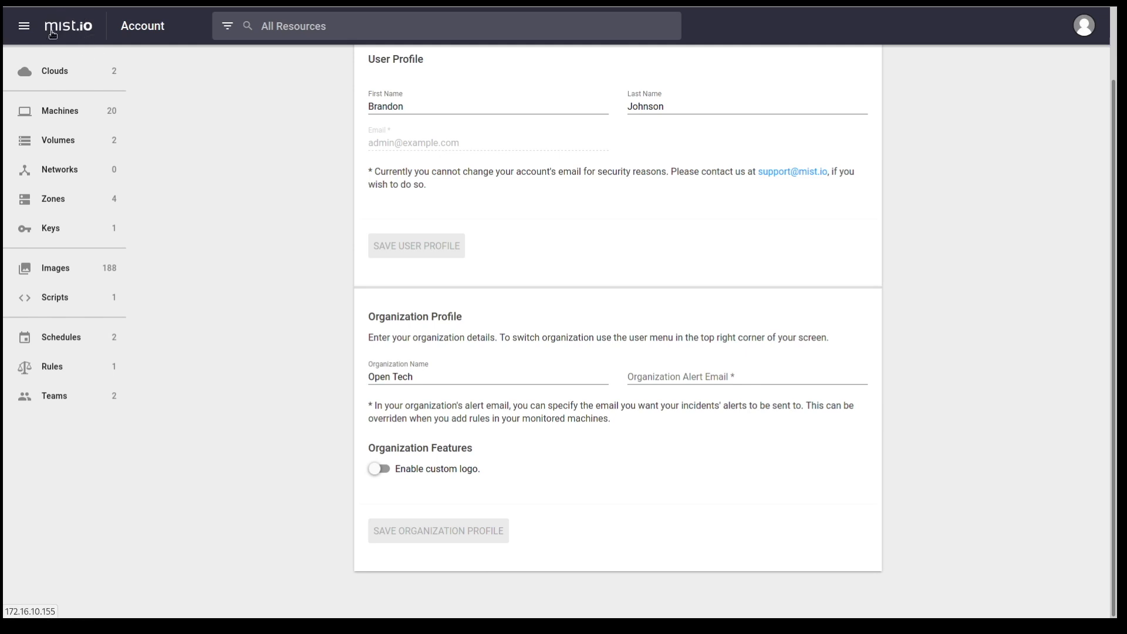
{"action": "mouse_move", "coordinate": [328, 175]}
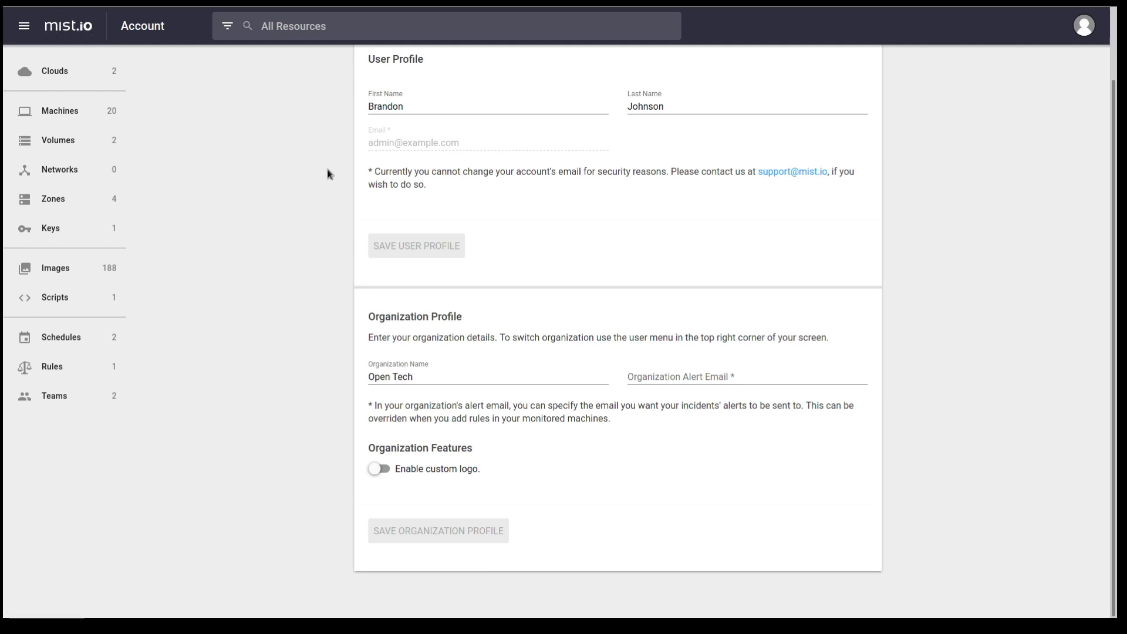